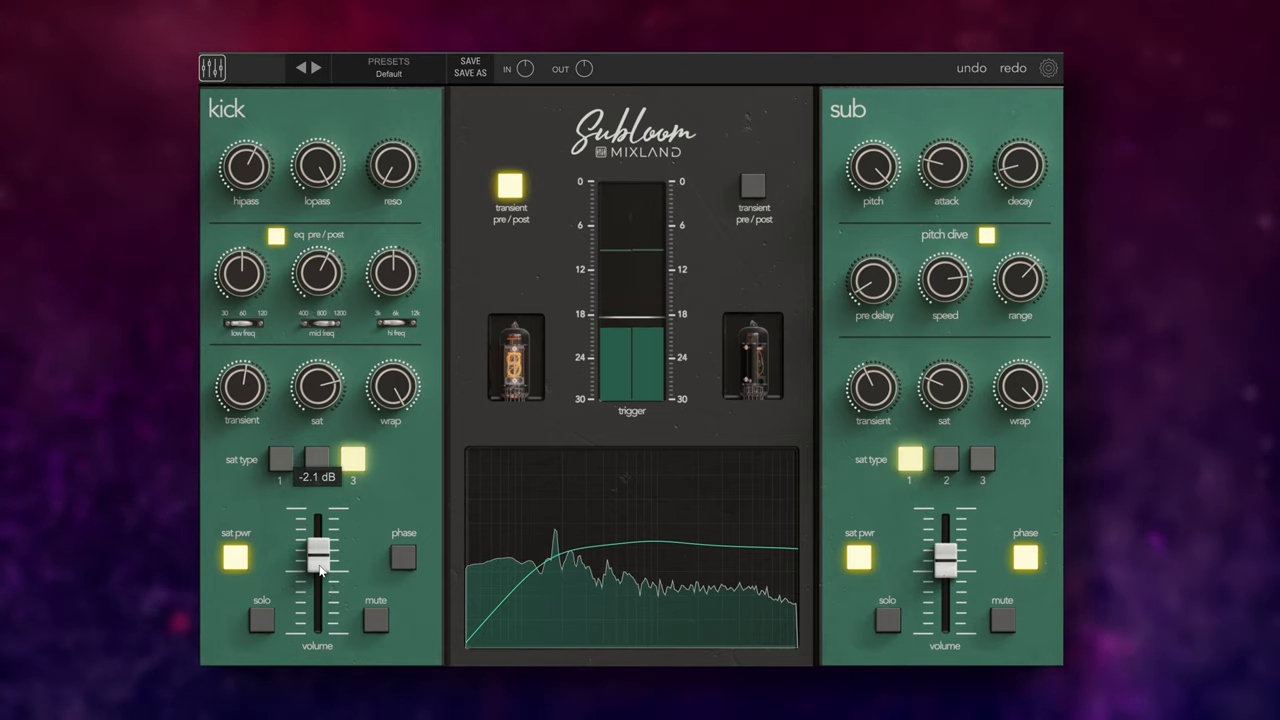
Raise the kick filter's resonance knob until it reads 0.68.
{"action": "left_click", "coordinate": [316, 458]}
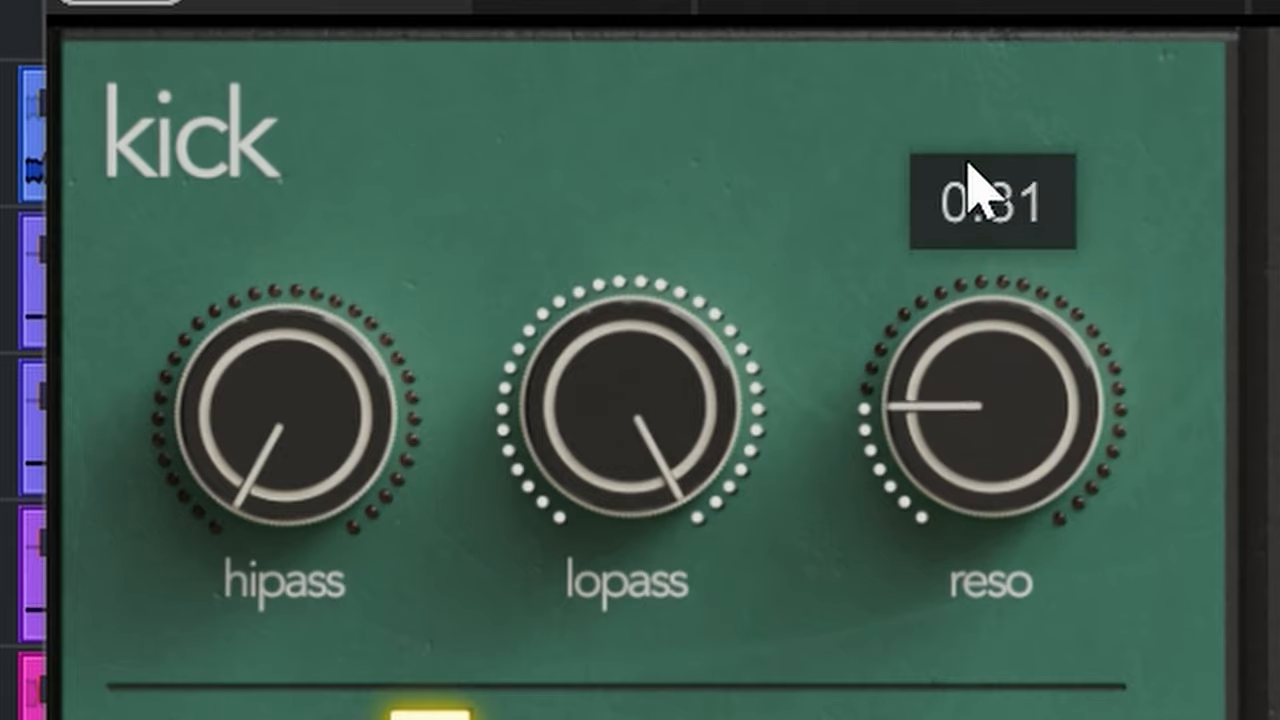
{"action": "left_click_drag", "start_coordinate": [984, 204], "coordinate": [976, 414]}
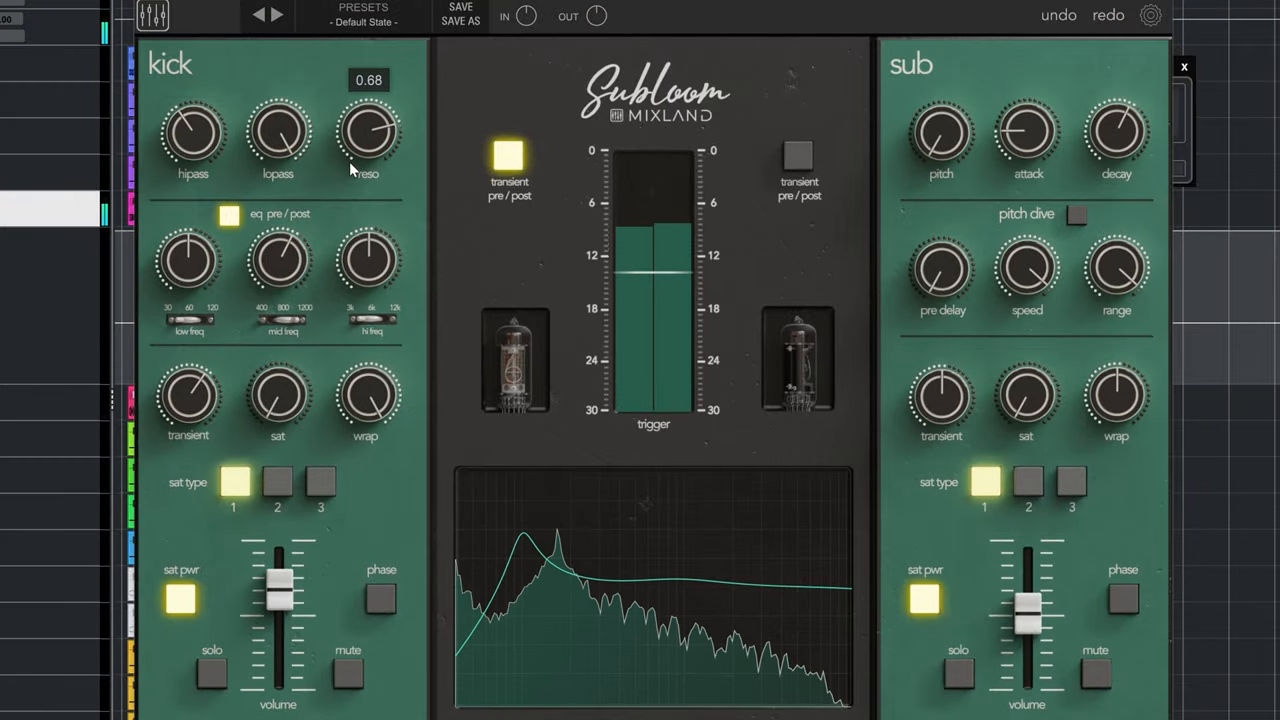
{"action": "left_click_drag", "start_coordinate": [368, 136], "coordinate": [368, 120]}
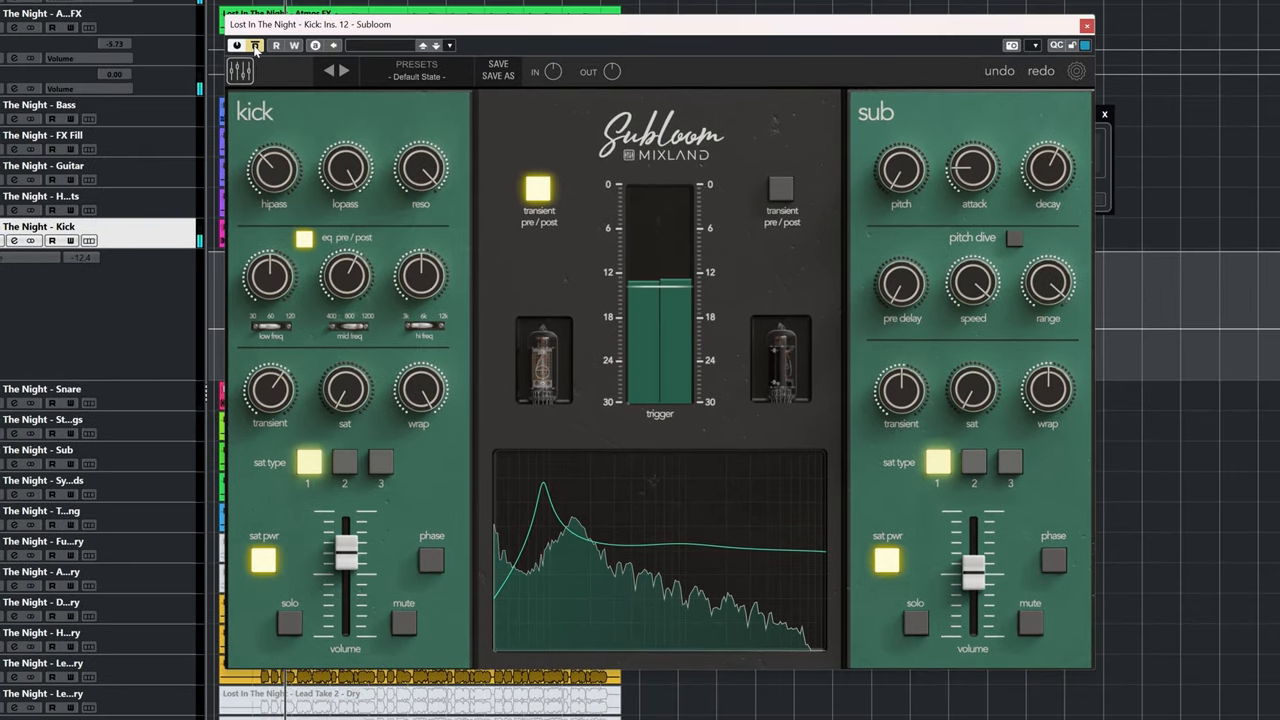
Sweep the kick high-pass cutoff and settle it at 123.4 Hz.
{"action": "left_click_drag", "start_coordinate": [272, 170], "coordinate": [272, 160]}
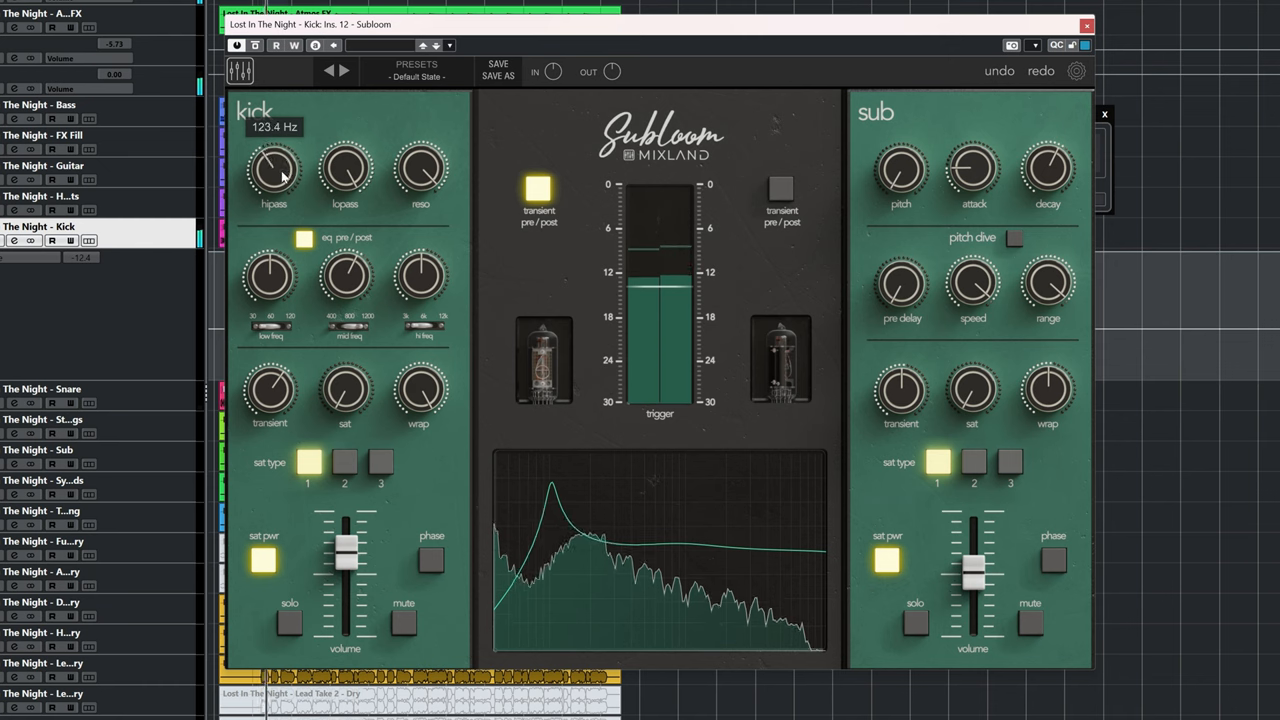
{"action": "left_click_drag", "start_coordinate": [272, 170], "coordinate": [272, 184]}
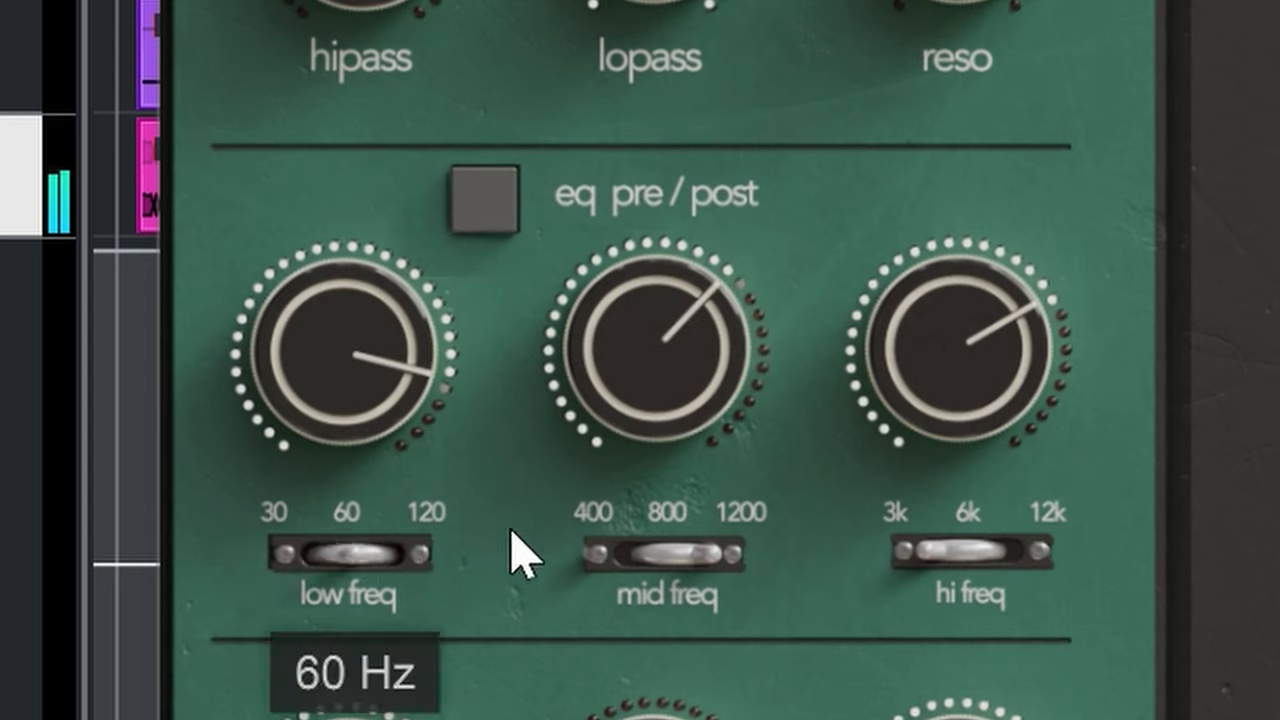
Set kick EQ low band 60 Hz, mid 600 Hz at 0.60 dB, highs boosted 3.58 dB.
{"action": "left_click_drag", "start_coordinate": [650, 552], "coordinate": [670, 552]}
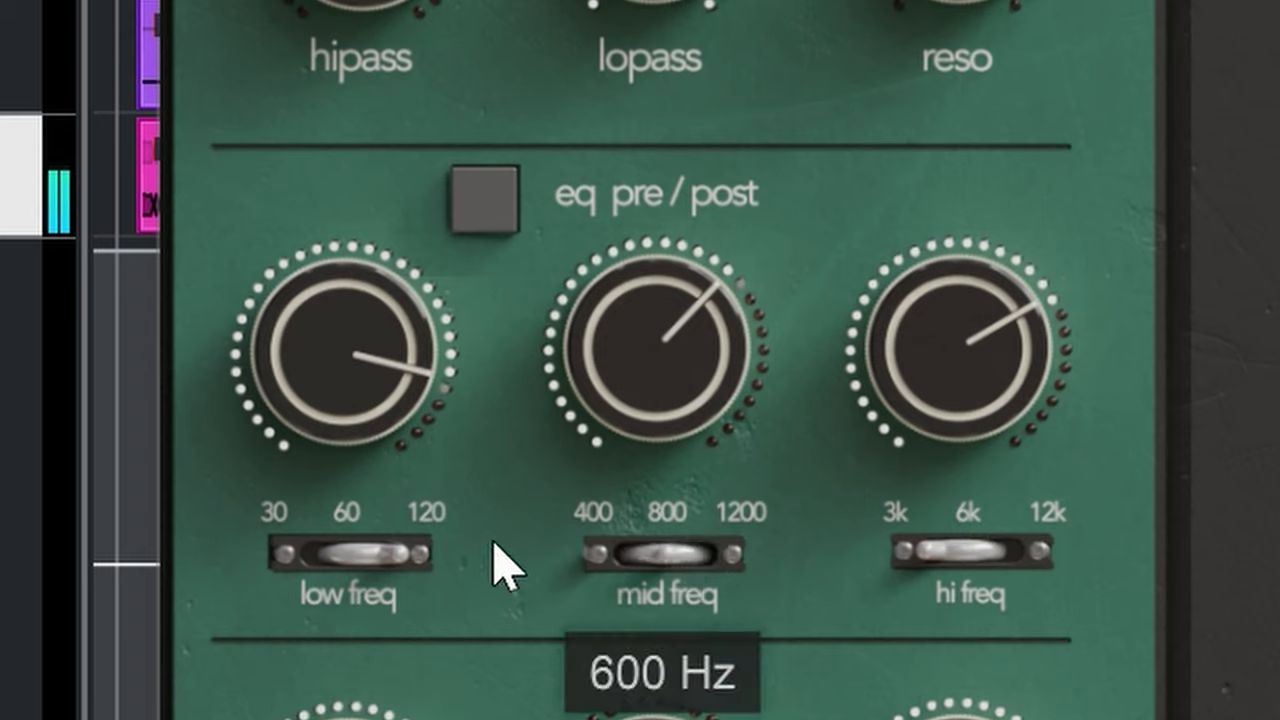
{"action": "left_click_drag", "start_coordinate": [650, 350], "coordinate": [670, 240]}
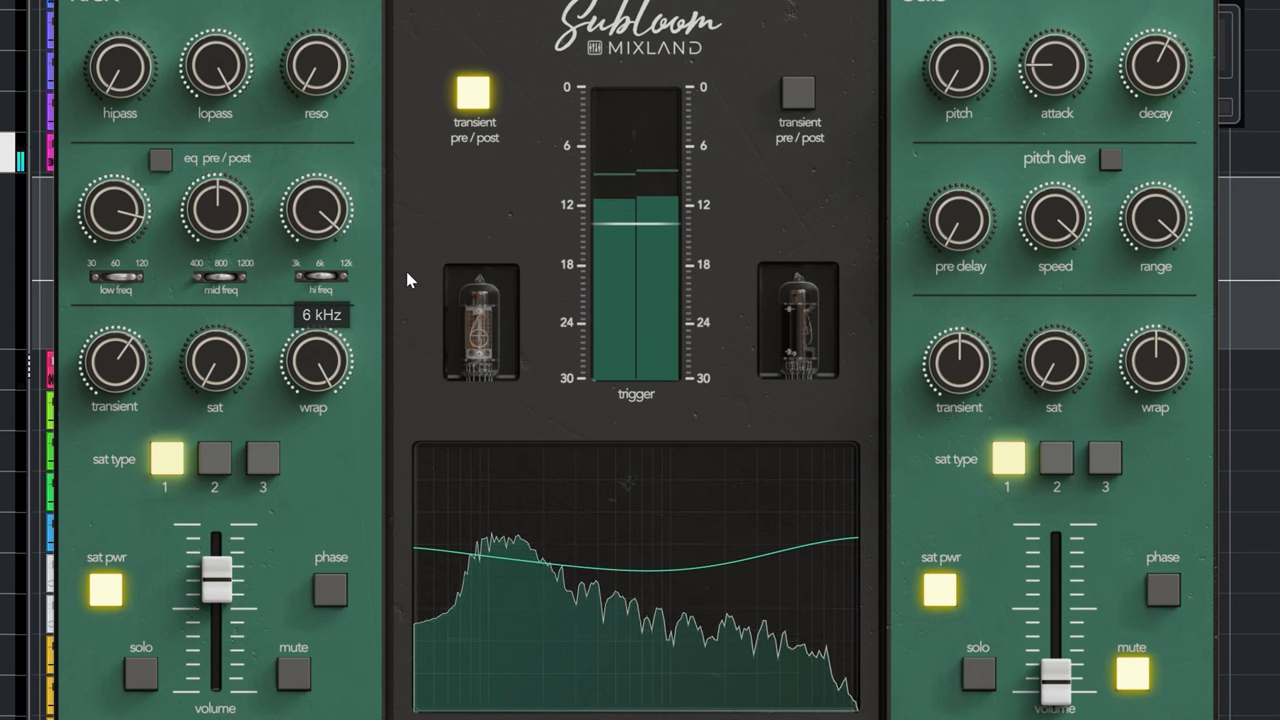
{"action": "left_click_drag", "start_coordinate": [316, 204], "coordinate": [316, 240]}
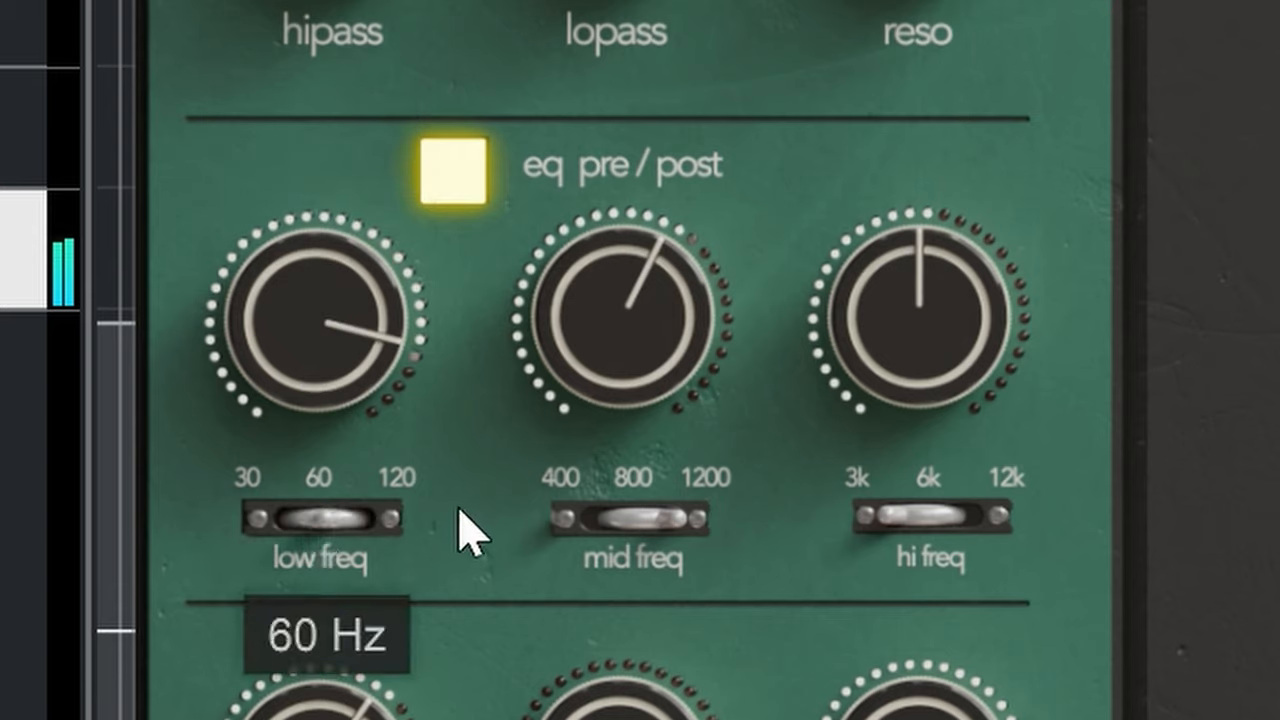
{"action": "left_click_drag", "start_coordinate": [460, 530], "coordinate": [344, 350]}
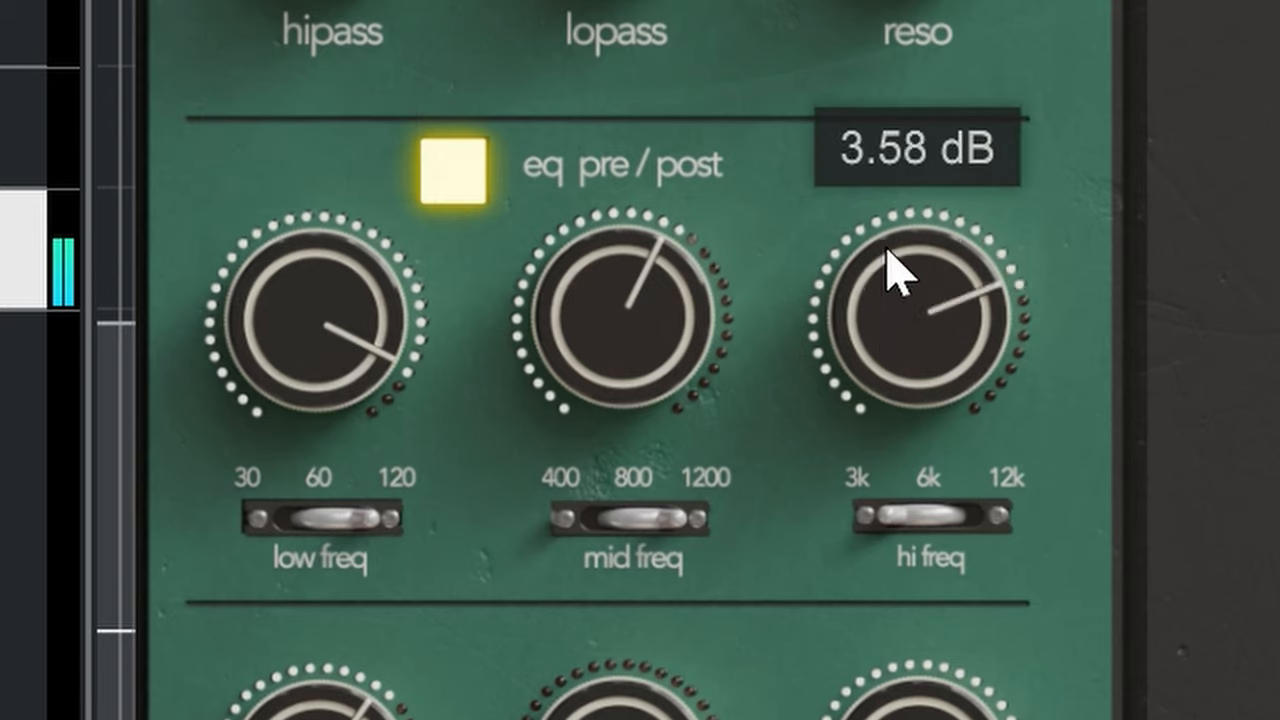
{"action": "left_click_drag", "start_coordinate": [920, 300], "coordinate": [924, 190]}
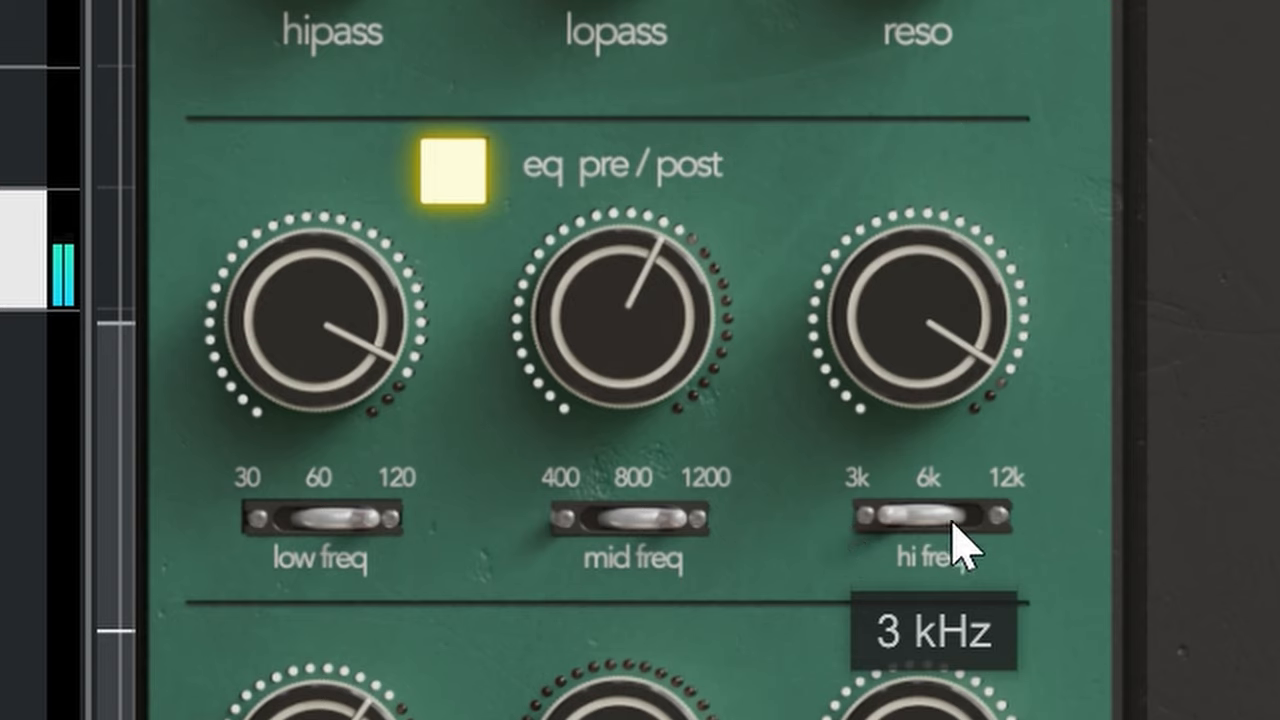
{"action": "mouse_move", "coordinate": [944, 544]}
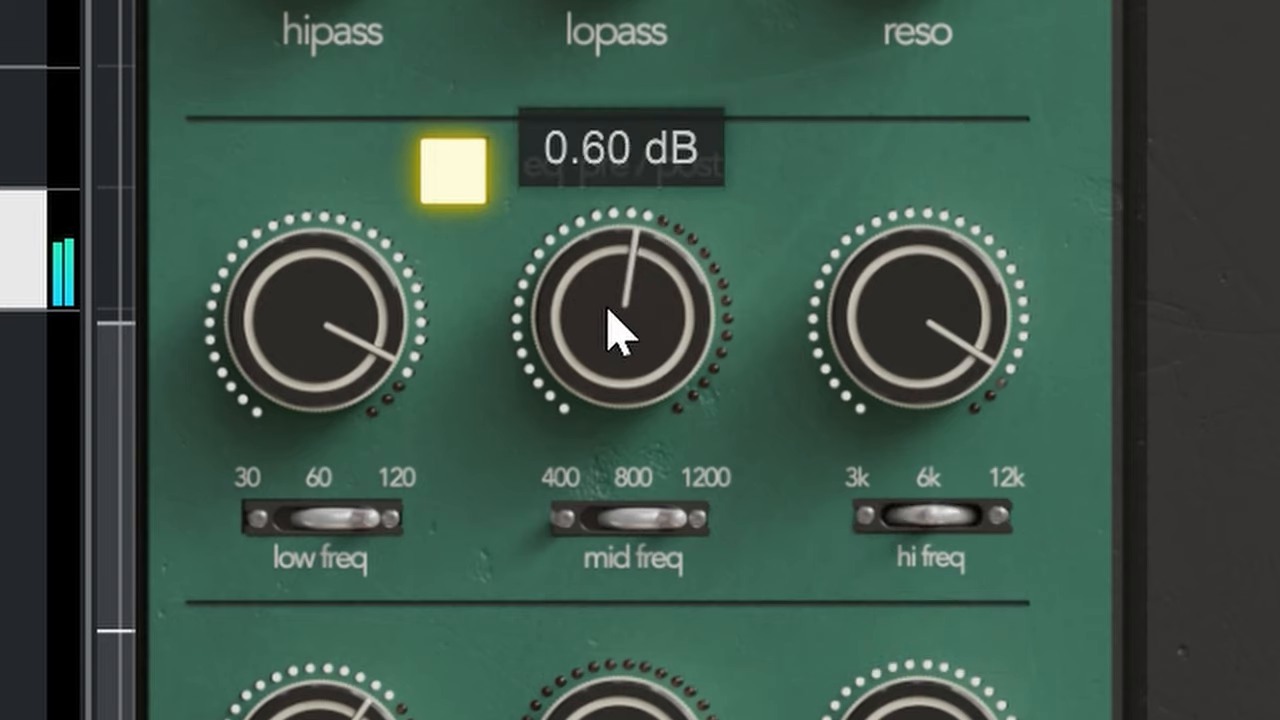
{"action": "left_click_drag", "start_coordinate": [616, 320], "coordinate": [650, 516]}
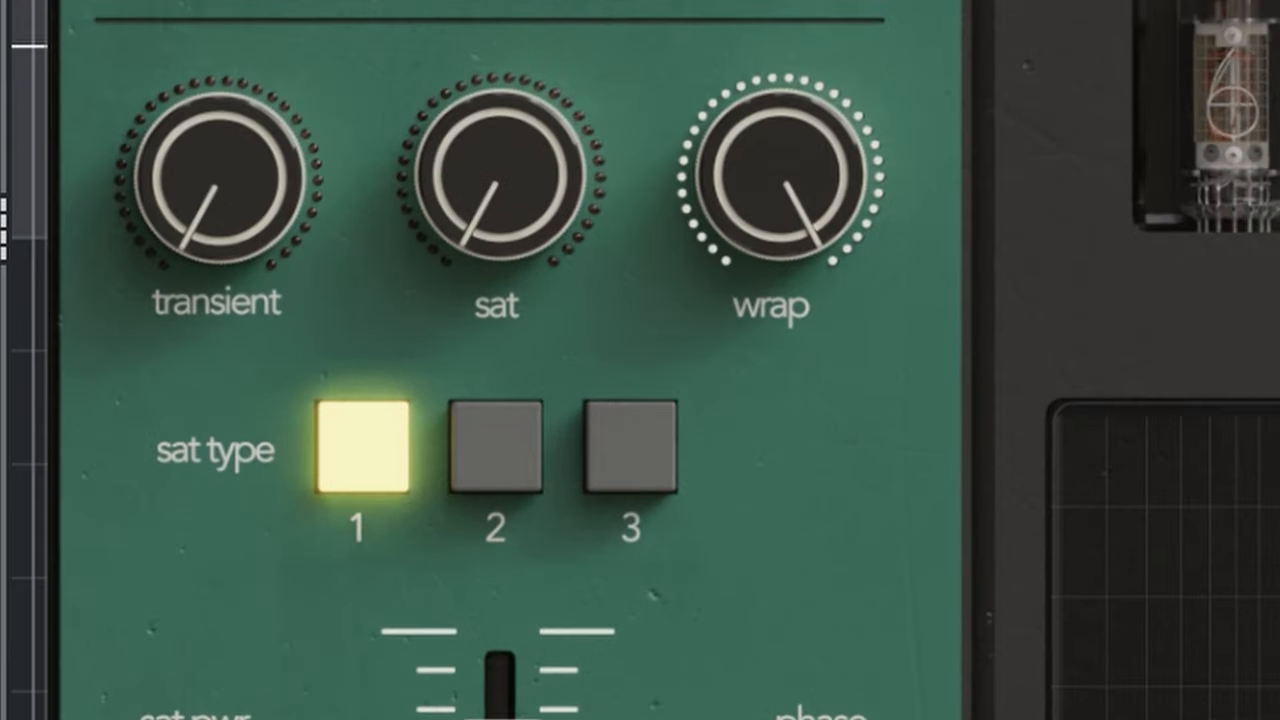
{"action": "left_click_drag", "start_coordinate": [216, 180], "coordinate": [216, 120]}
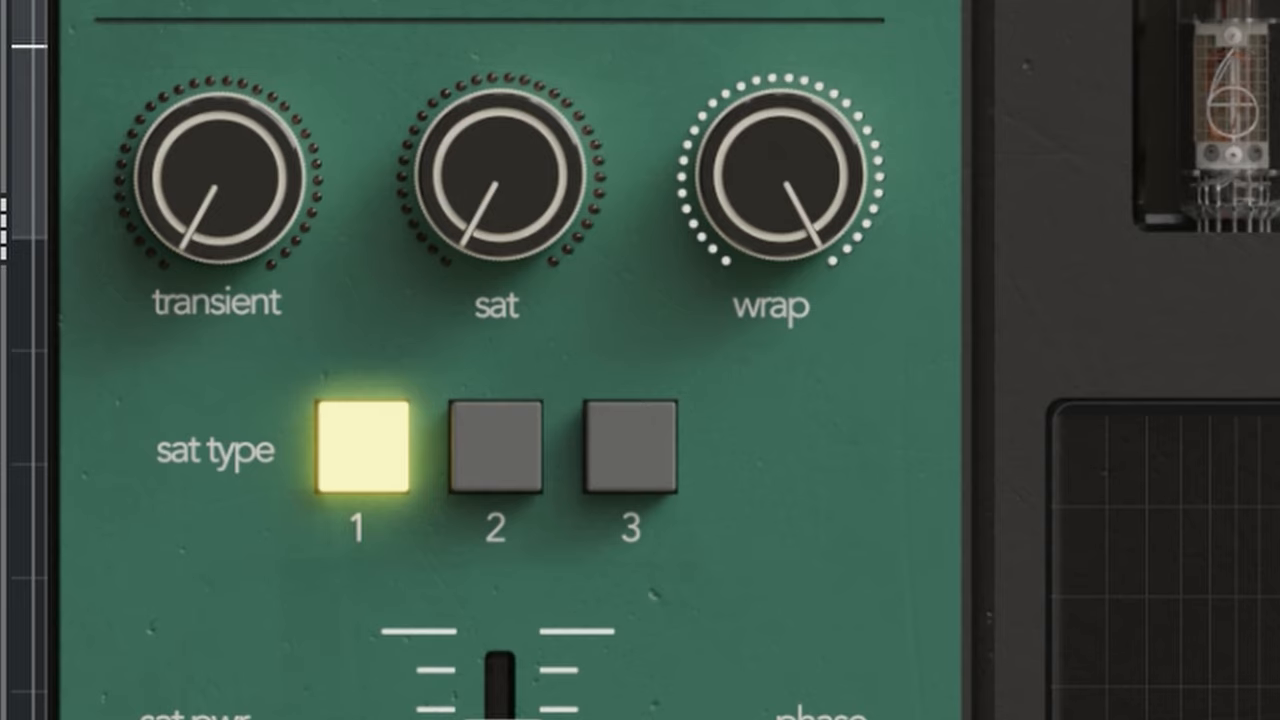
{"action": "left_click_drag", "start_coordinate": [216, 176], "coordinate": [224, 210]}
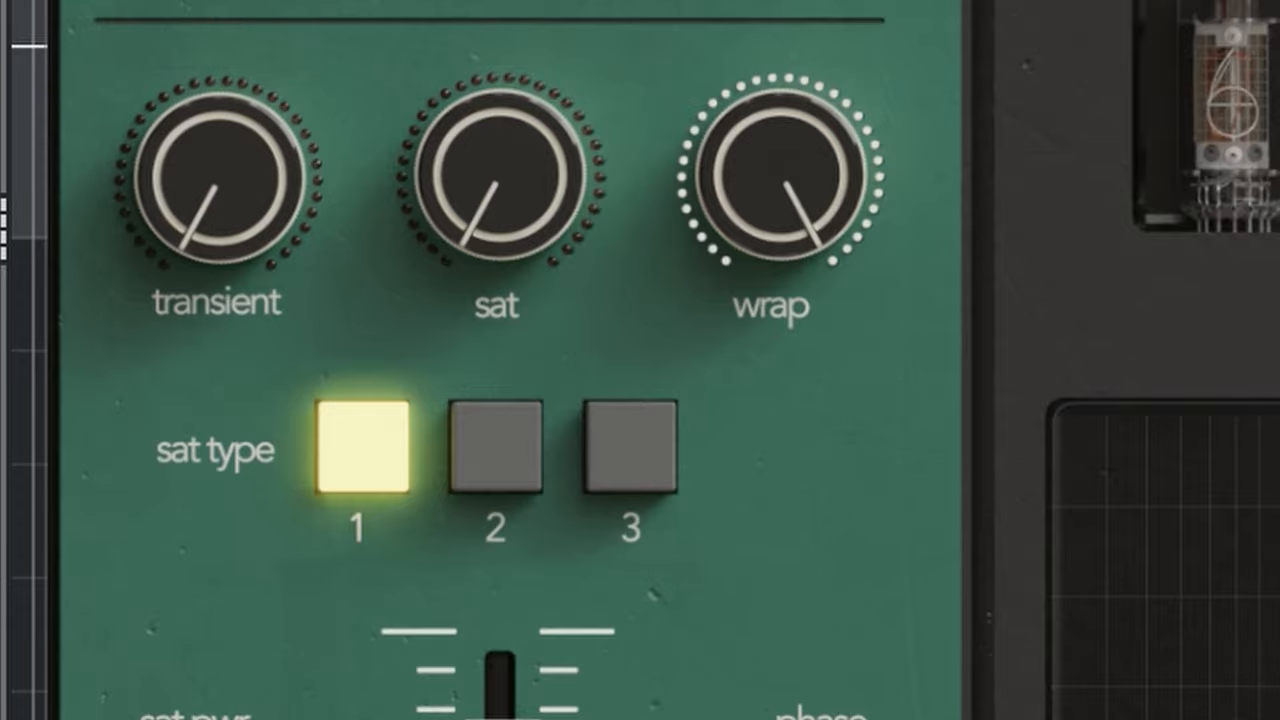
{"action": "mouse_move", "coordinate": [298, 690]}
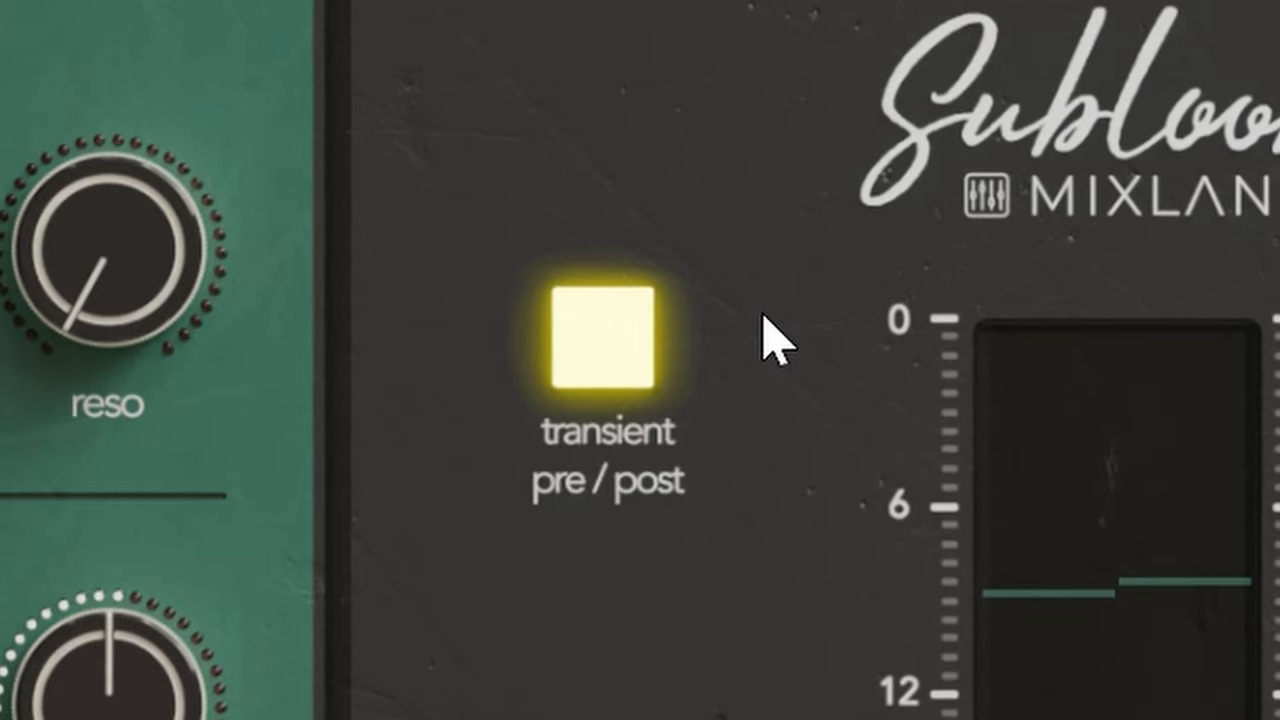
{"action": "left_click", "coordinate": [604, 340]}
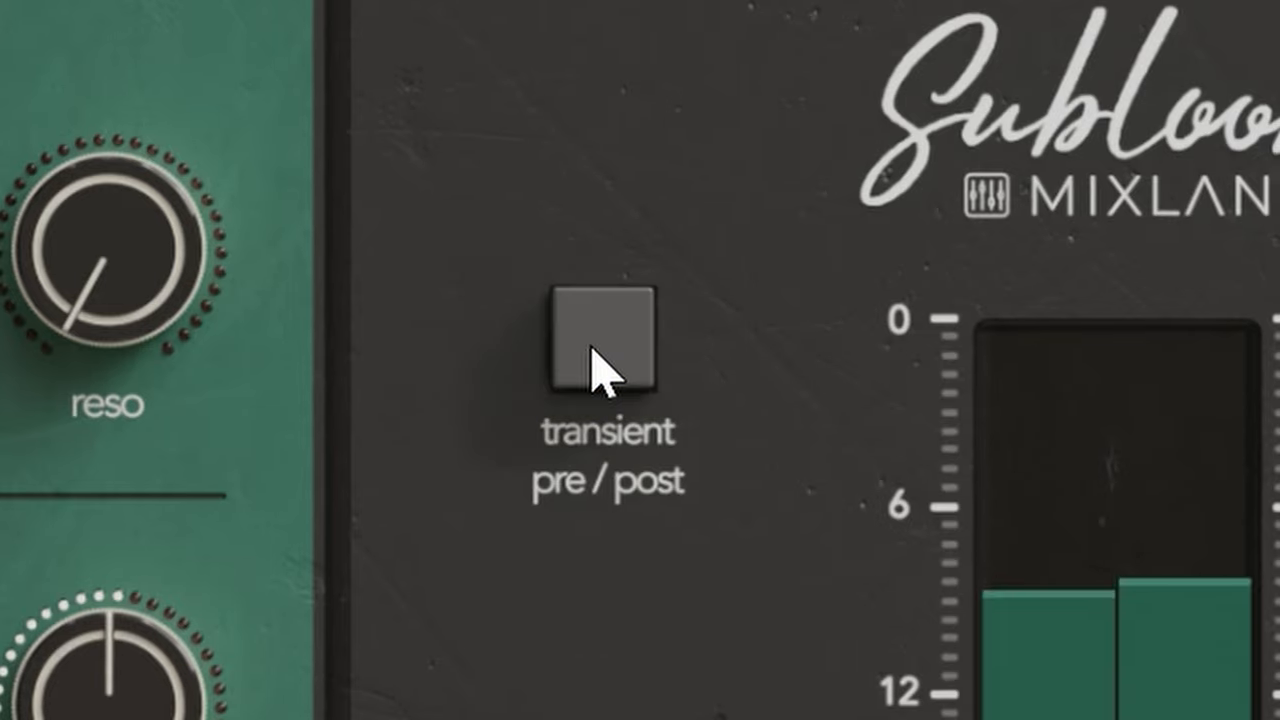
{"action": "left_click", "coordinate": [602, 342]}
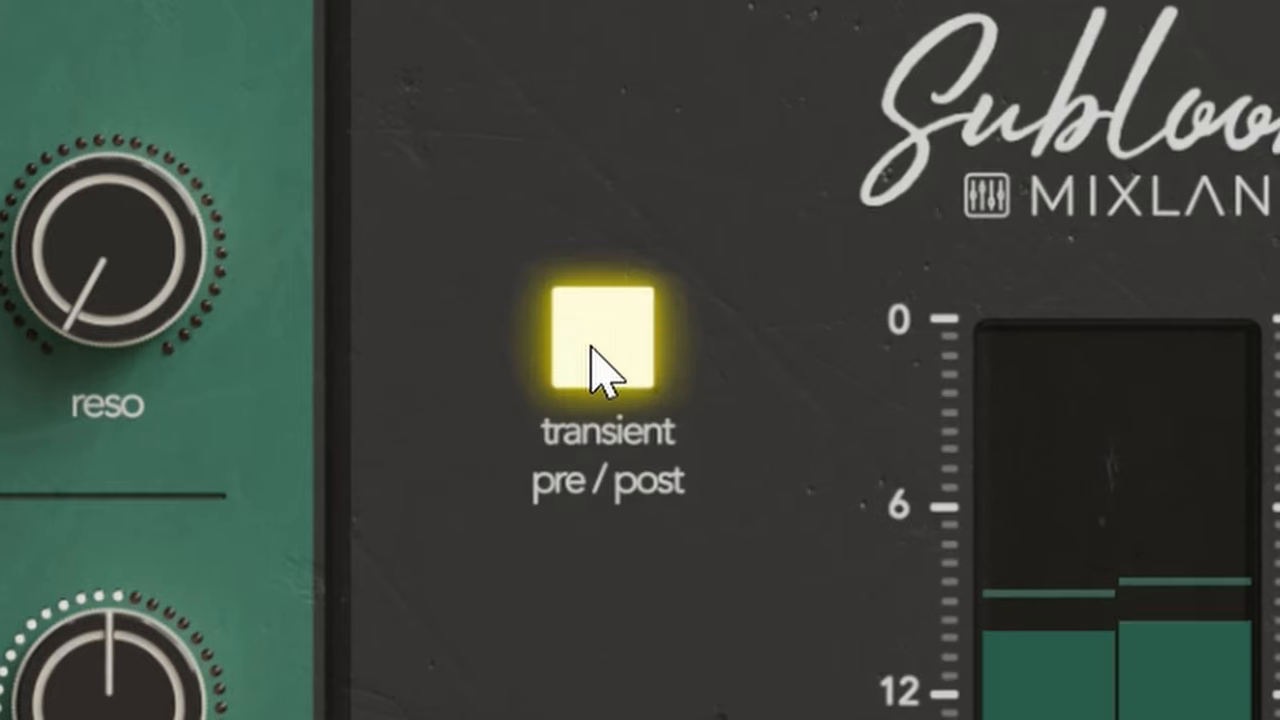
{"action": "left_click", "coordinate": [608, 340]}
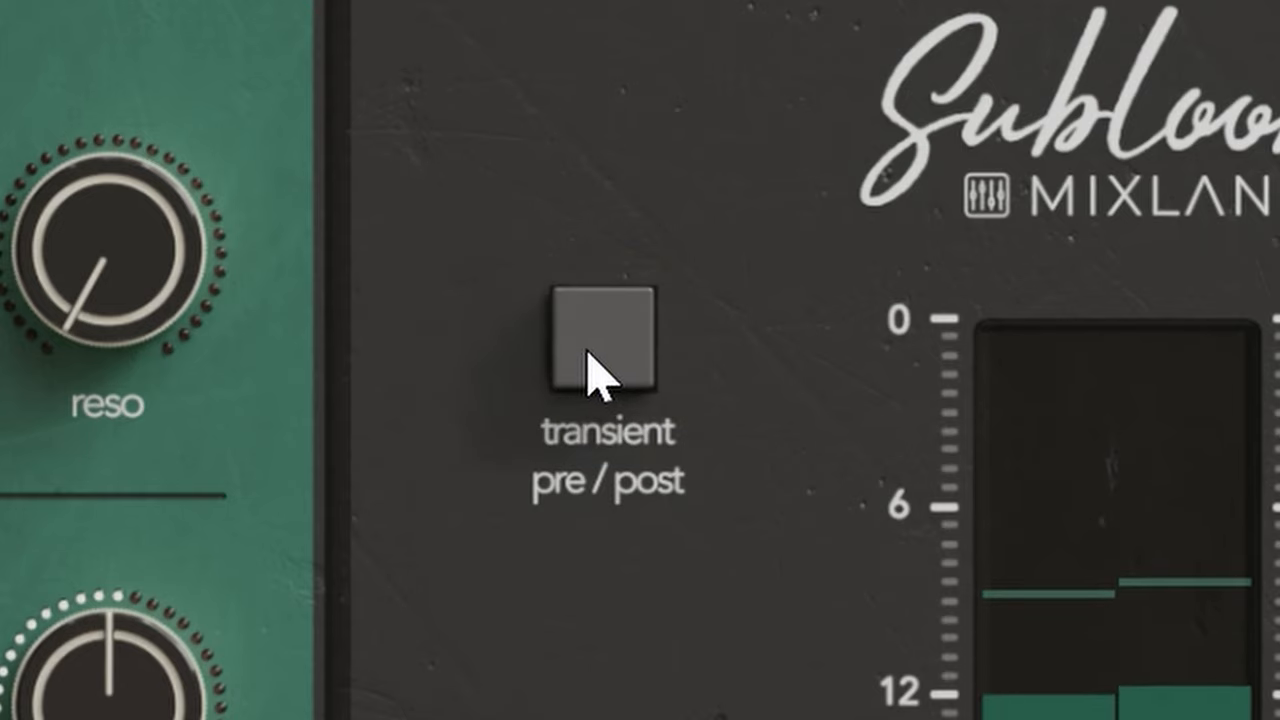
{"action": "left_click", "coordinate": [600, 340]}
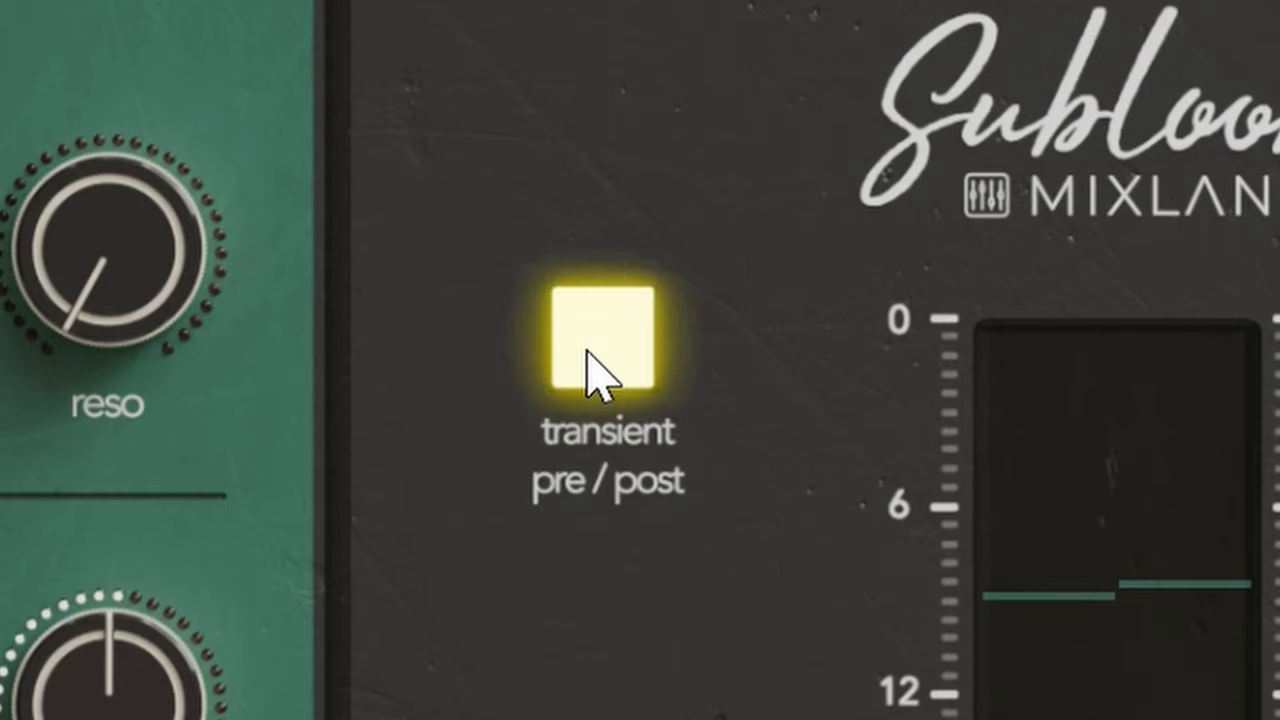
{"action": "left_click", "coordinate": [604, 344]}
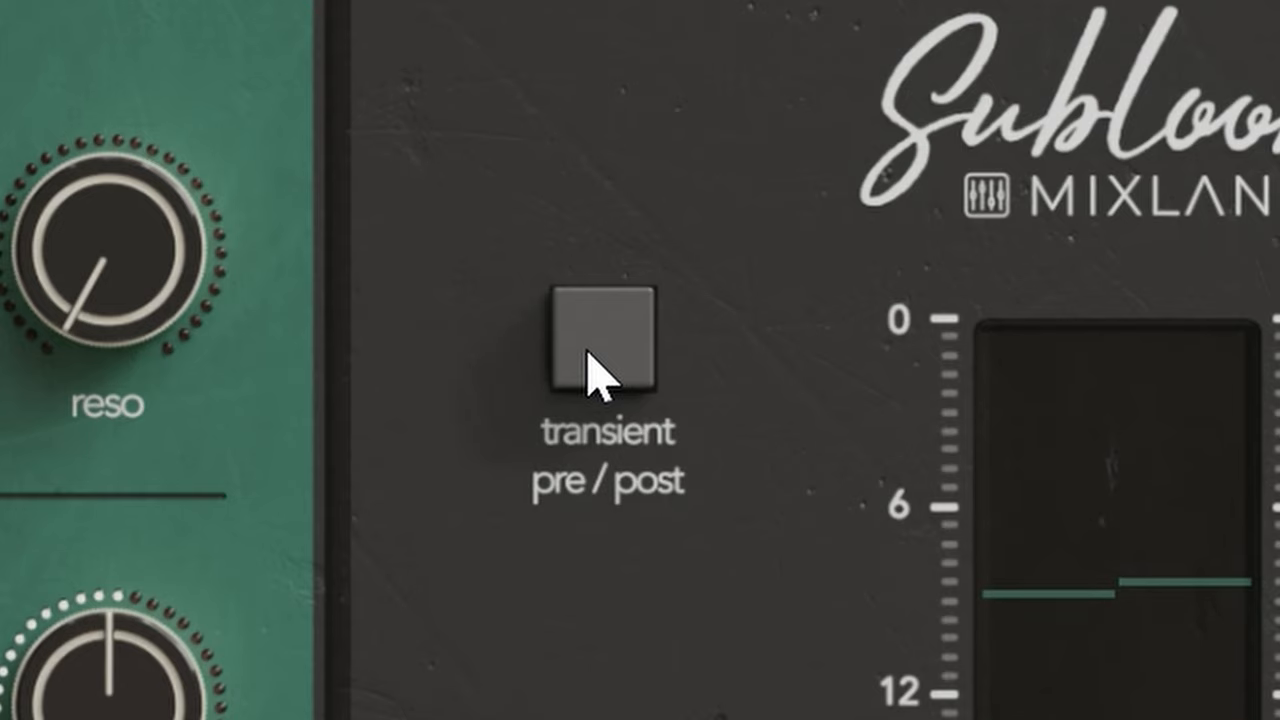
{"action": "left_click", "coordinate": [600, 340]}
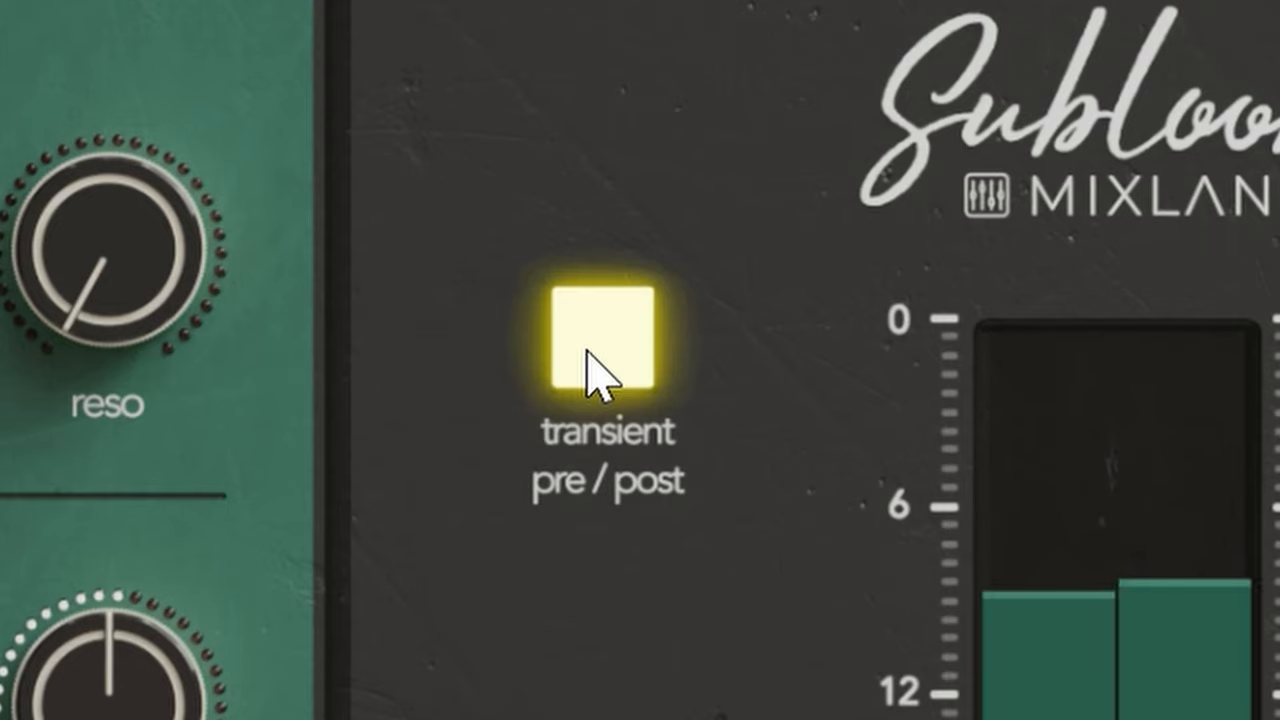
{"action": "left_click", "coordinate": [604, 340]}
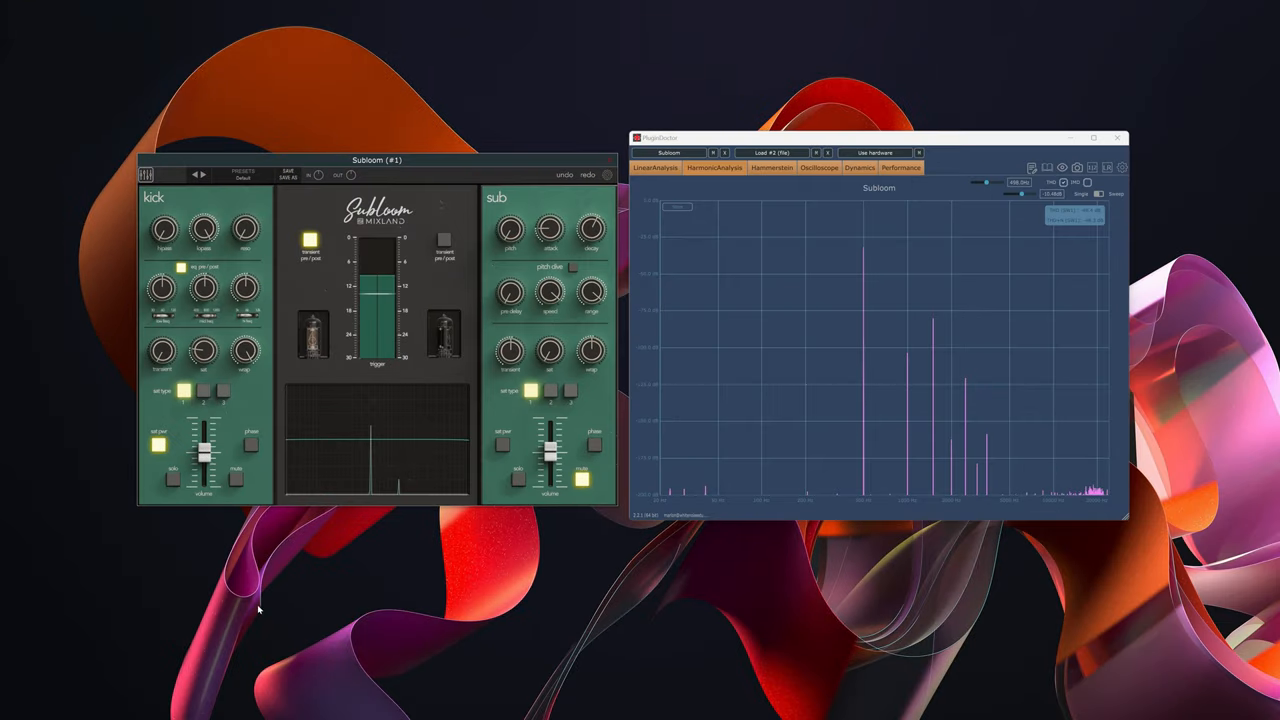
{"action": "mouse_move", "coordinate": [122, 448]}
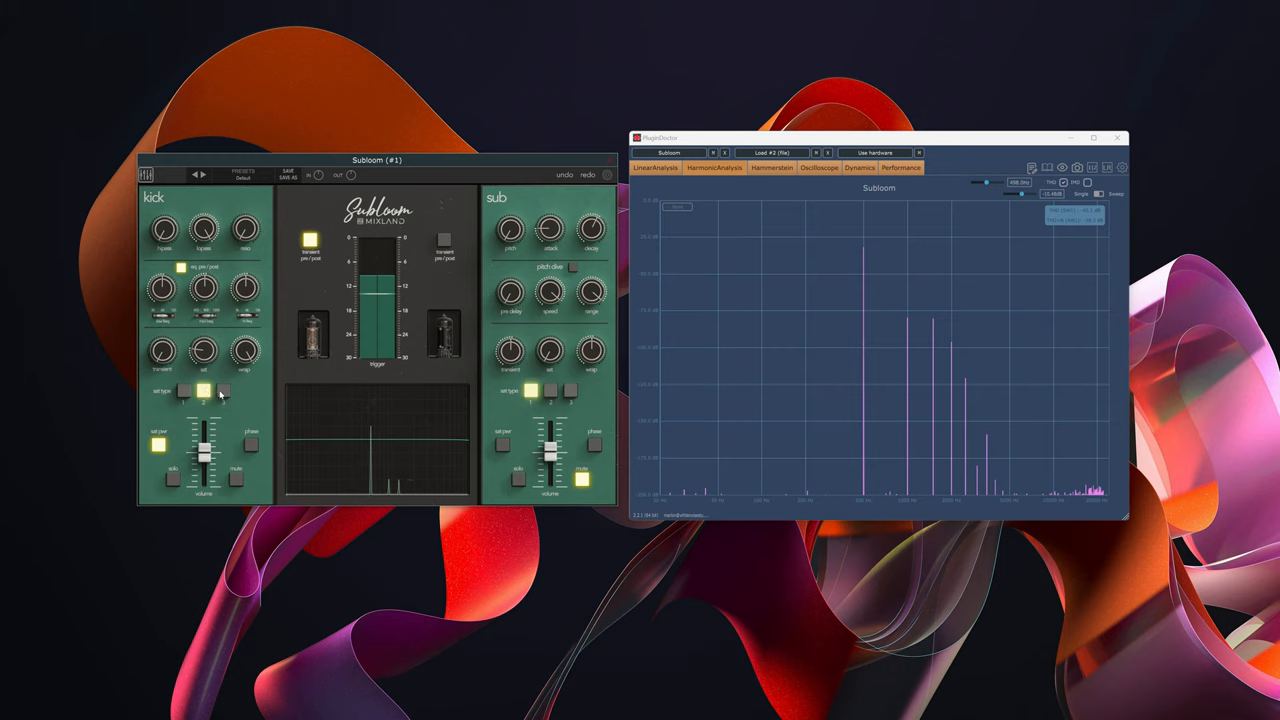
Engage the kick transient pre/post option while watching the harmonic spectrum.
{"action": "left_click", "coordinate": [222, 390]}
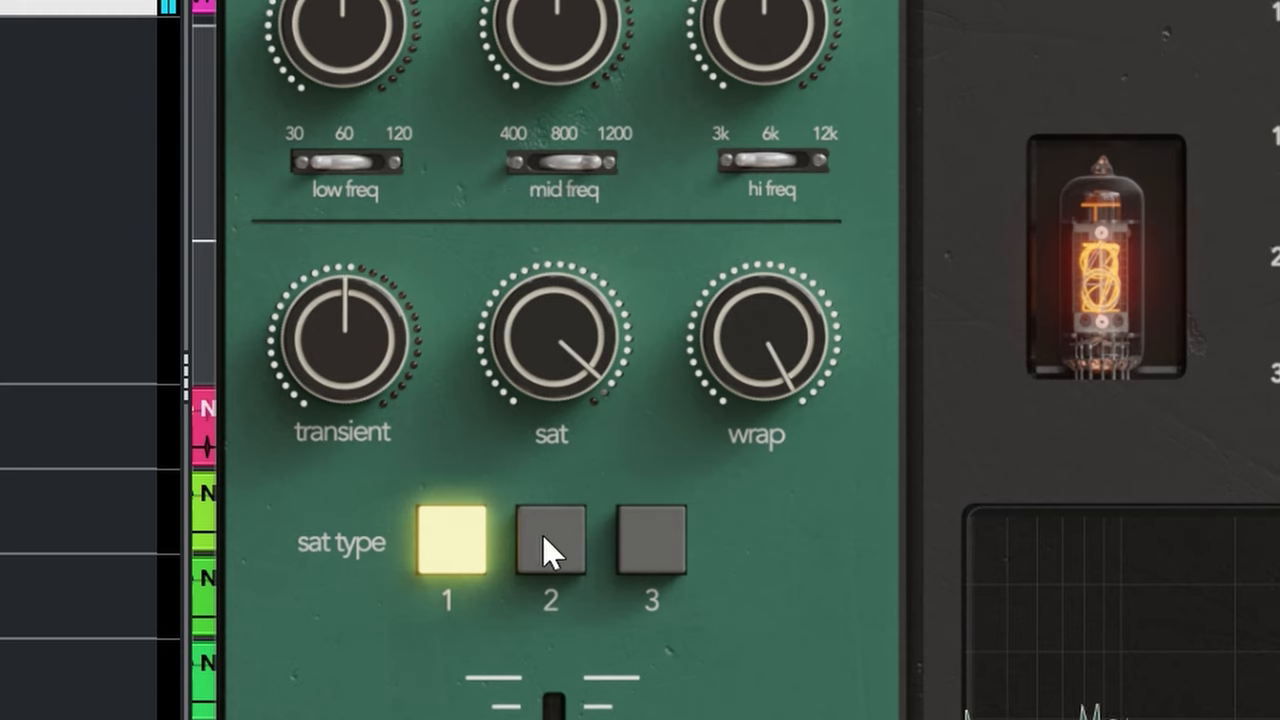
Lower the kick saturation amount from 1.00 to about 0.70 while trying types 2 and 3.
{"action": "left_click", "coordinate": [550, 542]}
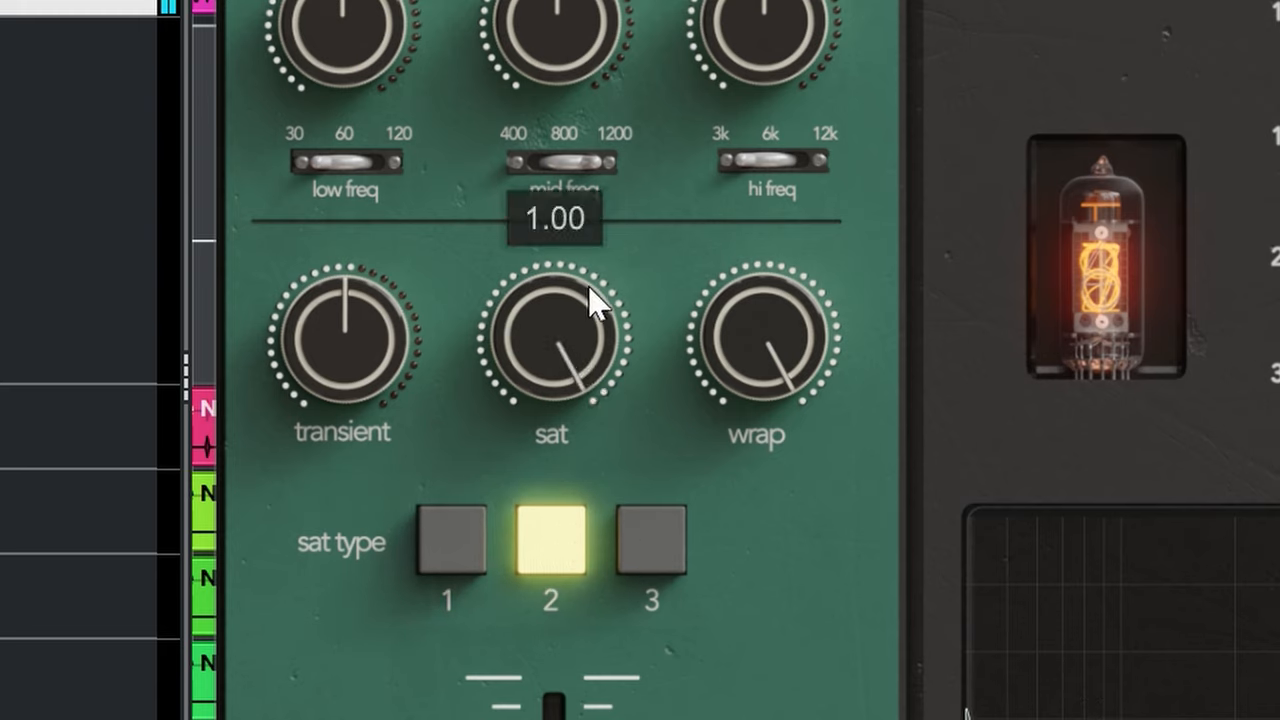
{"action": "left_click_drag", "start_coordinate": [590, 300], "coordinate": [576, 420]}
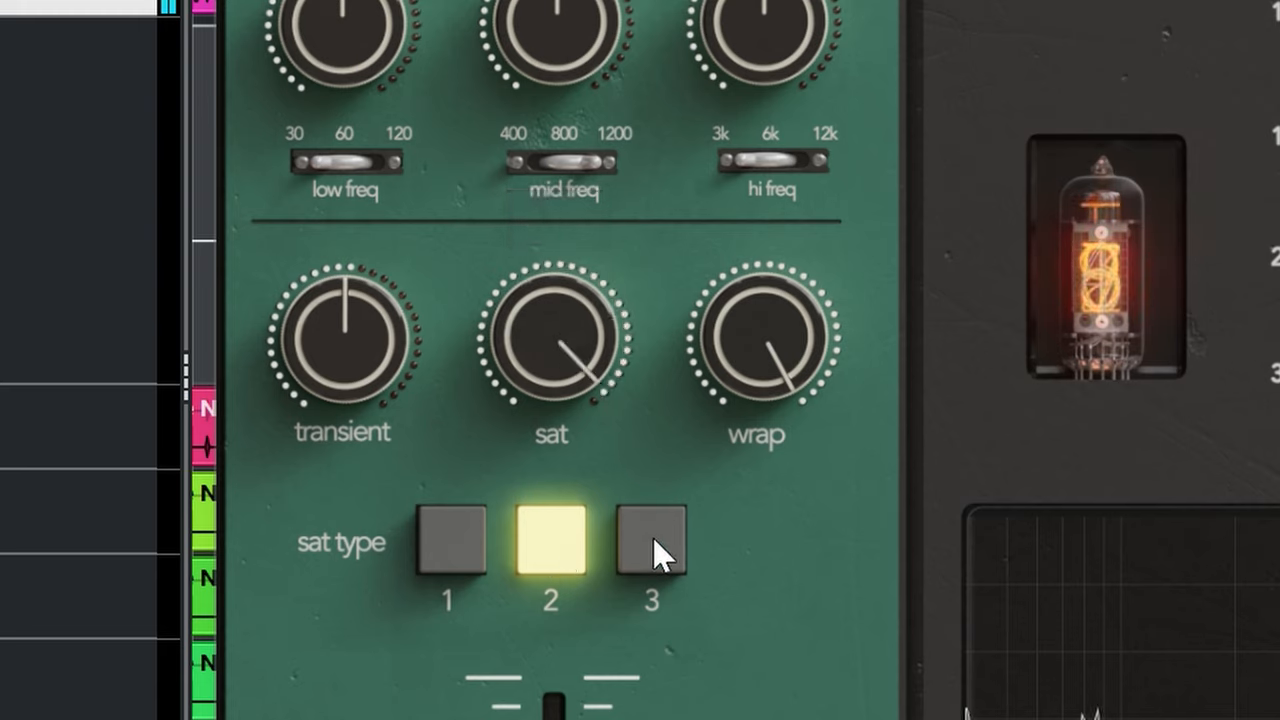
{"action": "left_click", "coordinate": [650, 544]}
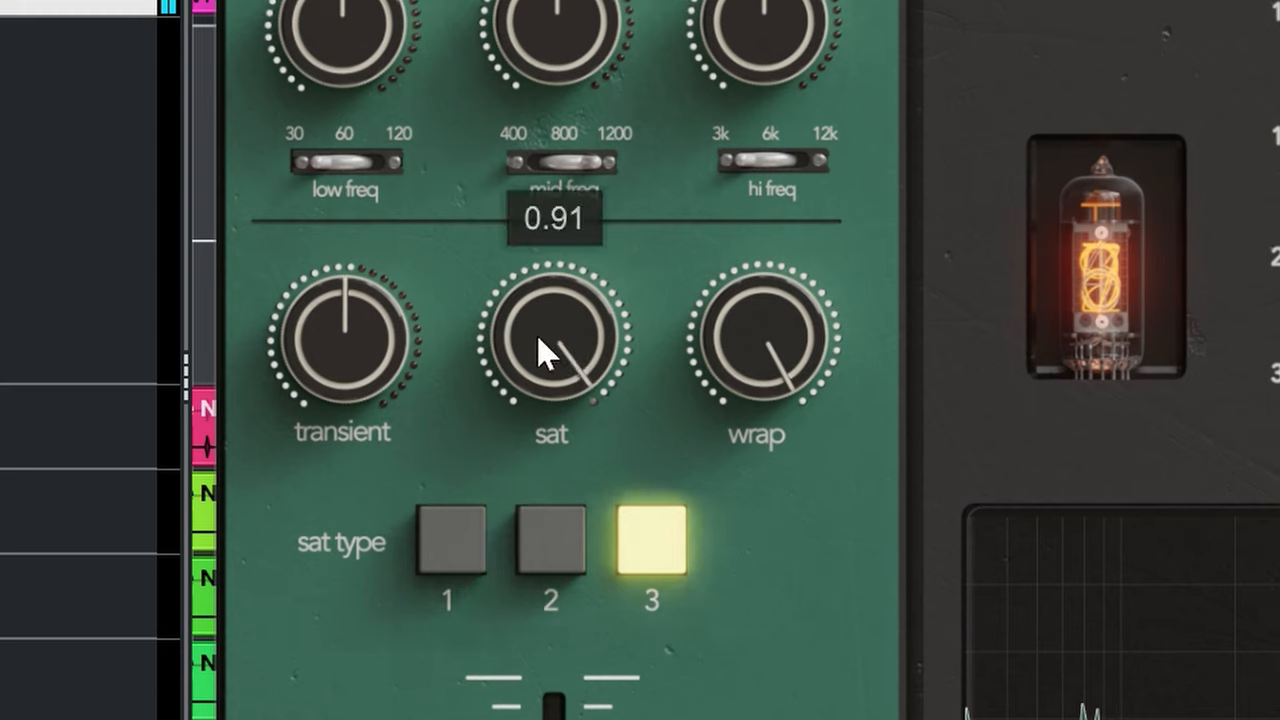
{"action": "left_click_drag", "start_coordinate": [552, 344], "coordinate": [530, 656]}
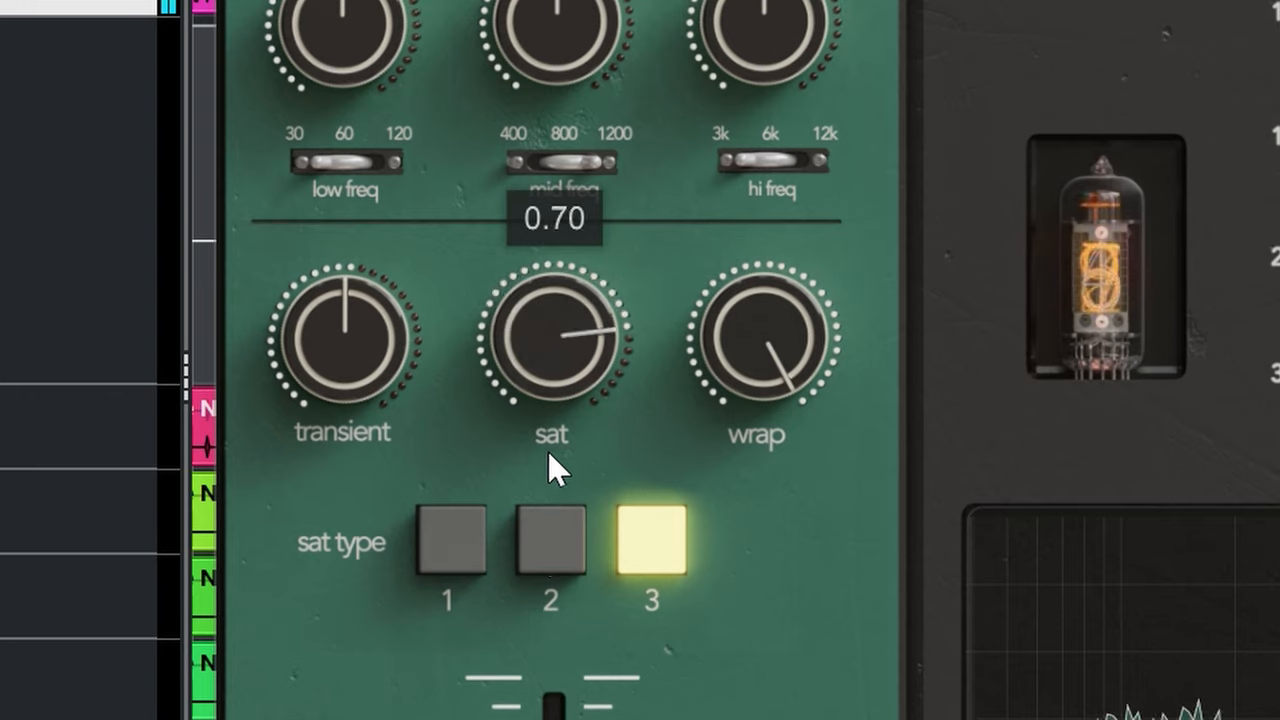
Compare kick saturation types 1, 2 and 3 by switching between them.
{"action": "left_click", "coordinate": [550, 540]}
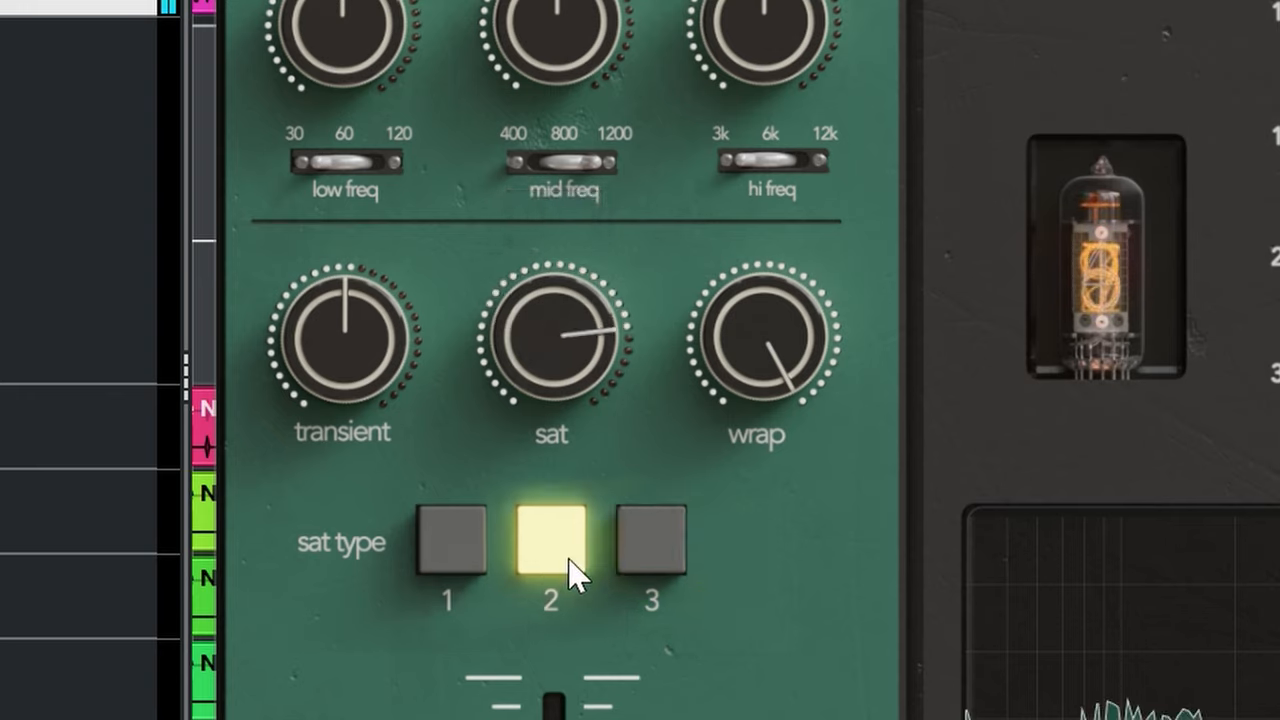
{"action": "left_click", "coordinate": [448, 540]}
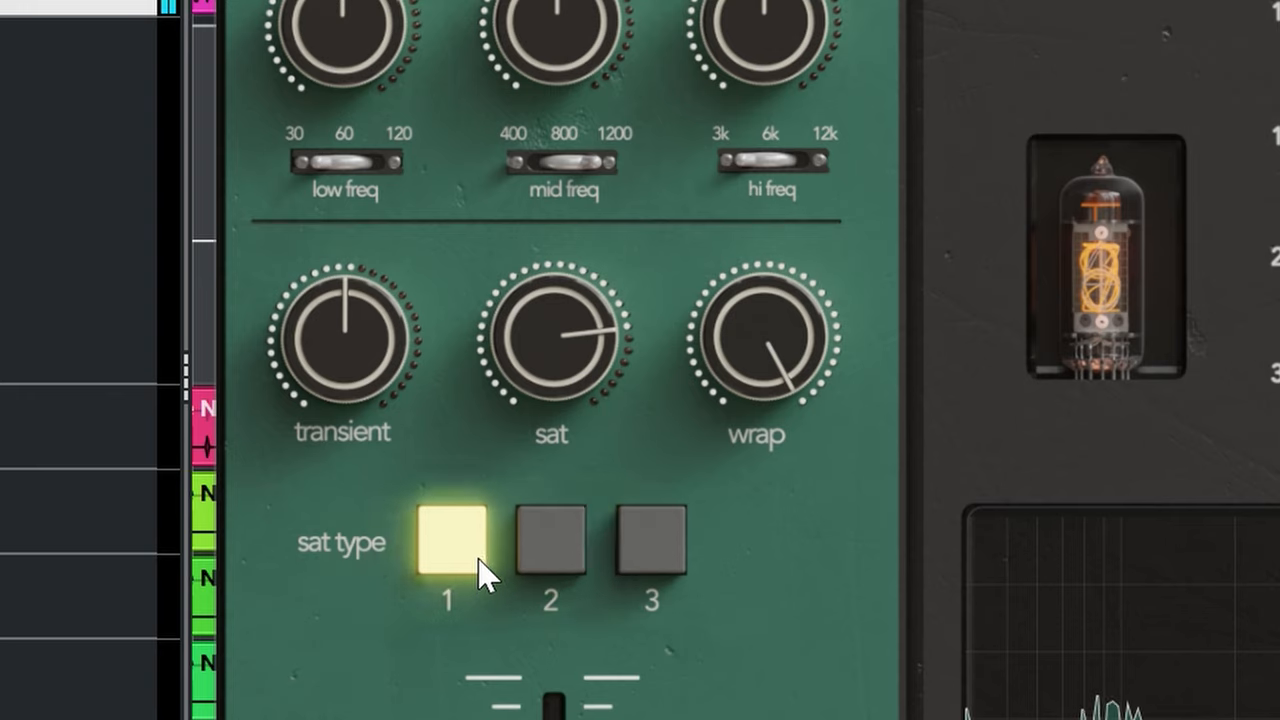
{"action": "left_click", "coordinate": [550, 540]}
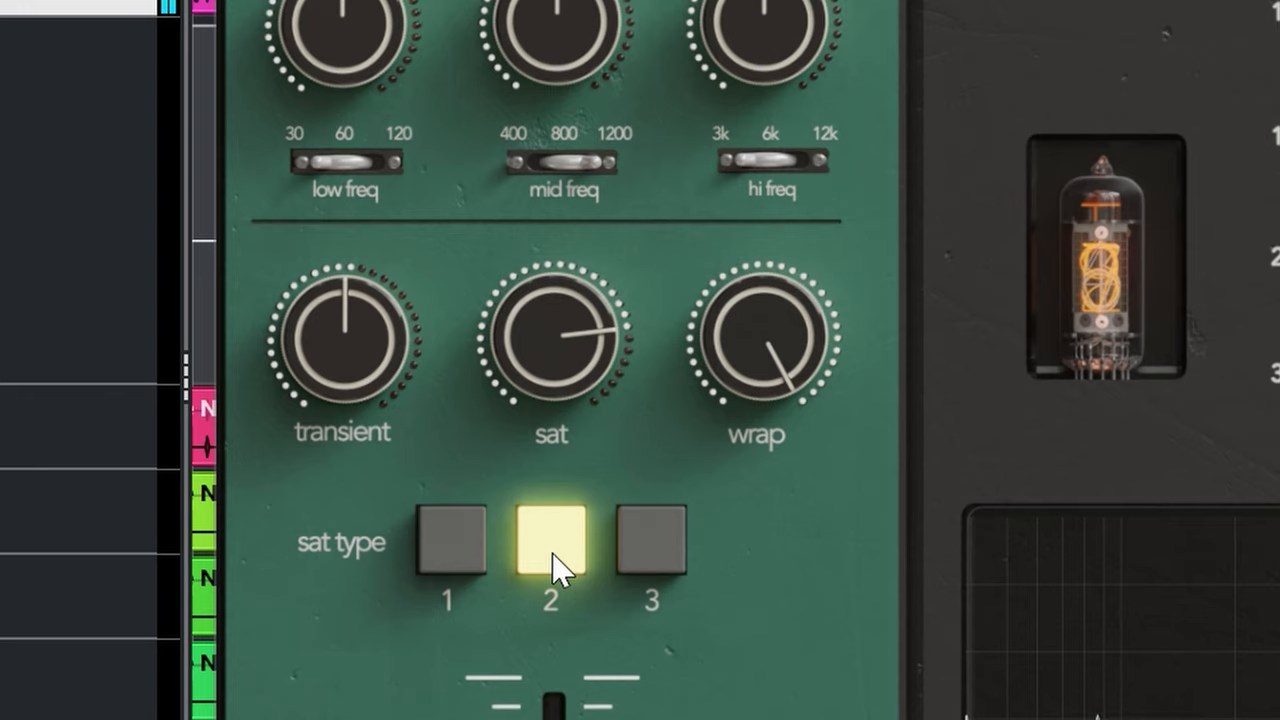
{"action": "left_click", "coordinate": [652, 540]}
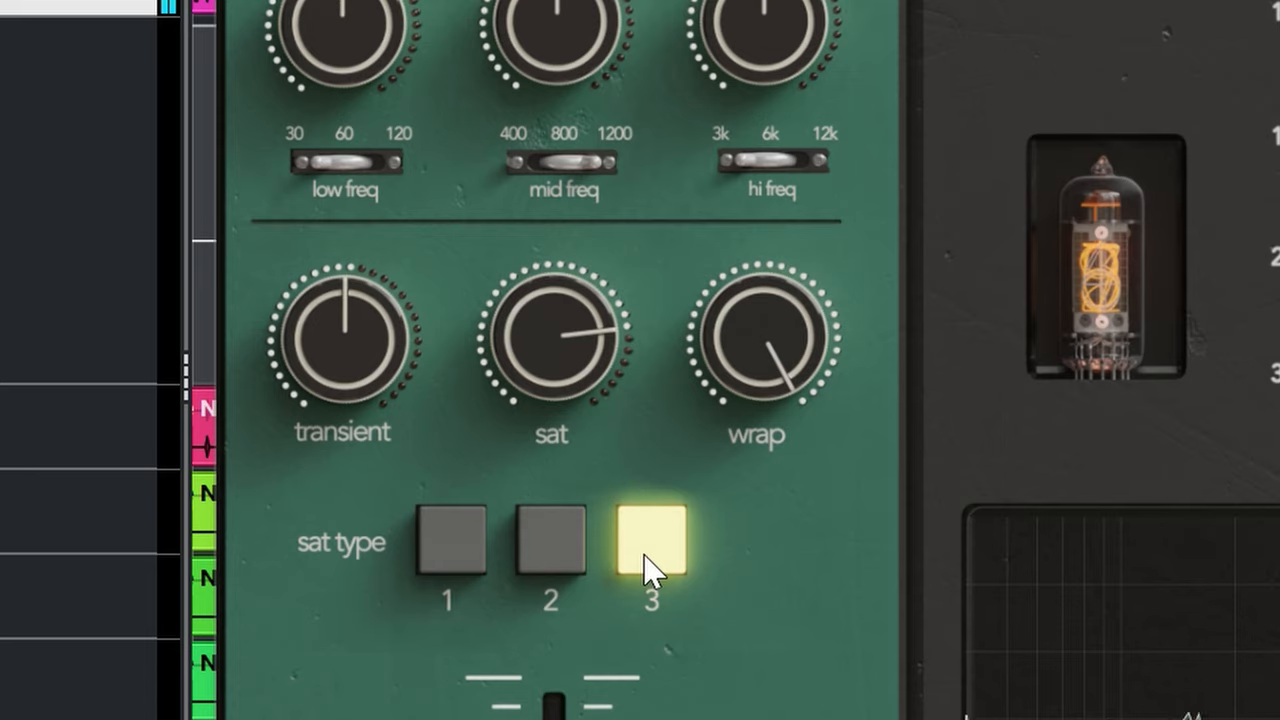
{"action": "left_click", "coordinate": [550, 540]}
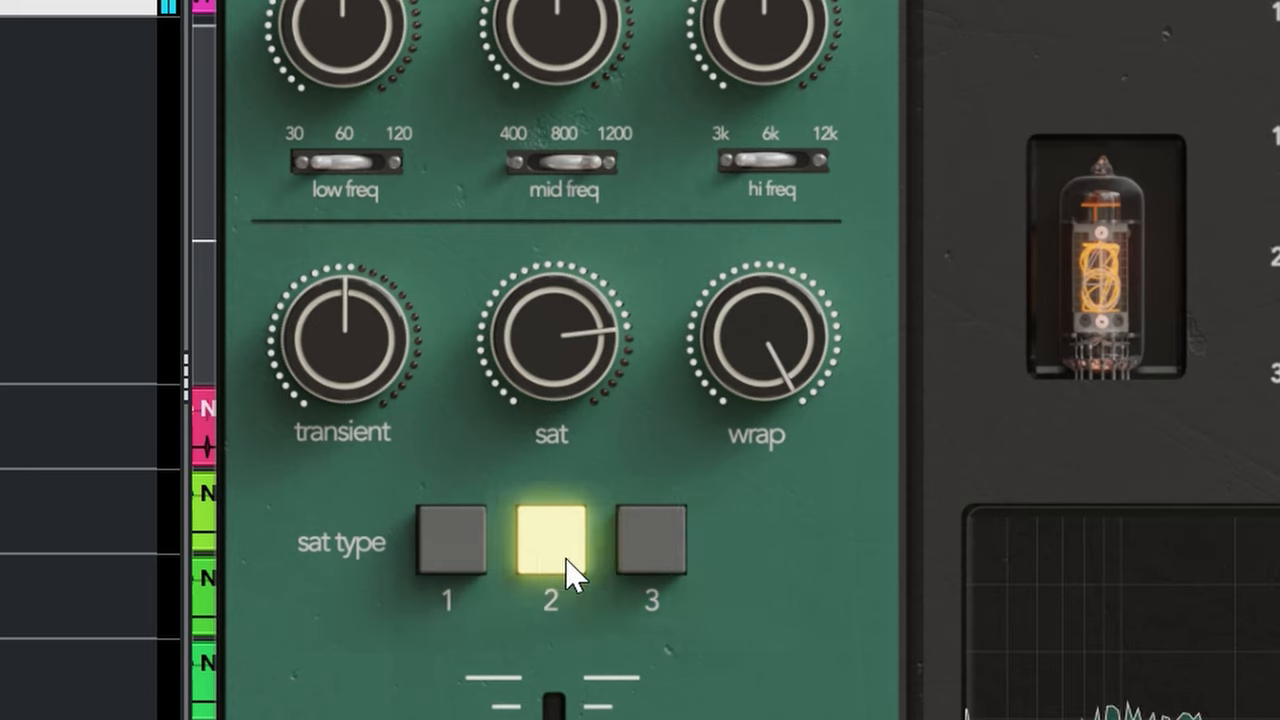
{"action": "left_click", "coordinate": [448, 540]}
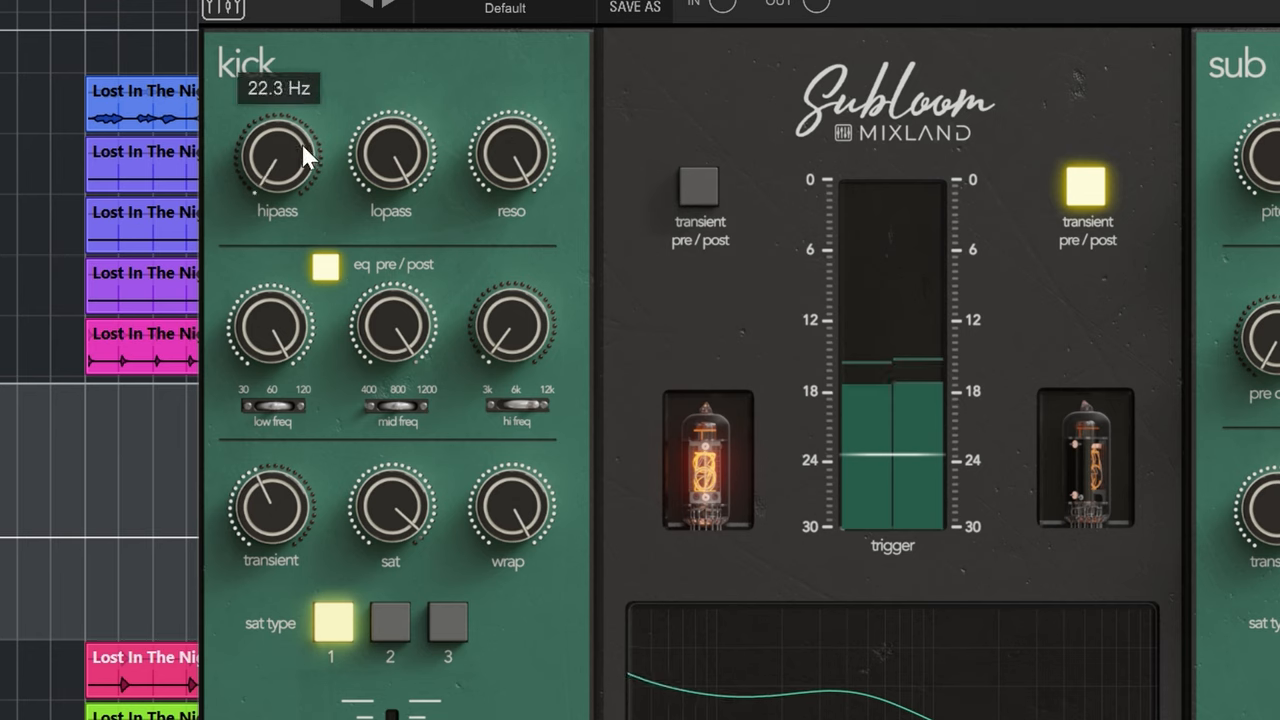
Sweep the kick high-pass cutoff between 44 and 55 Hz, settling near 45 Hz.
{"action": "left_click_drag", "start_coordinate": [278, 160], "coordinate": [278, 100]}
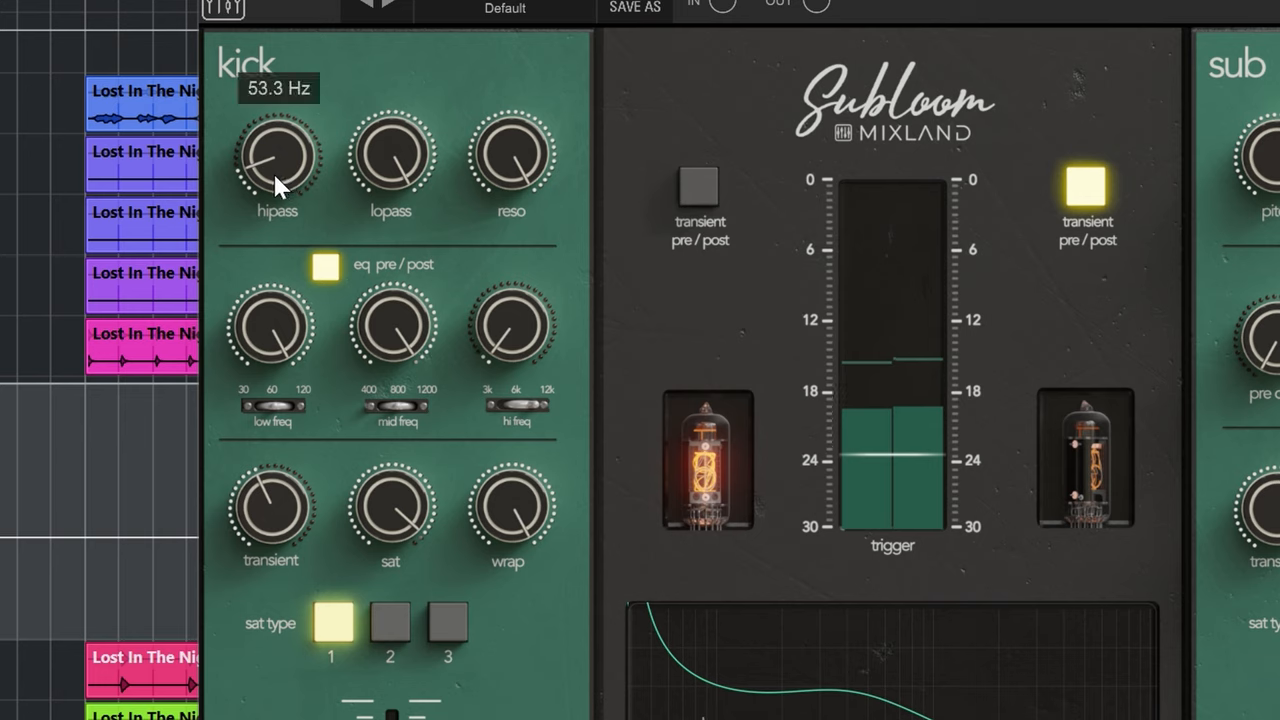
{"action": "left_click_drag", "start_coordinate": [278, 160], "coordinate": [280, 196]}
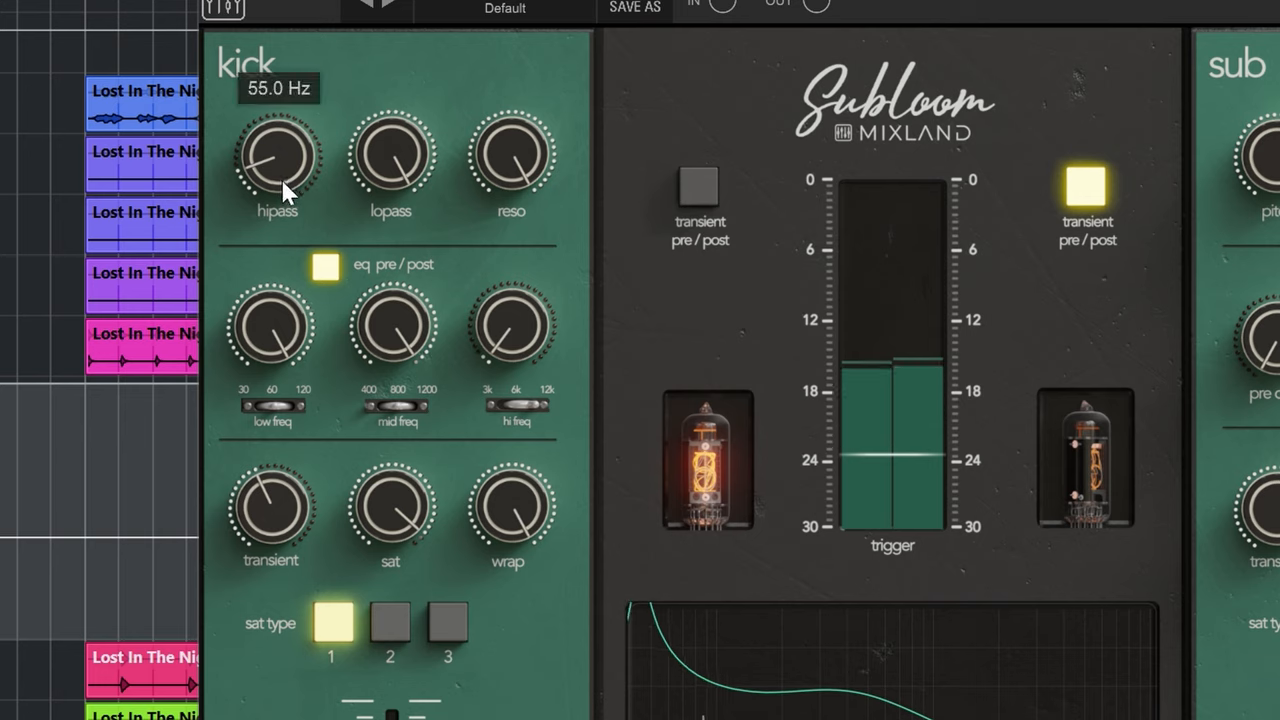
{"action": "left_click_drag", "start_coordinate": [278, 156], "coordinate": [288, 200]}
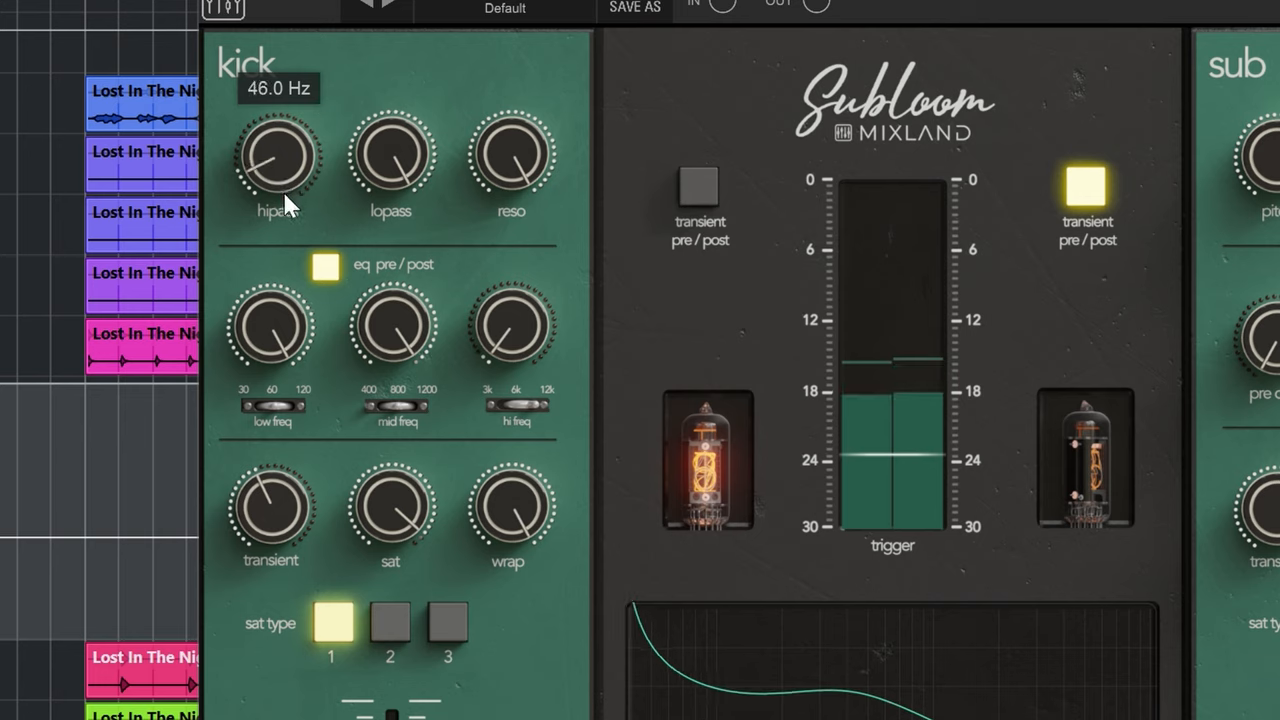
{"action": "left_click_drag", "start_coordinate": [278, 156], "coordinate": [284, 144]}
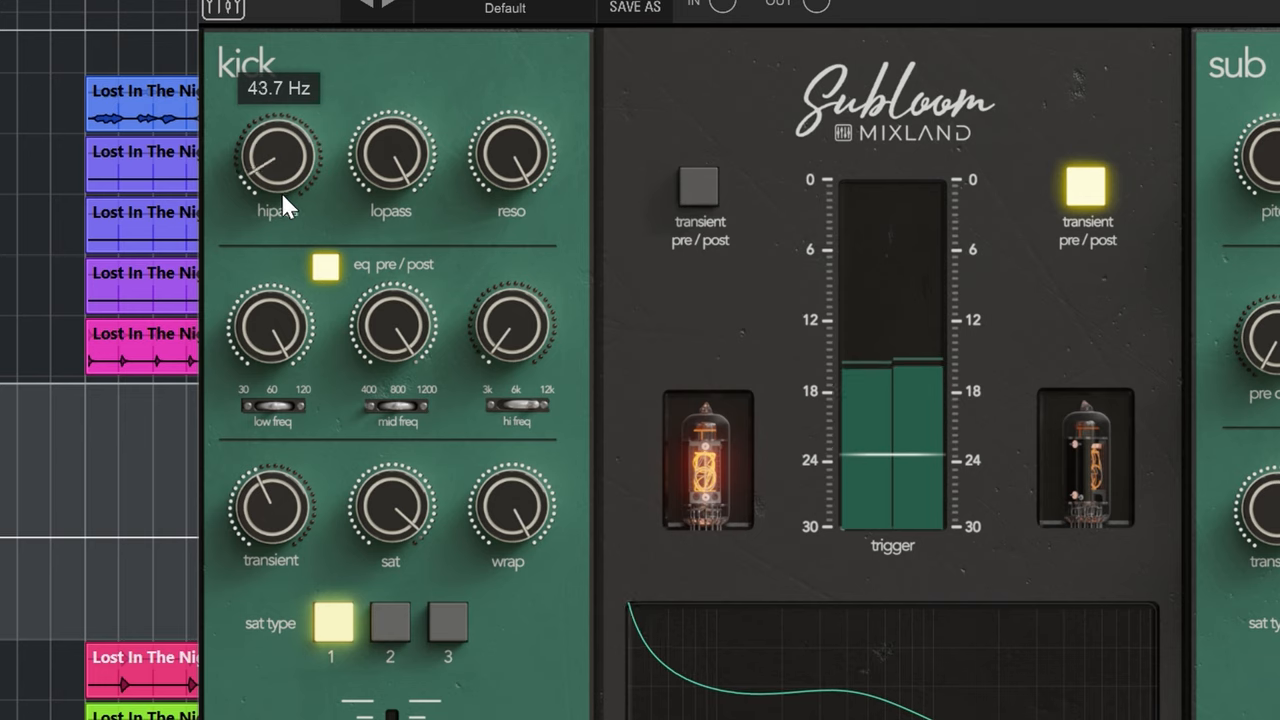
{"action": "left_click_drag", "start_coordinate": [278, 180], "coordinate": [278, 164]}
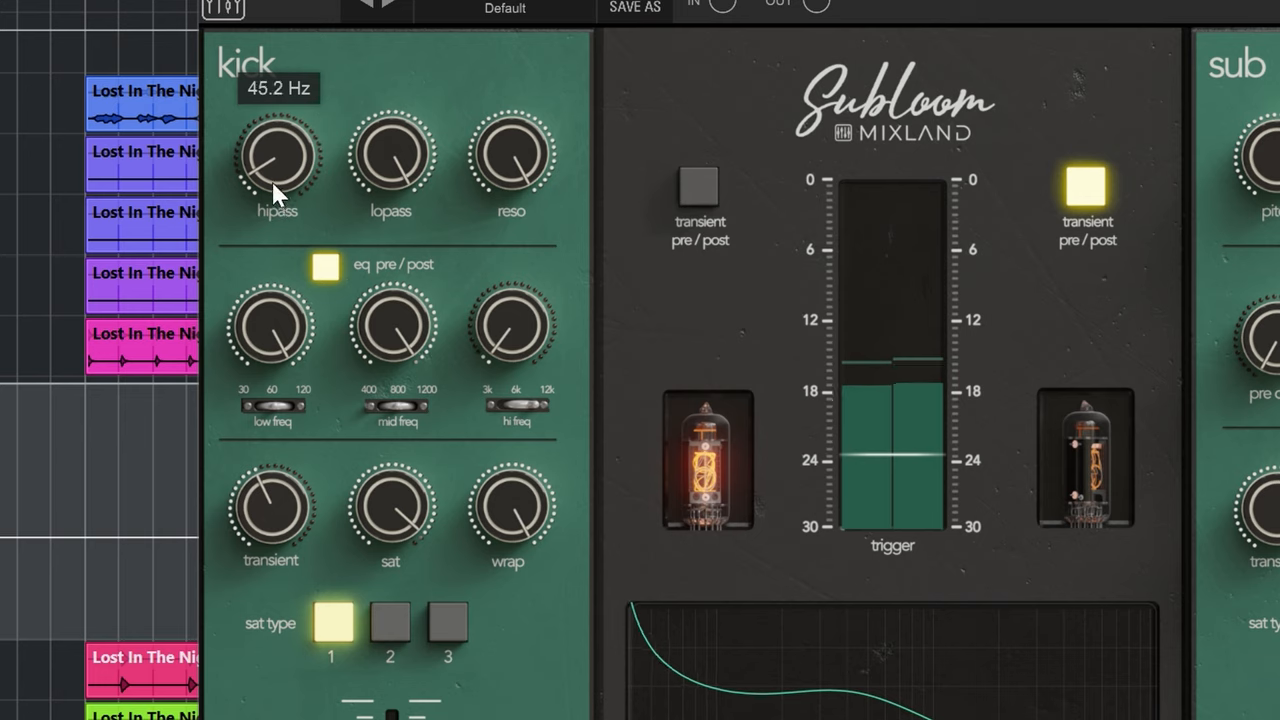
{"action": "left_click_drag", "start_coordinate": [276, 150], "coordinate": [276, 210]}
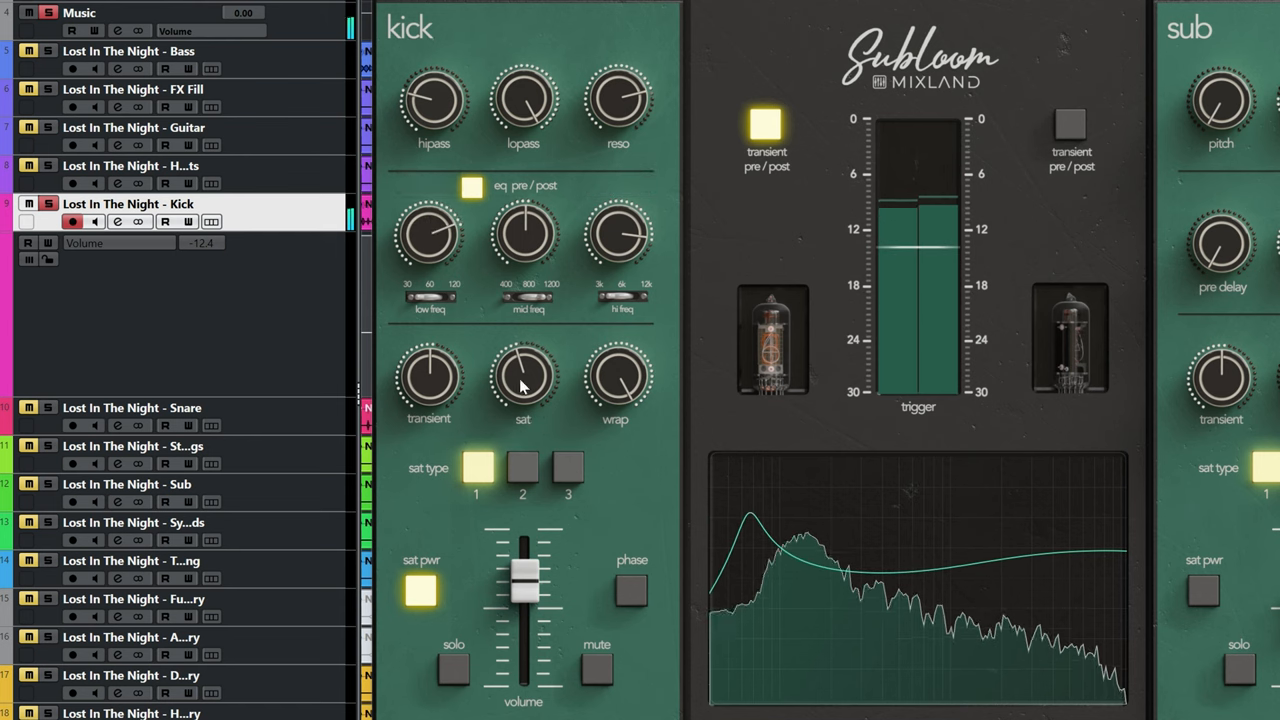
Set the kick transient amount to 4.27 and step the saturation through types 2 and 3.
{"action": "left_click_drag", "start_coordinate": [522, 378], "coordinate": [522, 360]}
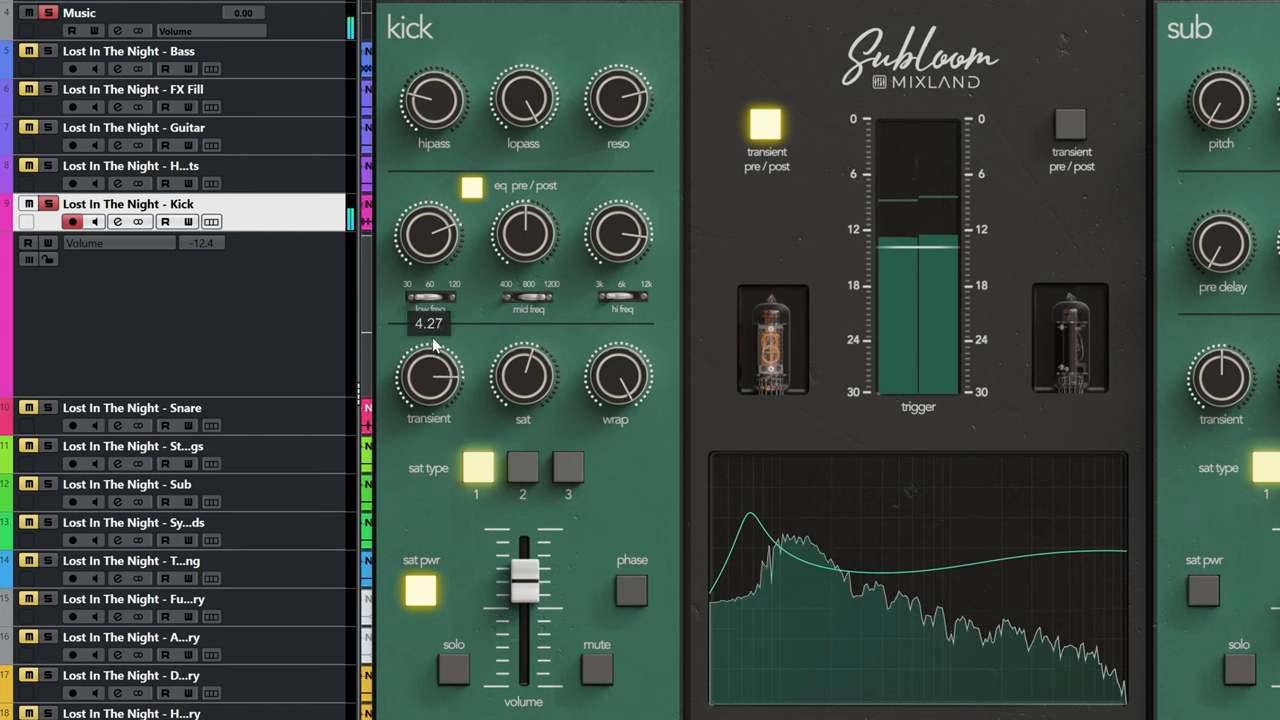
{"action": "left_click", "coordinate": [522, 468]}
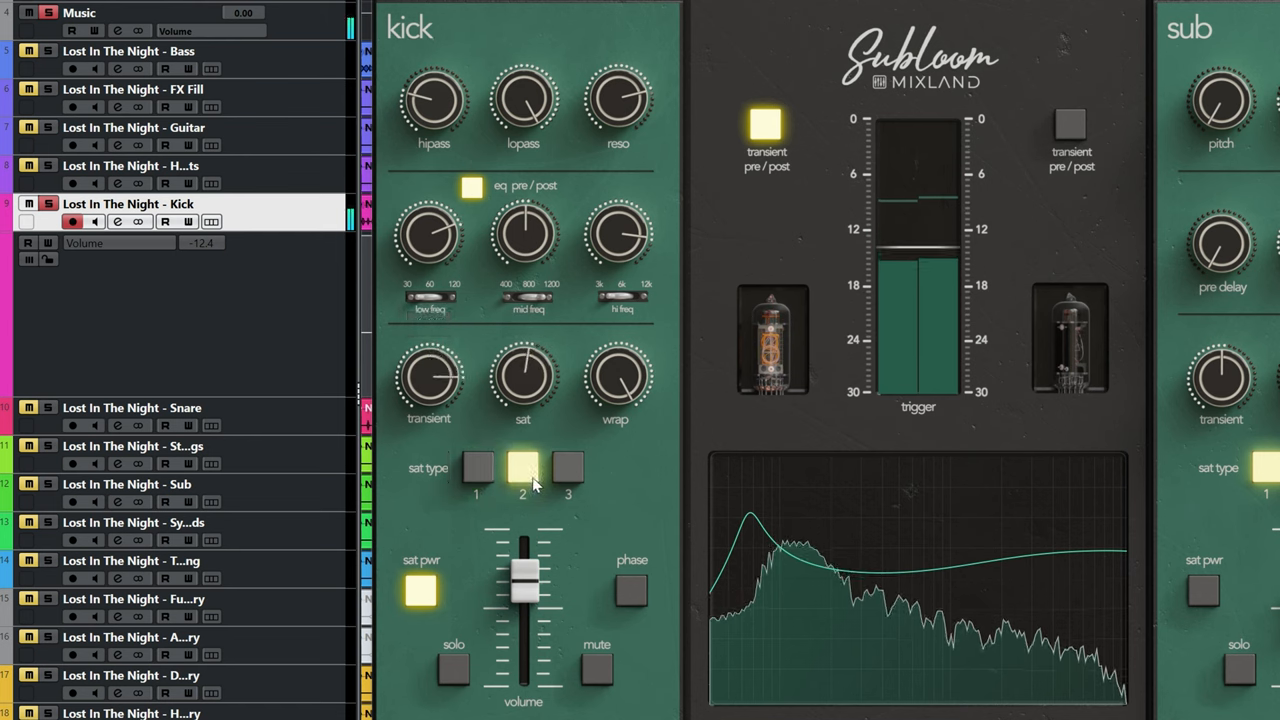
{"action": "left_click", "coordinate": [568, 468]}
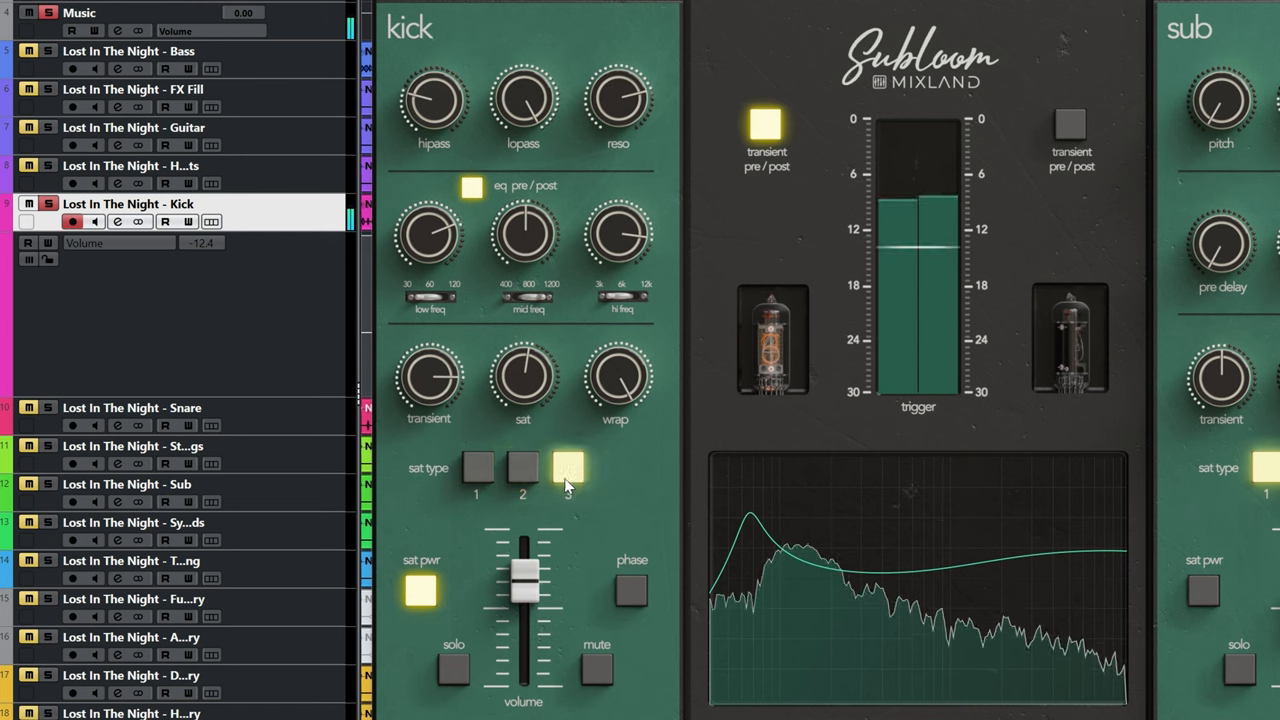
{"action": "left_click", "coordinate": [476, 468]}
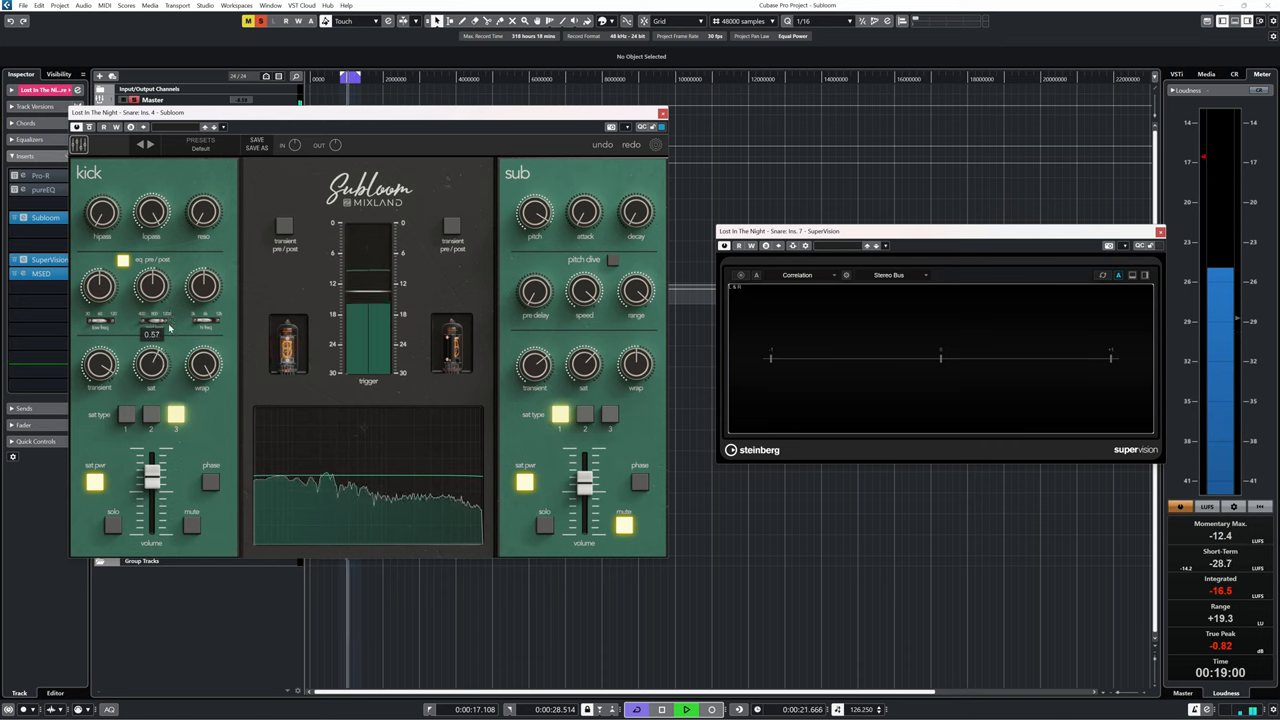
Nudge a kick control while watching the SuperVision correlation meter.
{"action": "left_click_drag", "start_coordinate": [152, 364], "coordinate": [152, 380]}
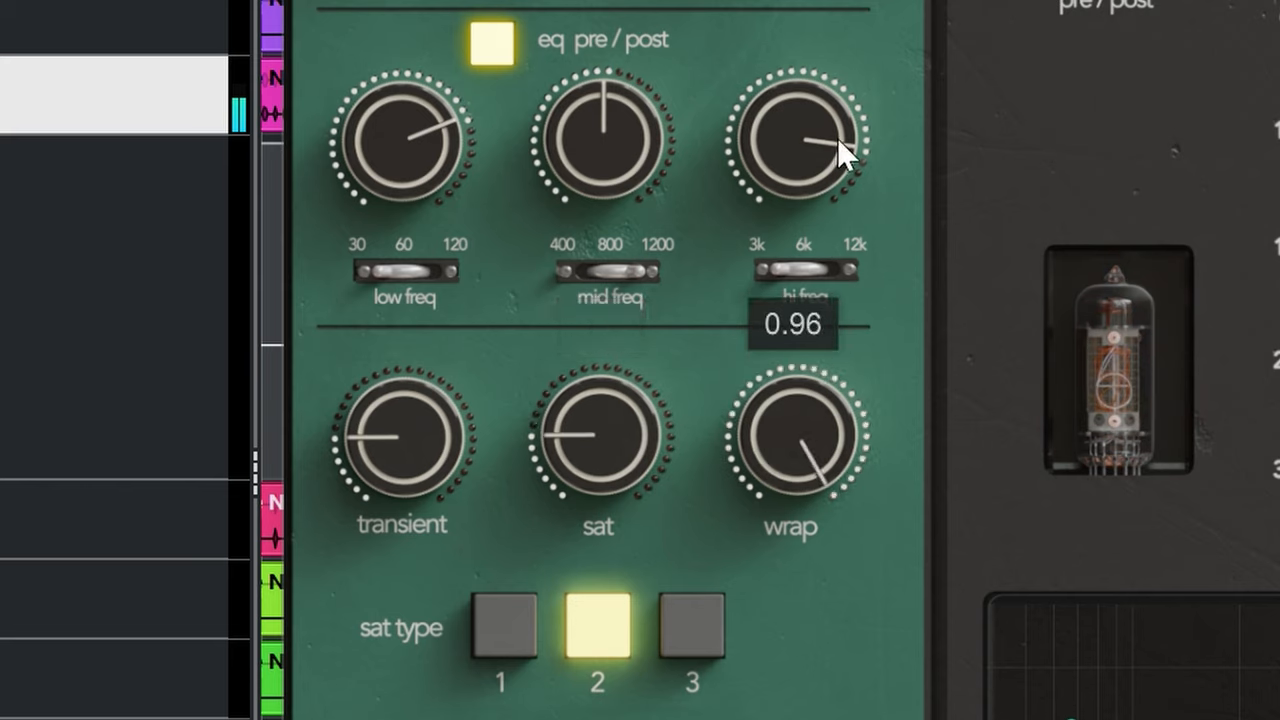
Turn the kick wrap down to -0.70, select saturation type 3 and tweak its amount.
{"action": "left_click_drag", "start_coordinate": [840, 156], "coordinate": [800, 470]}
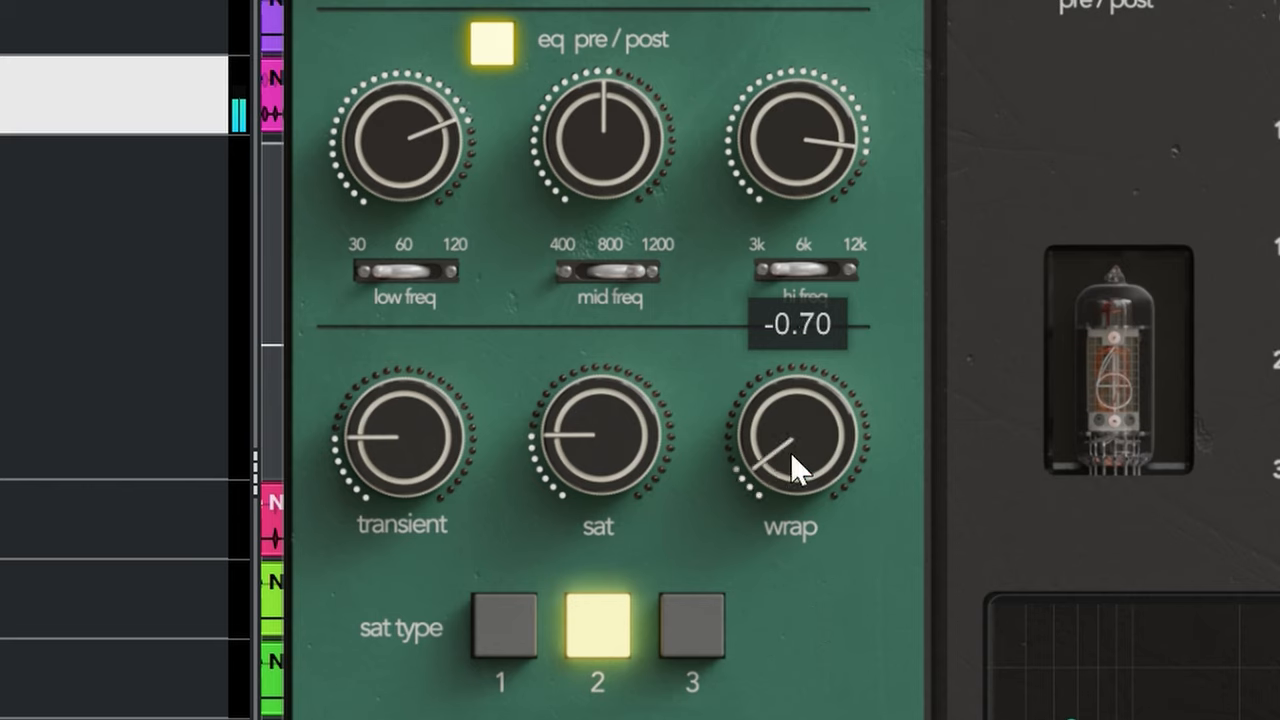
{"action": "left_click", "coordinate": [692, 624]}
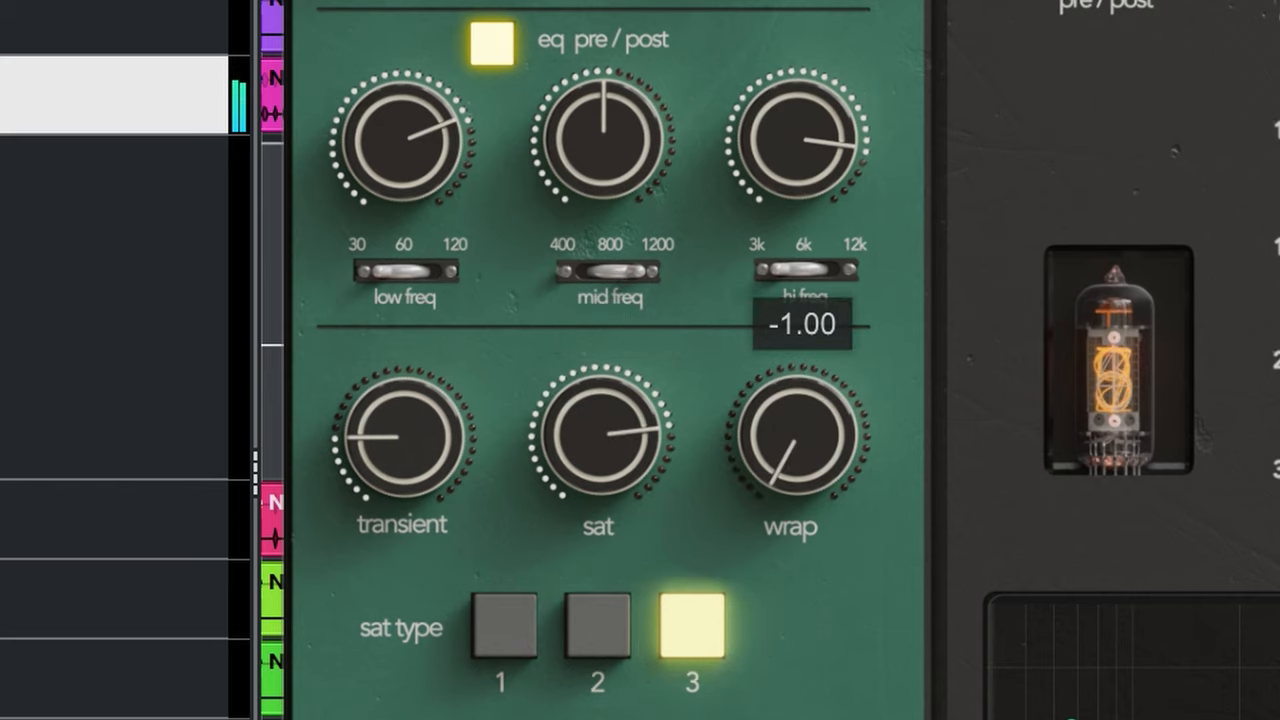
{"action": "left_click_drag", "start_coordinate": [790, 440], "coordinate": [800, 400]}
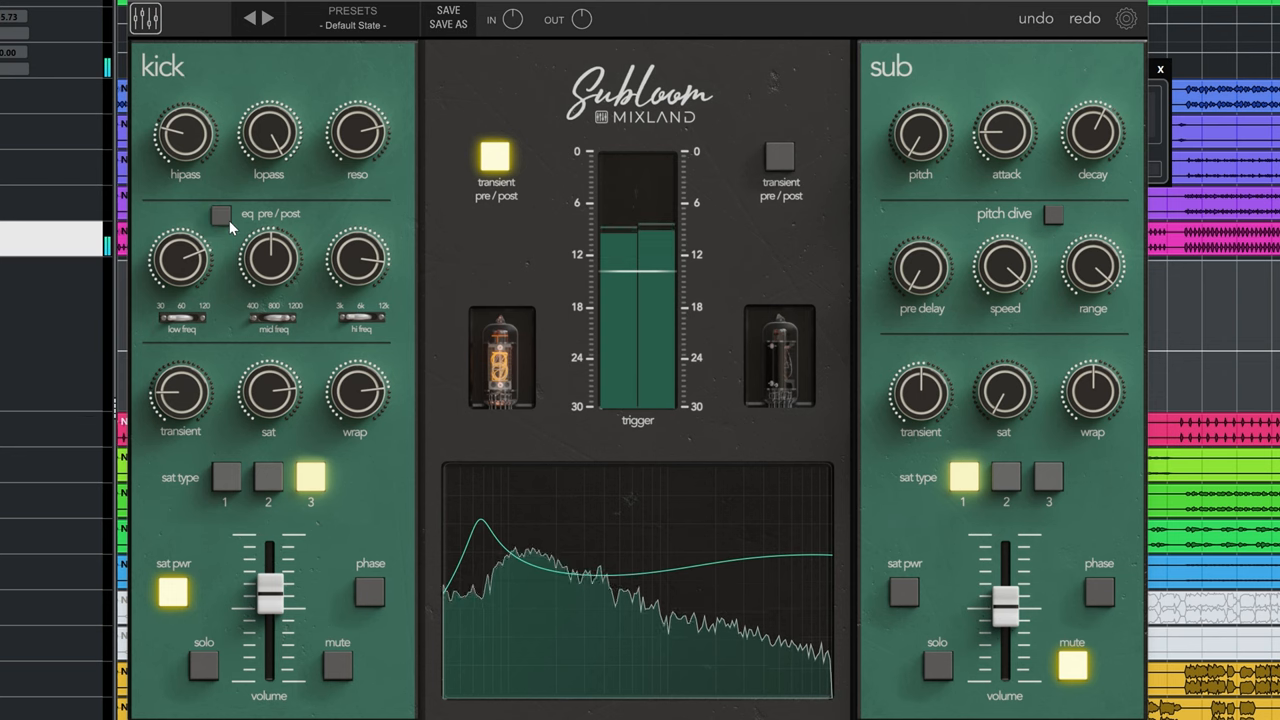
Toggle the kick EQ pre/post off and set the low band to 30 Hz.
{"action": "left_click", "coordinate": [220, 216]}
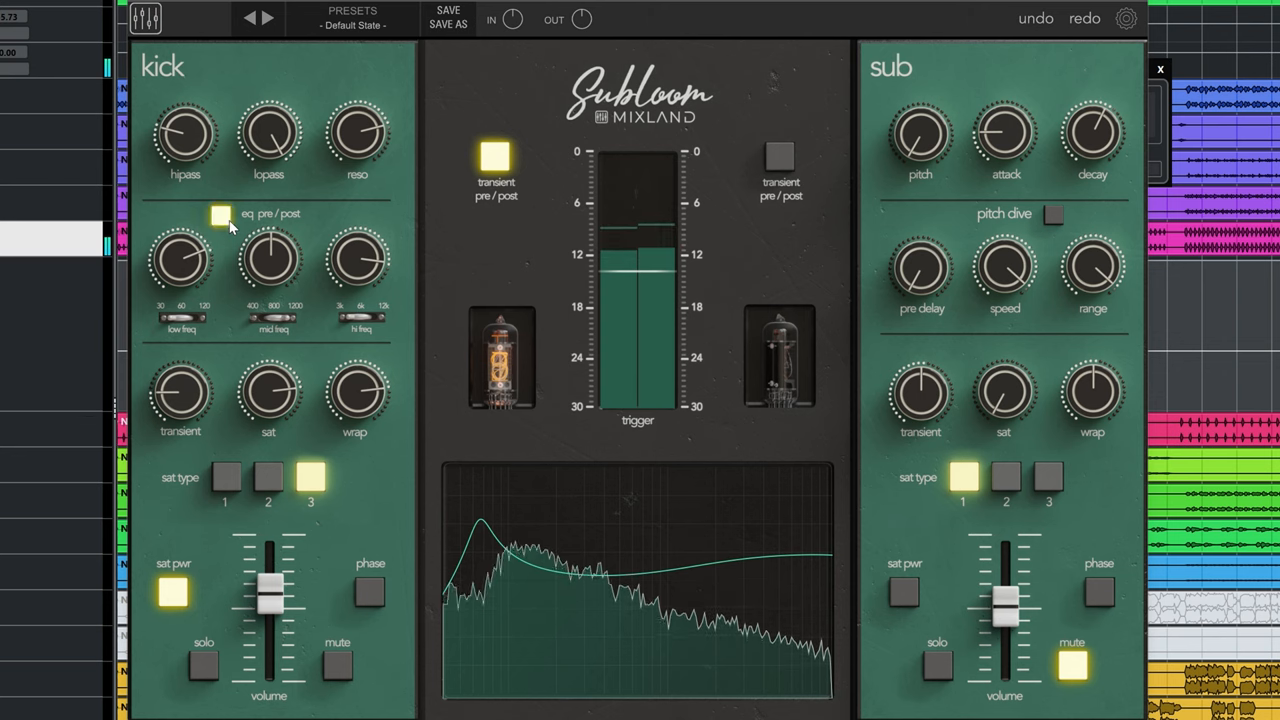
{"action": "left_click", "coordinate": [220, 216]}
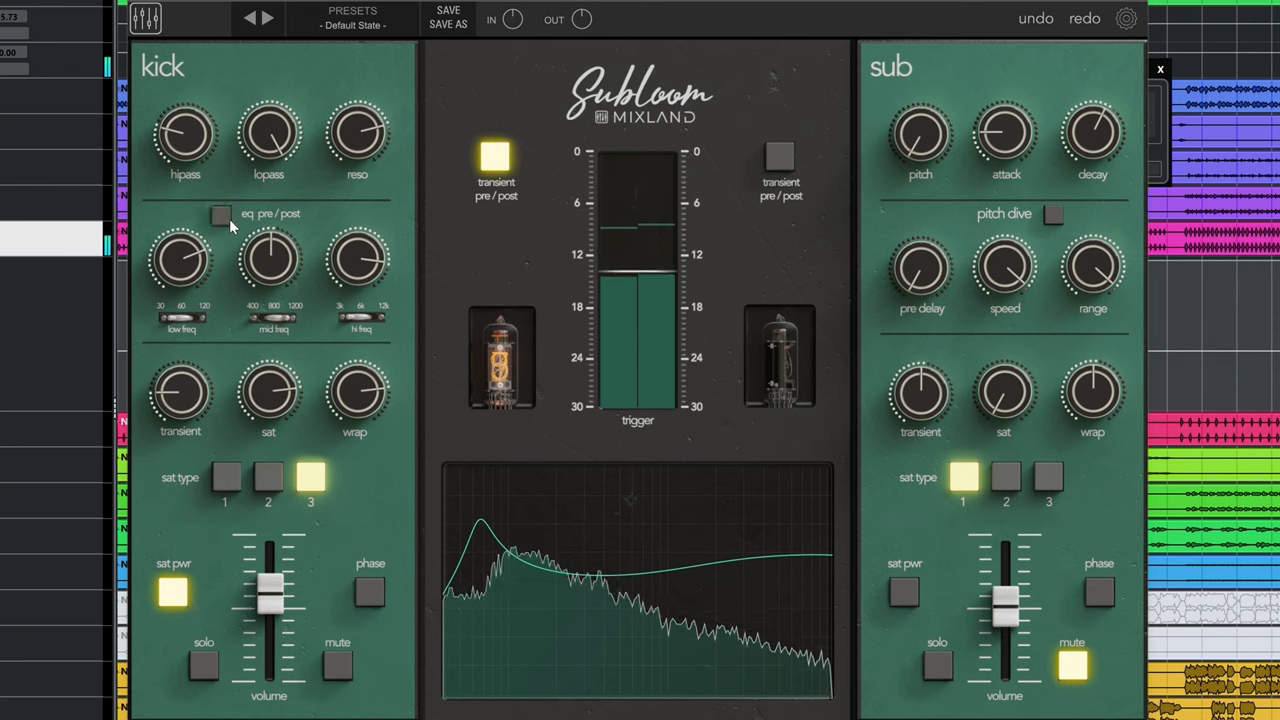
{"action": "left_click", "coordinate": [220, 216]}
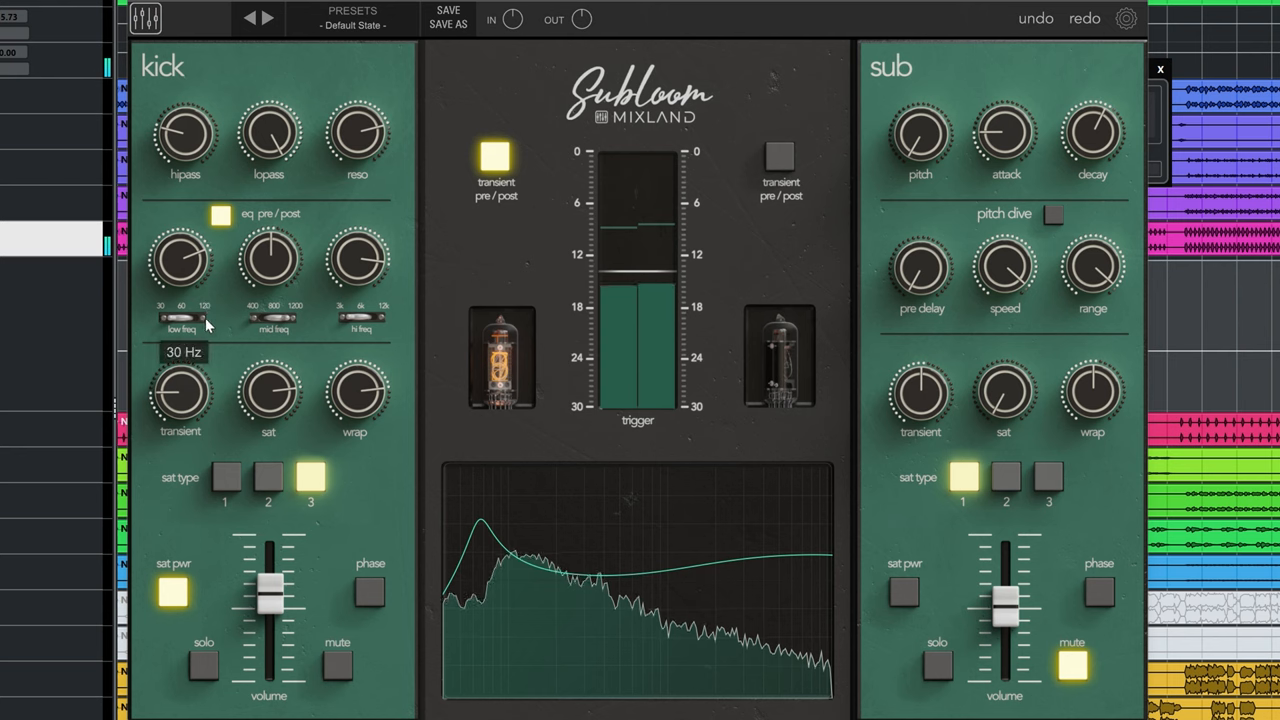
{"action": "left_click_drag", "start_coordinate": [180, 260], "coordinate": [184, 256]}
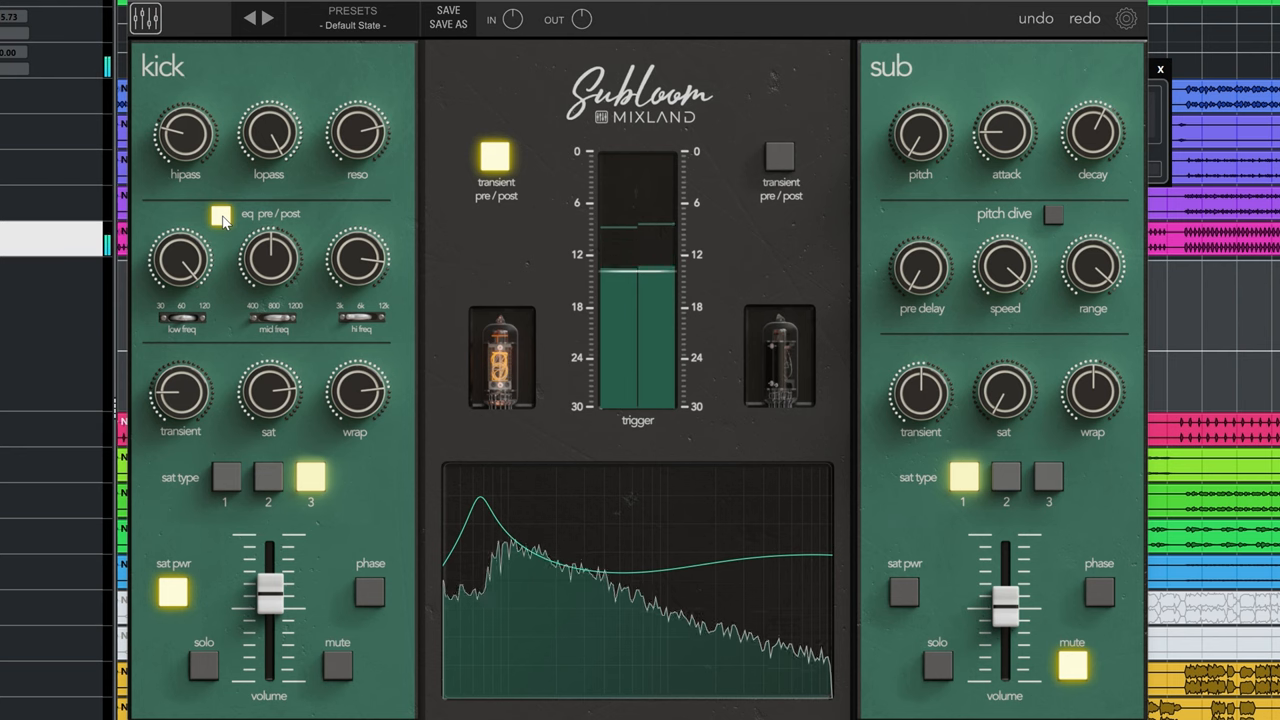
{"action": "left_click", "coordinate": [220, 218]}
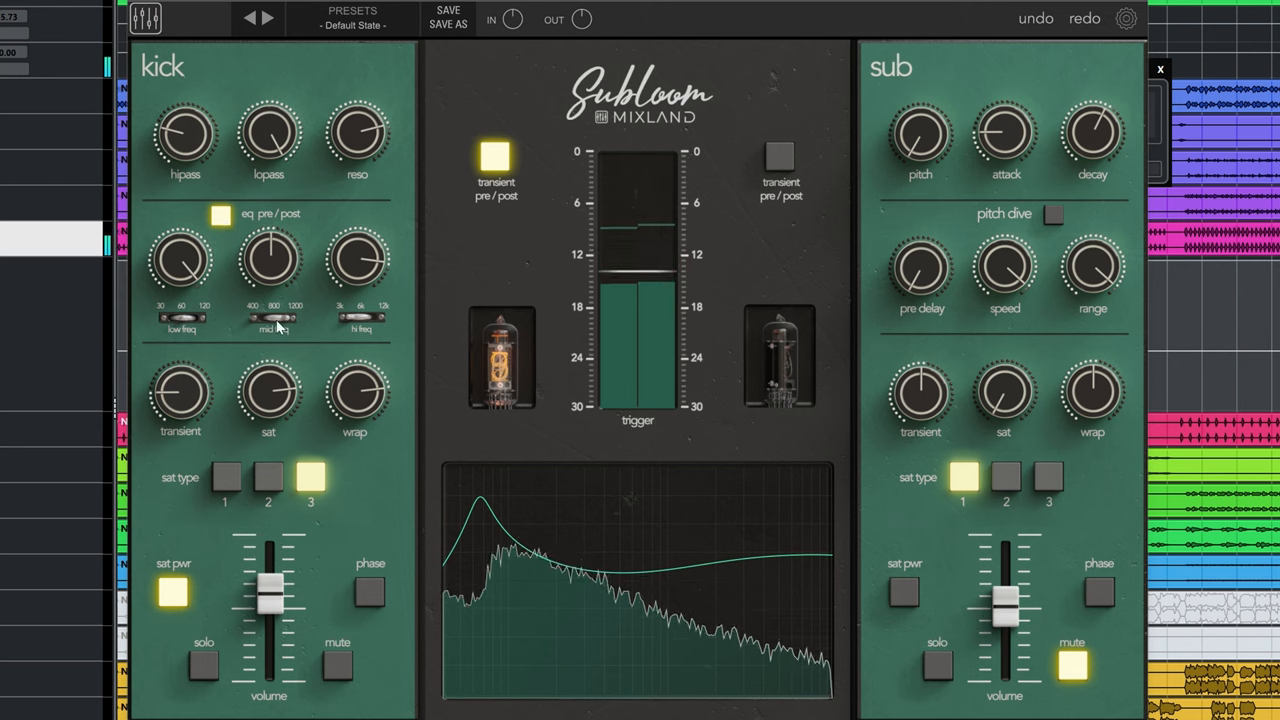
{"action": "left_click_drag", "start_coordinate": [268, 260], "coordinate": [268, 300]}
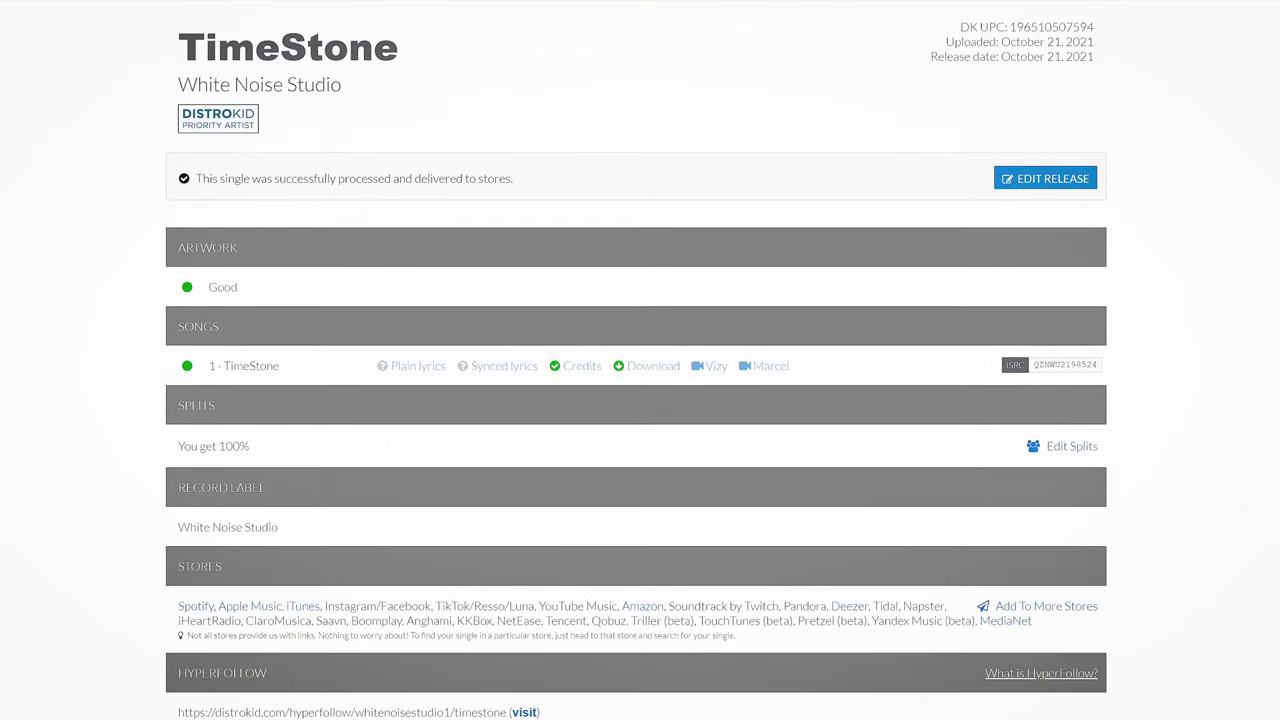
Split TimeStone's revenue with a second collaborator at a 13% share.
{"action": "left_click", "coordinate": [1072, 446]}
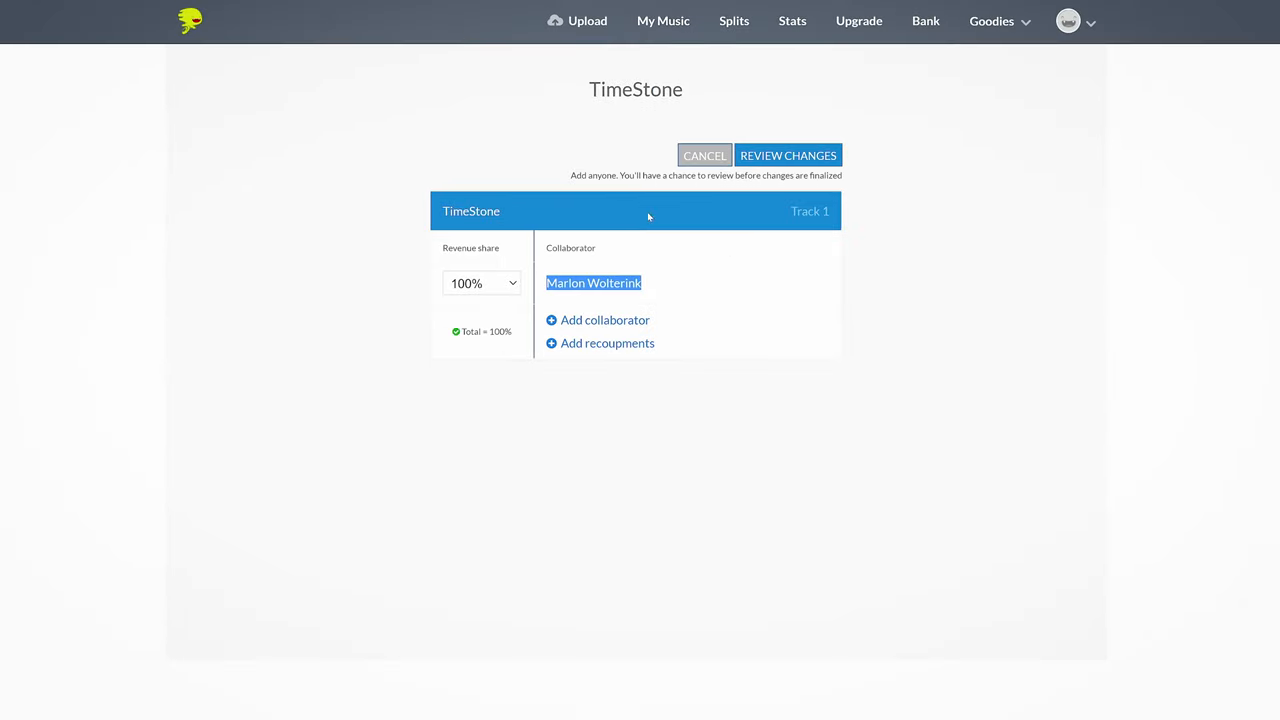
{"action": "left_click", "coordinate": [480, 284]}
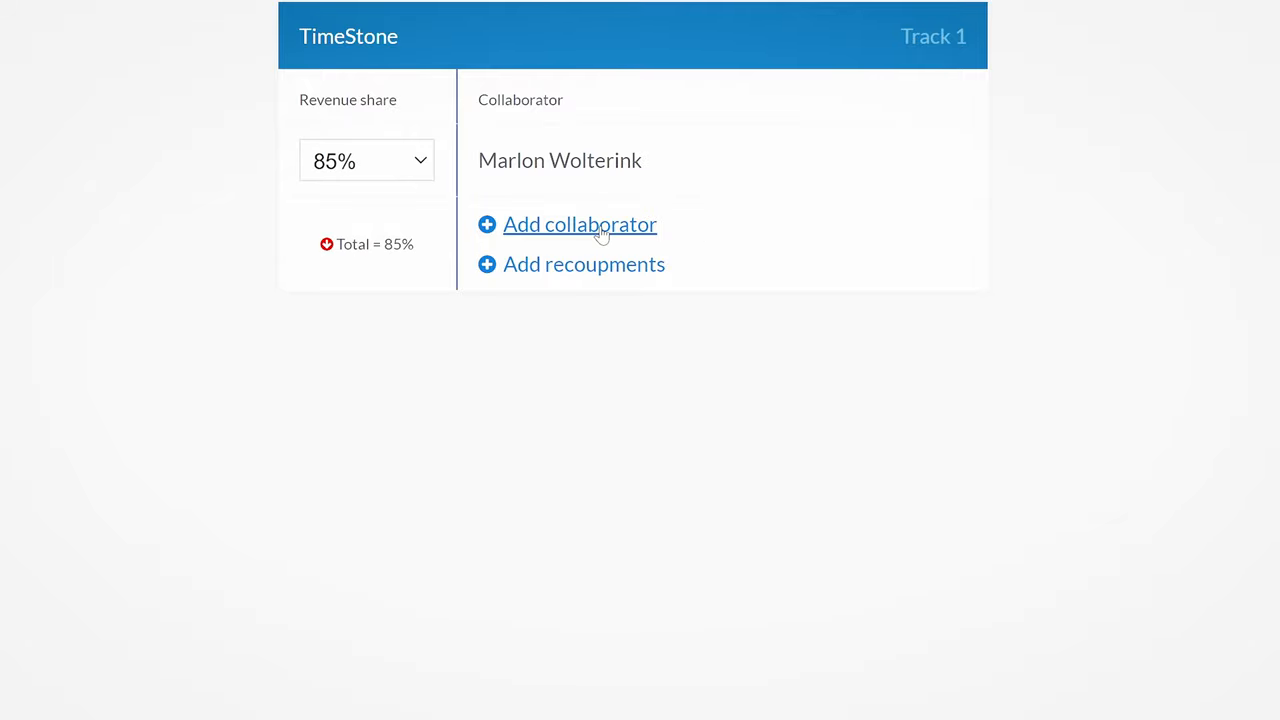
{"action": "left_click", "coordinate": [580, 224]}
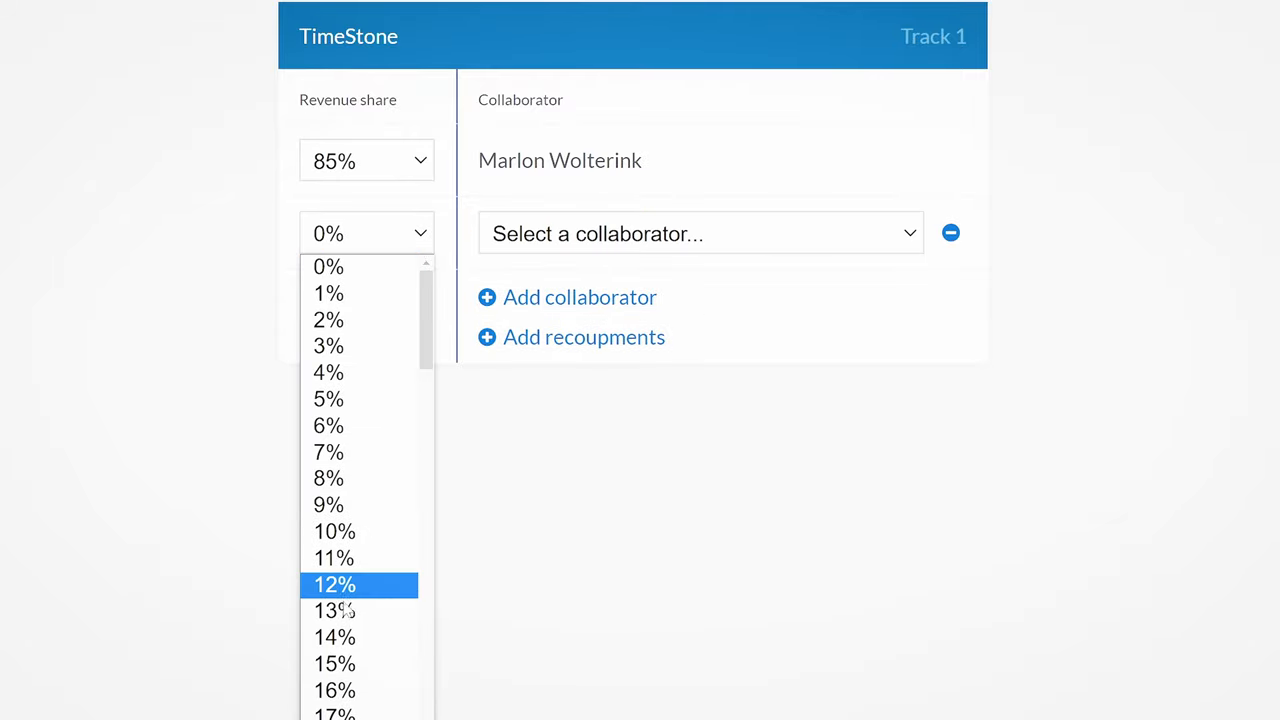
{"action": "left_click", "coordinate": [334, 610]}
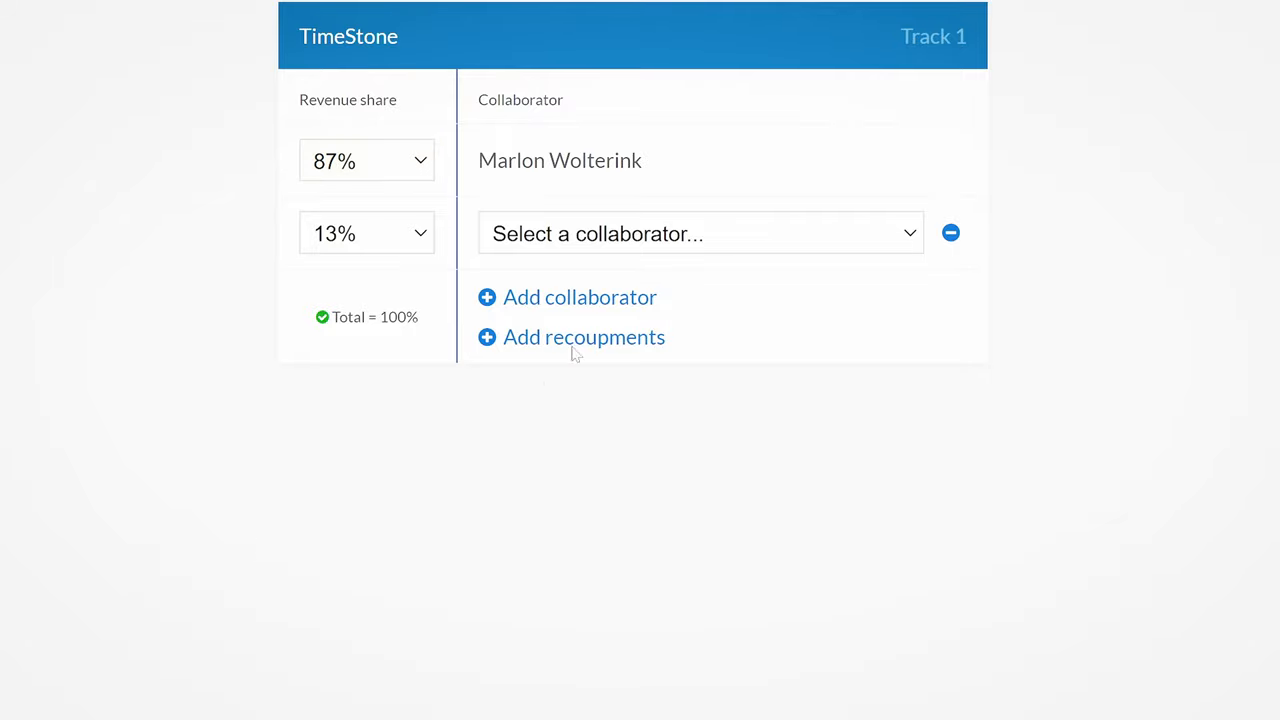
Add a recoupment amount of 2.50 to the split.
{"action": "left_click", "coordinate": [584, 336]}
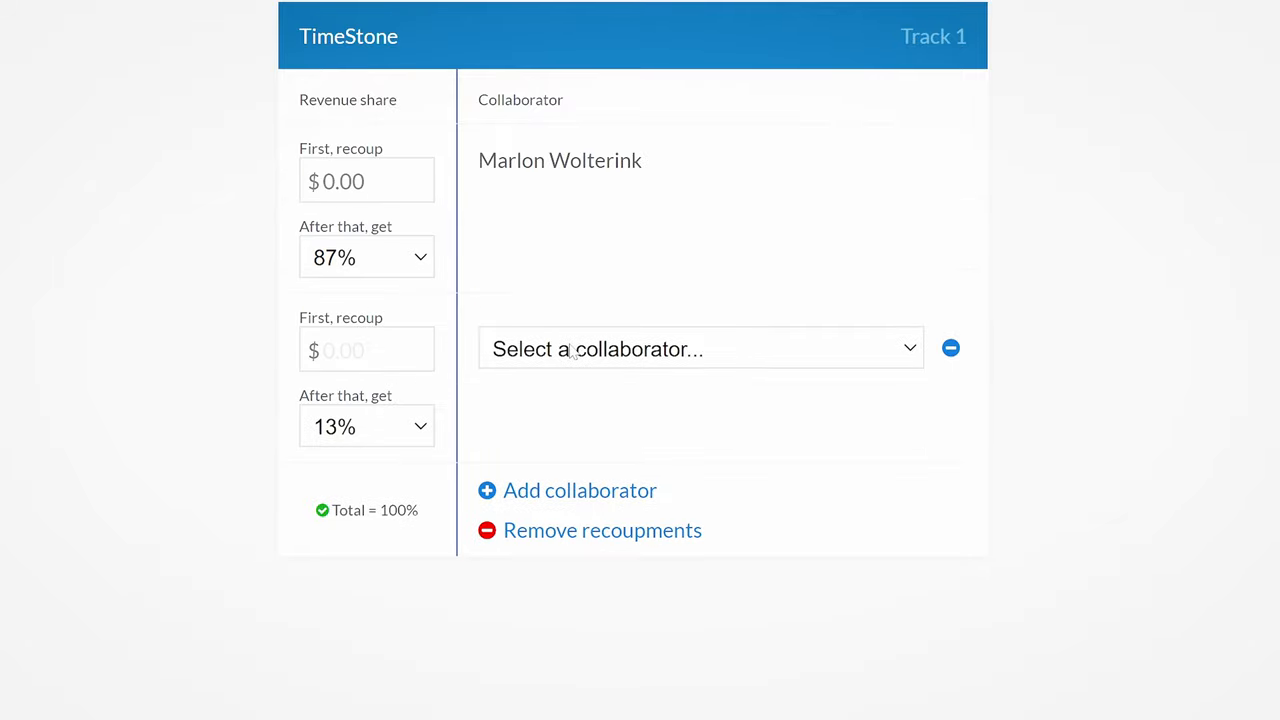
{"action": "mouse_move", "coordinate": [398, 328]}
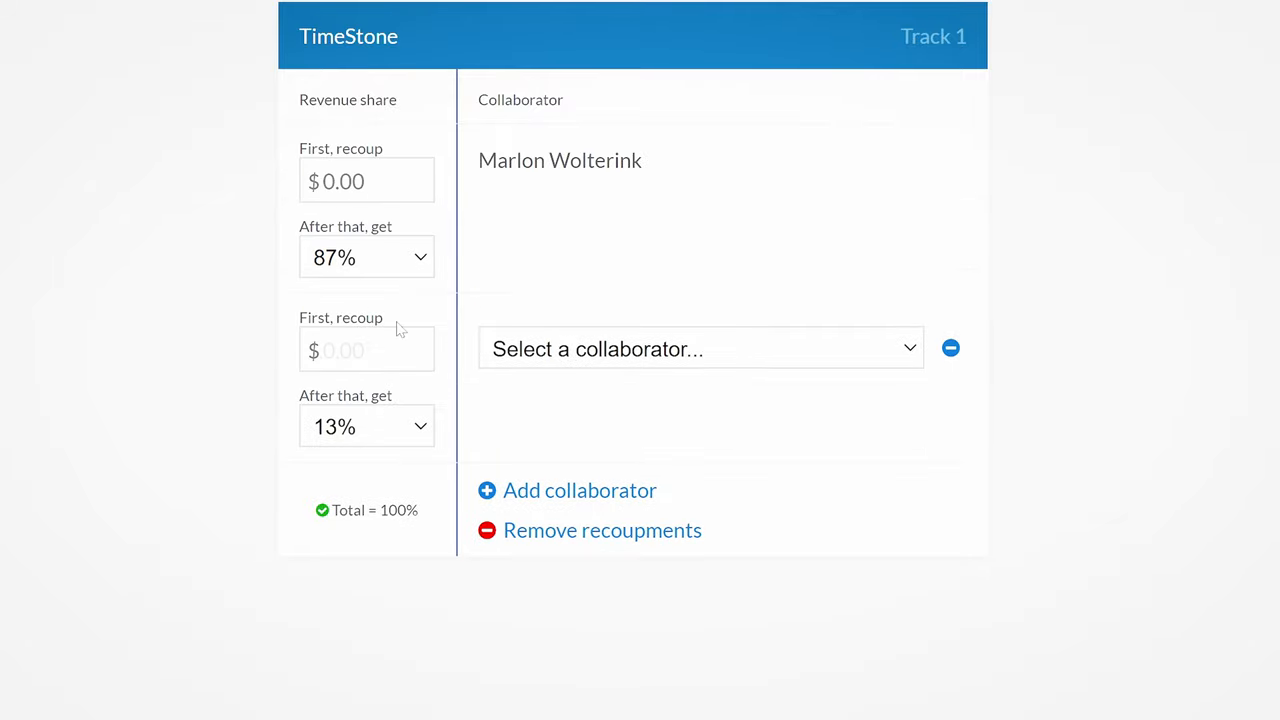
{"action": "type", "text": "2.50"}
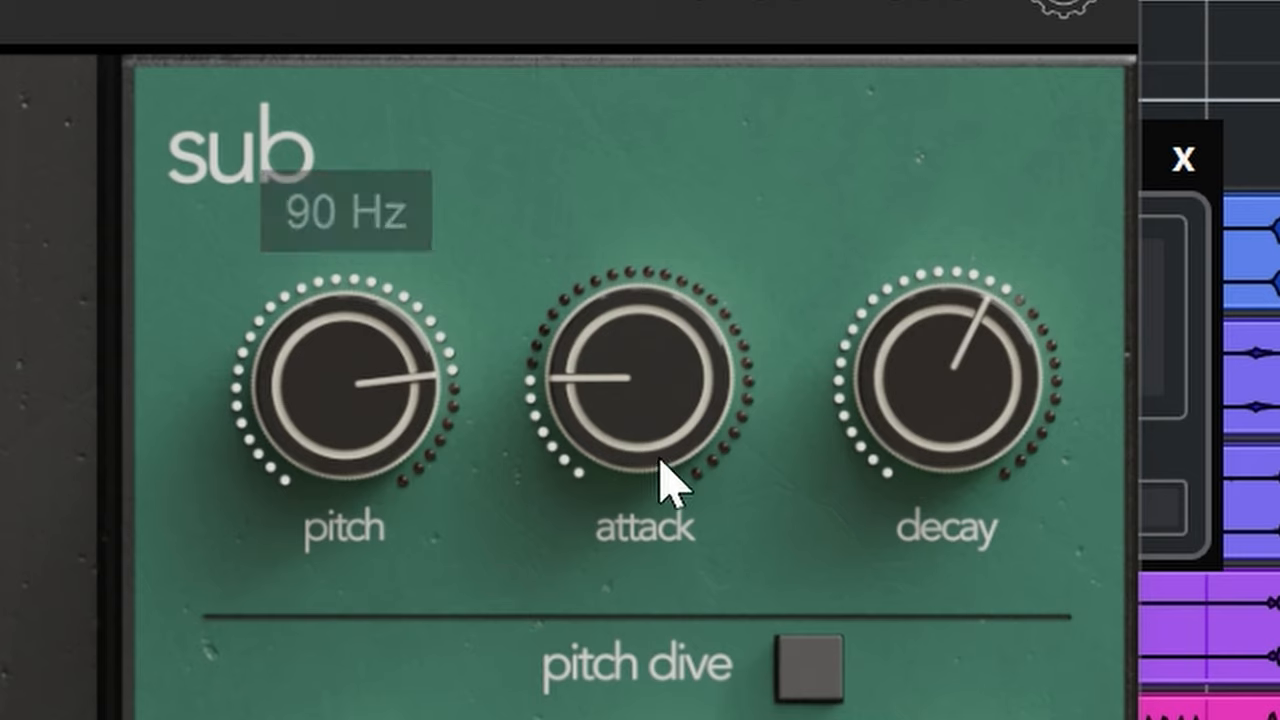
Tune the sub layer's pitch to about 90 Hz.
{"action": "left_click_drag", "start_coordinate": [680, 470], "coordinate": [950, 400]}
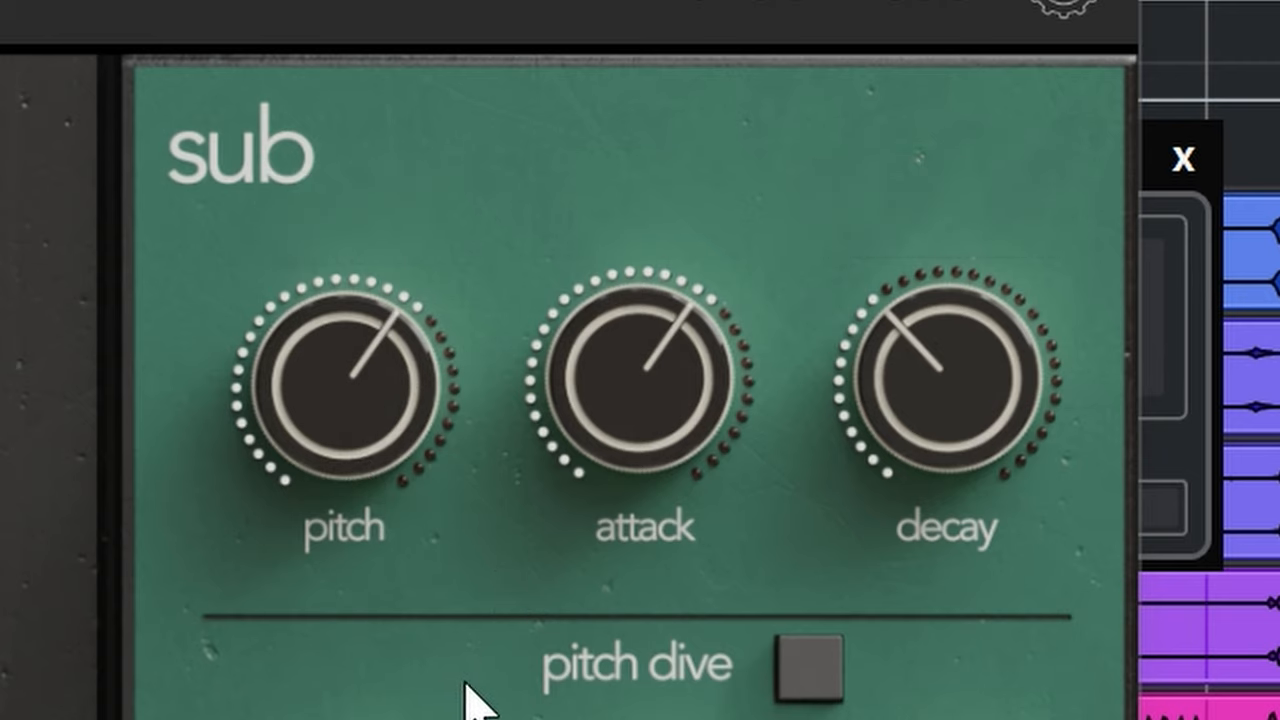
{"action": "scroll", "scroll_direction": "down", "scroll_amount": 3}
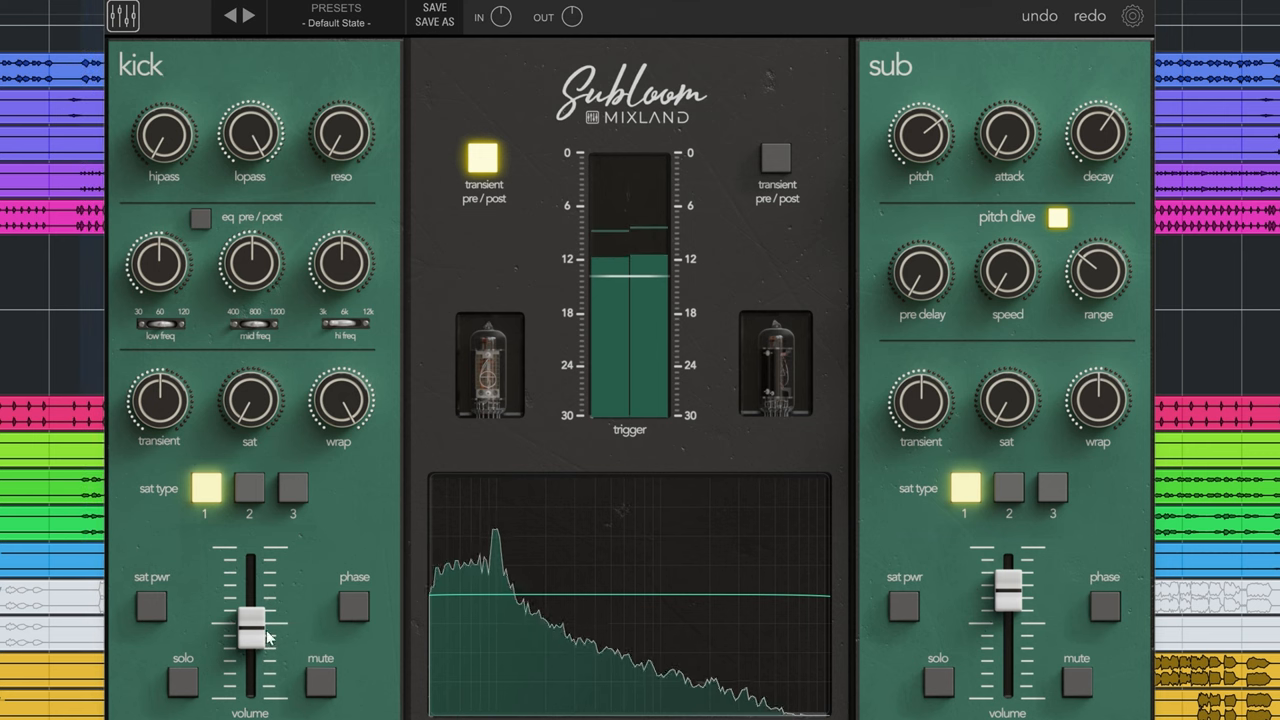
Lower the kick layer volume to -1.0 dB.
{"action": "left_click", "coordinate": [320, 680]}
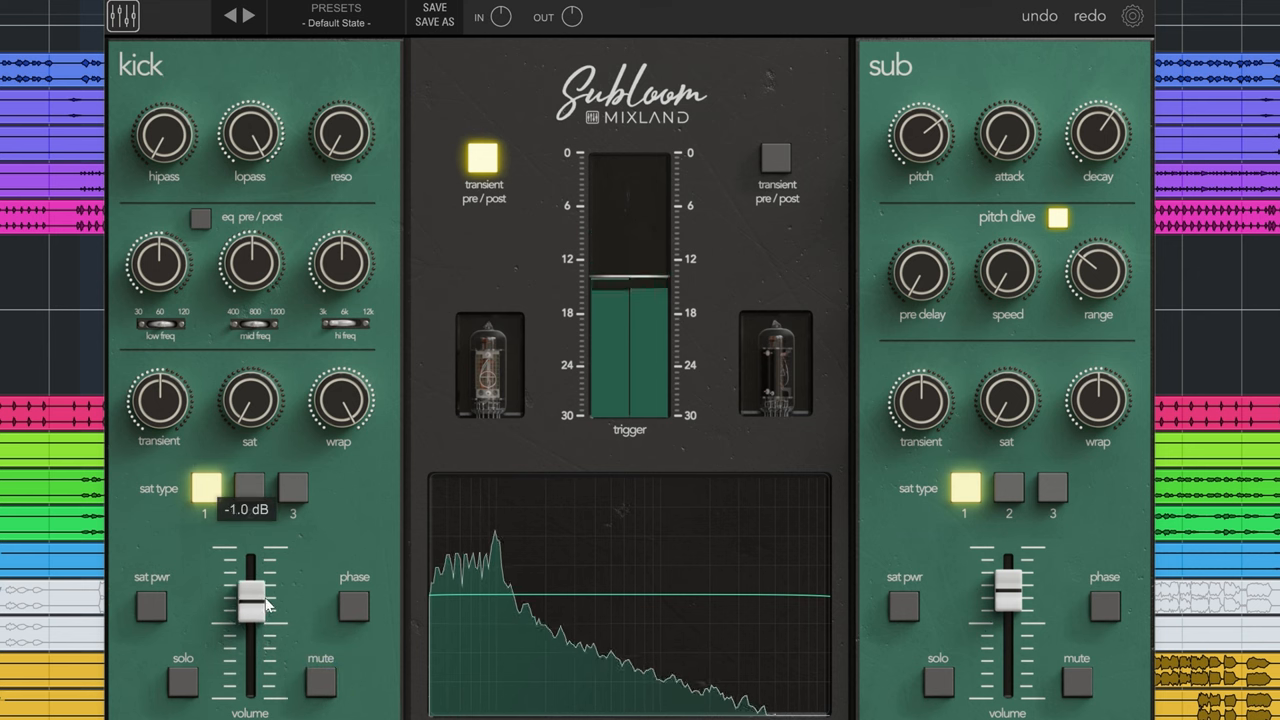
{"action": "left_click_drag", "start_coordinate": [250, 596], "coordinate": [250, 612]}
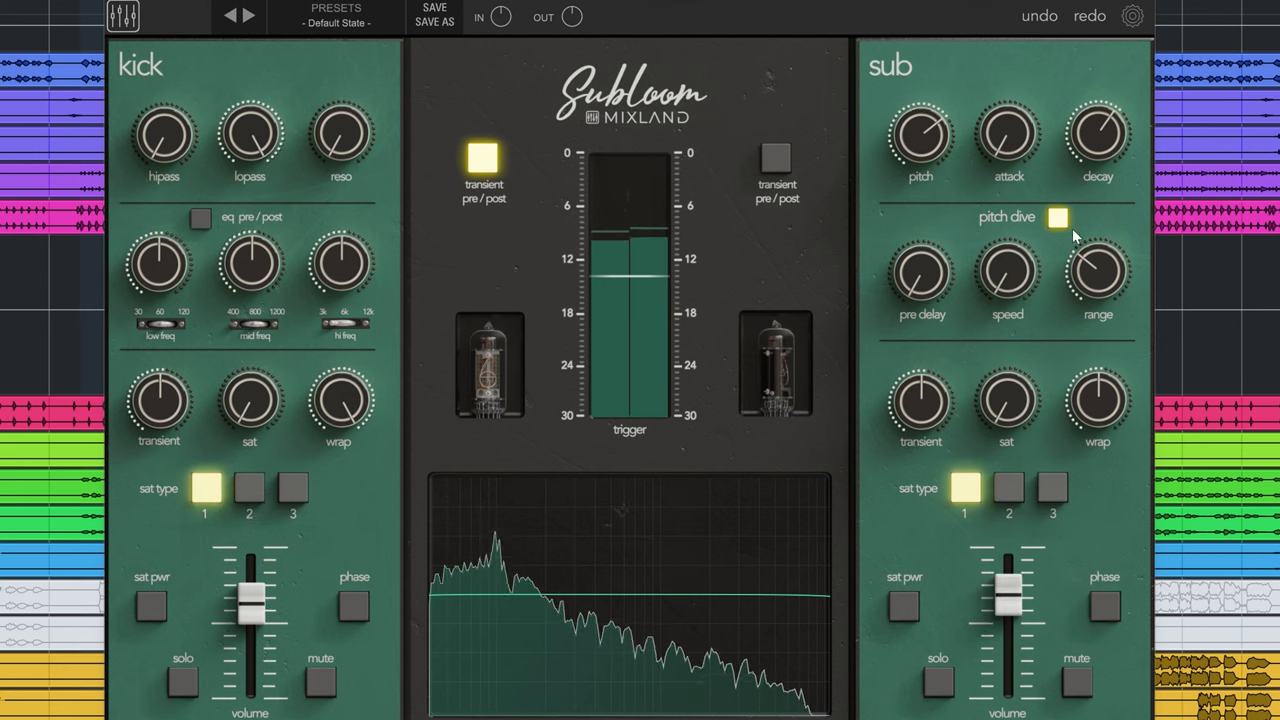
Compare the sub pitch dive on and off, leaving it on with speed near 0.28.
{"action": "left_click", "coordinate": [1058, 218]}
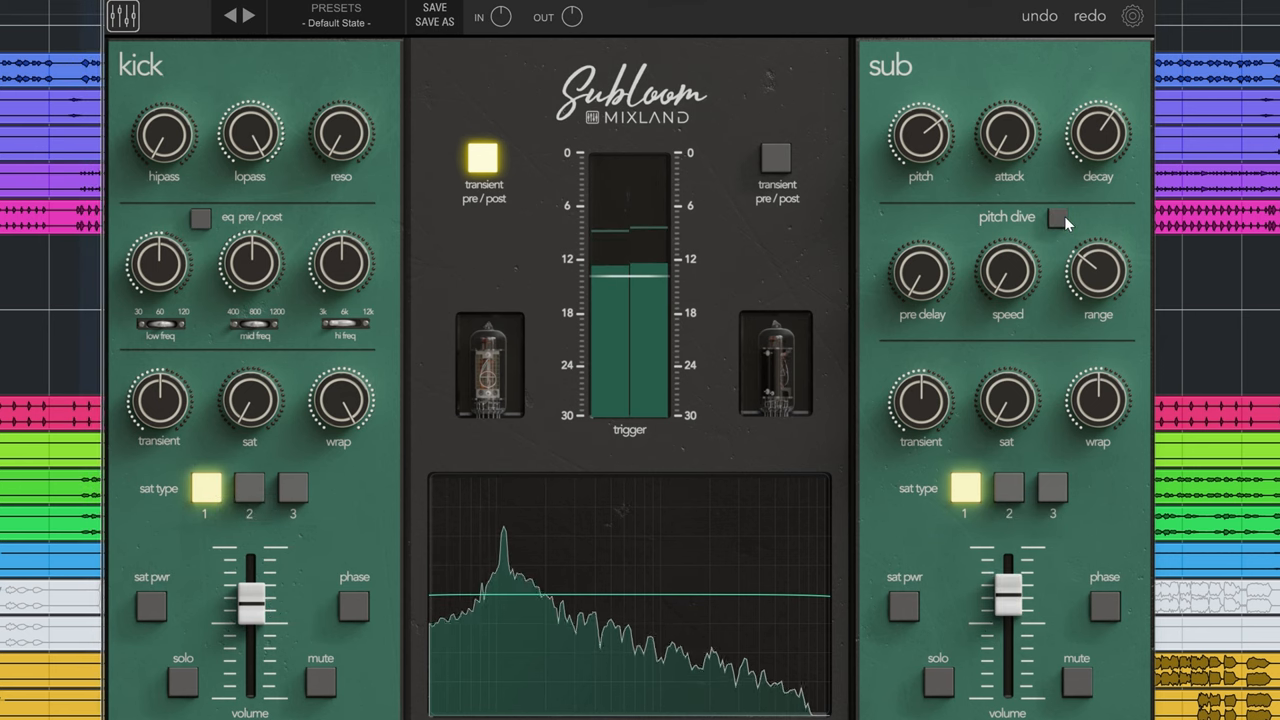
{"action": "left_click", "coordinate": [1060, 220]}
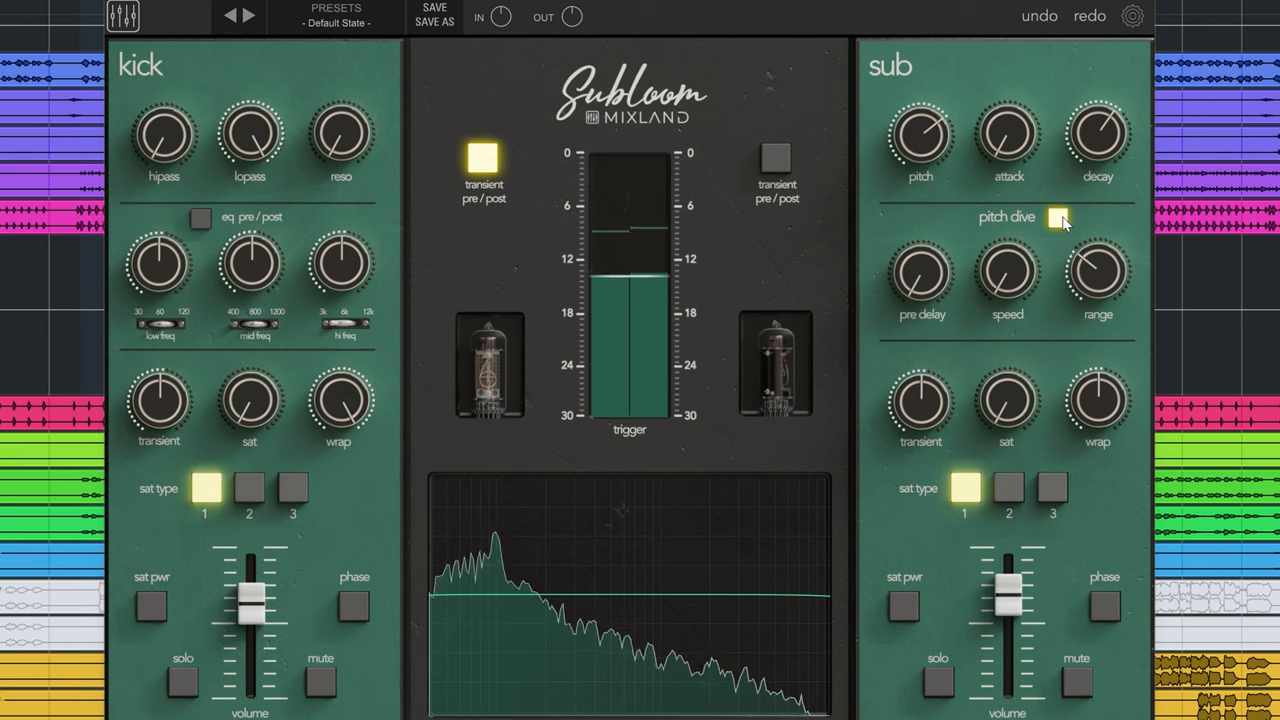
{"action": "left_click", "coordinate": [1058, 218]}
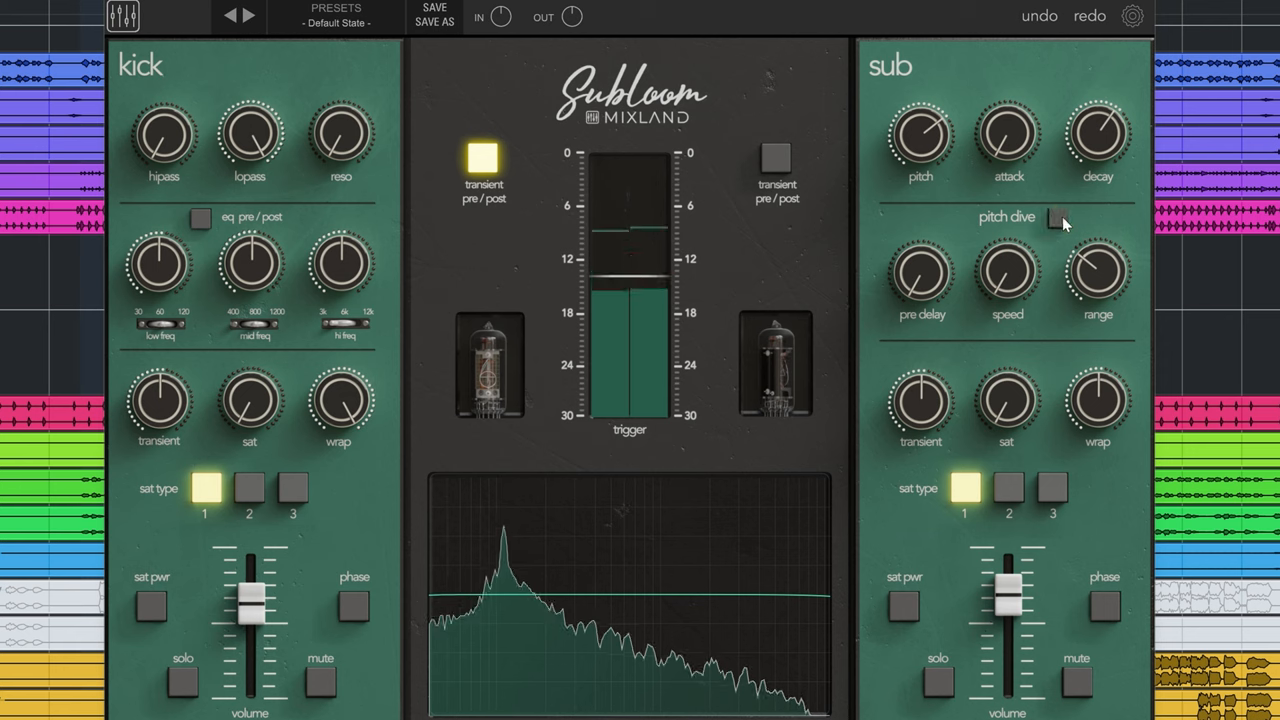
{"action": "left_click", "coordinate": [1056, 218]}
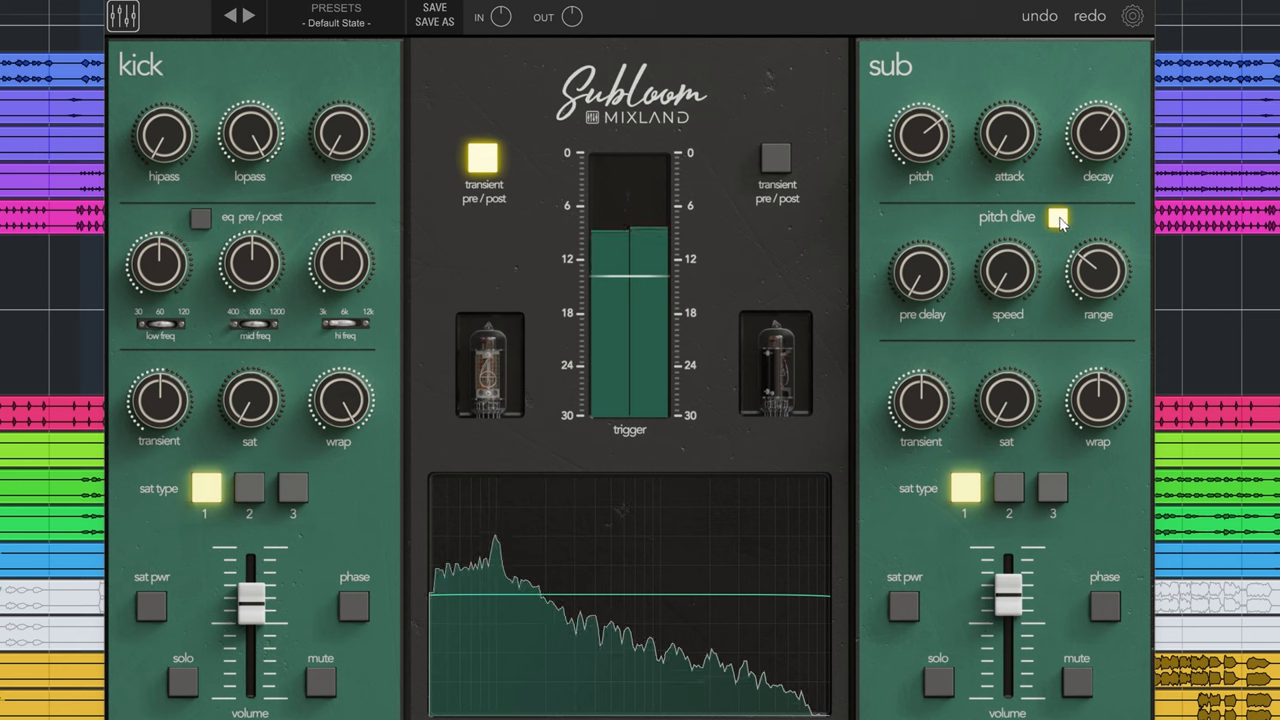
{"action": "left_click", "coordinate": [1058, 218]}
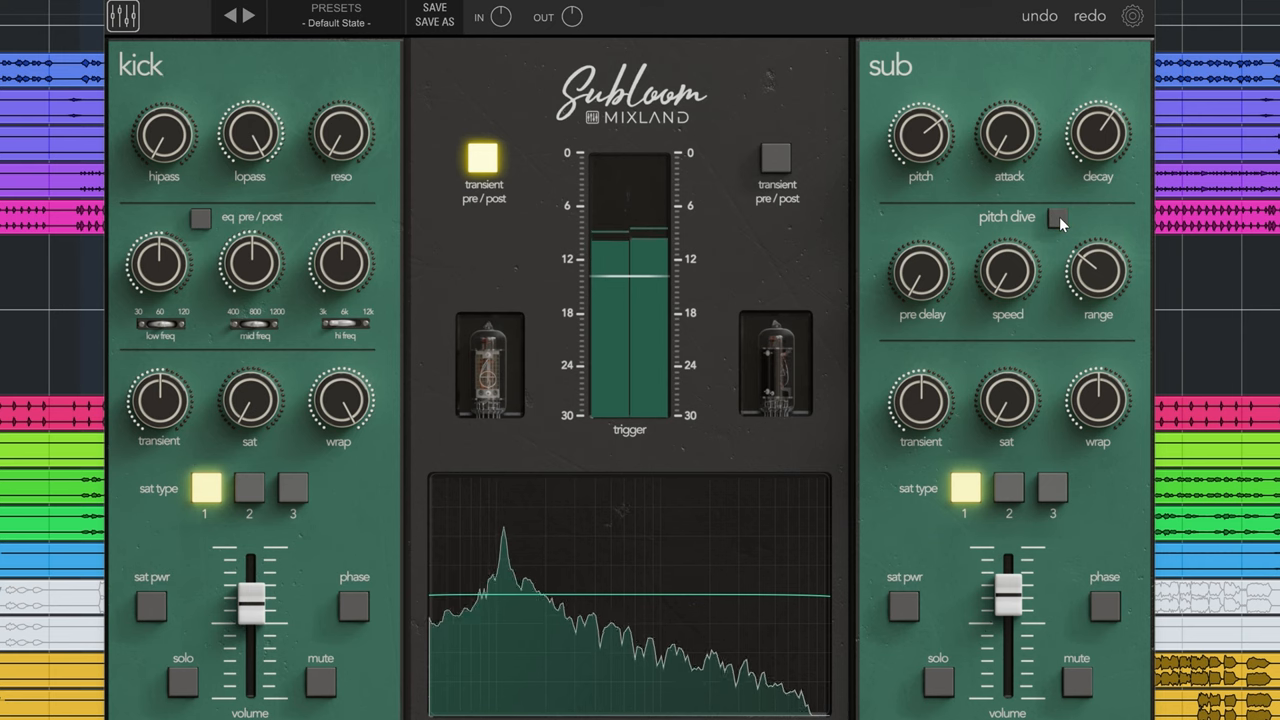
{"action": "left_click", "coordinate": [1058, 218]}
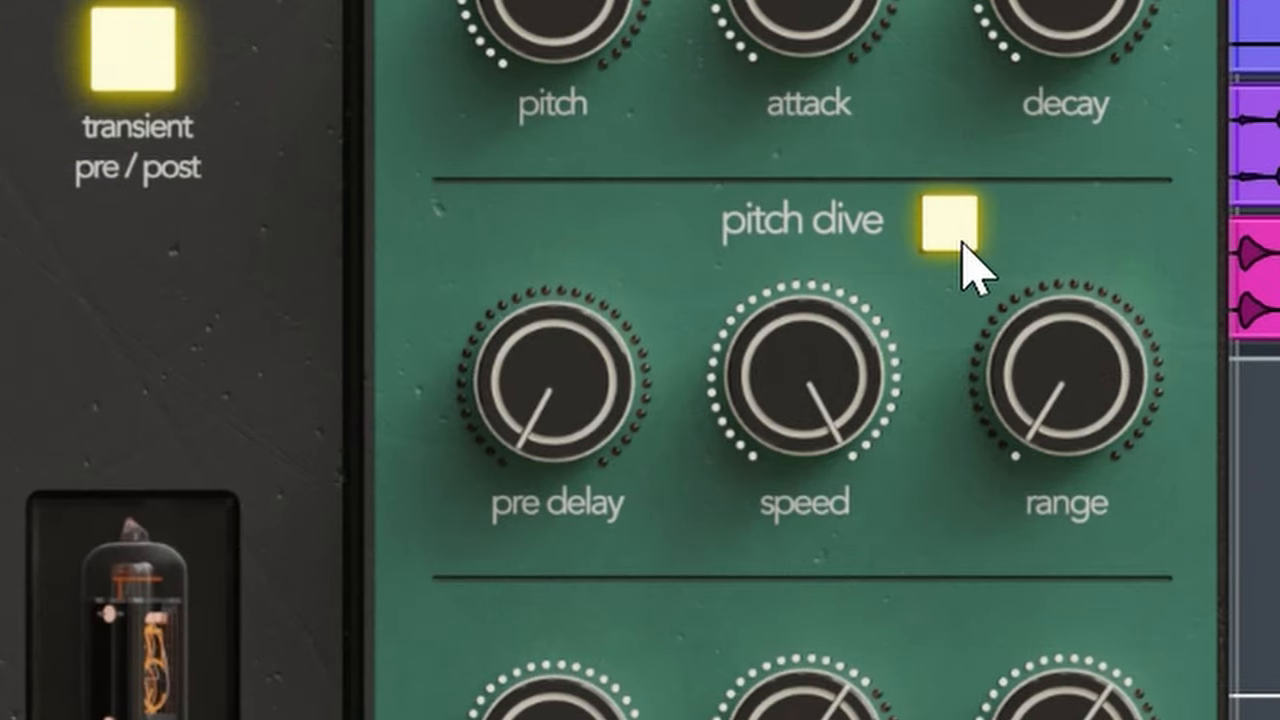
{"action": "mouse_move", "coordinate": [976, 276]}
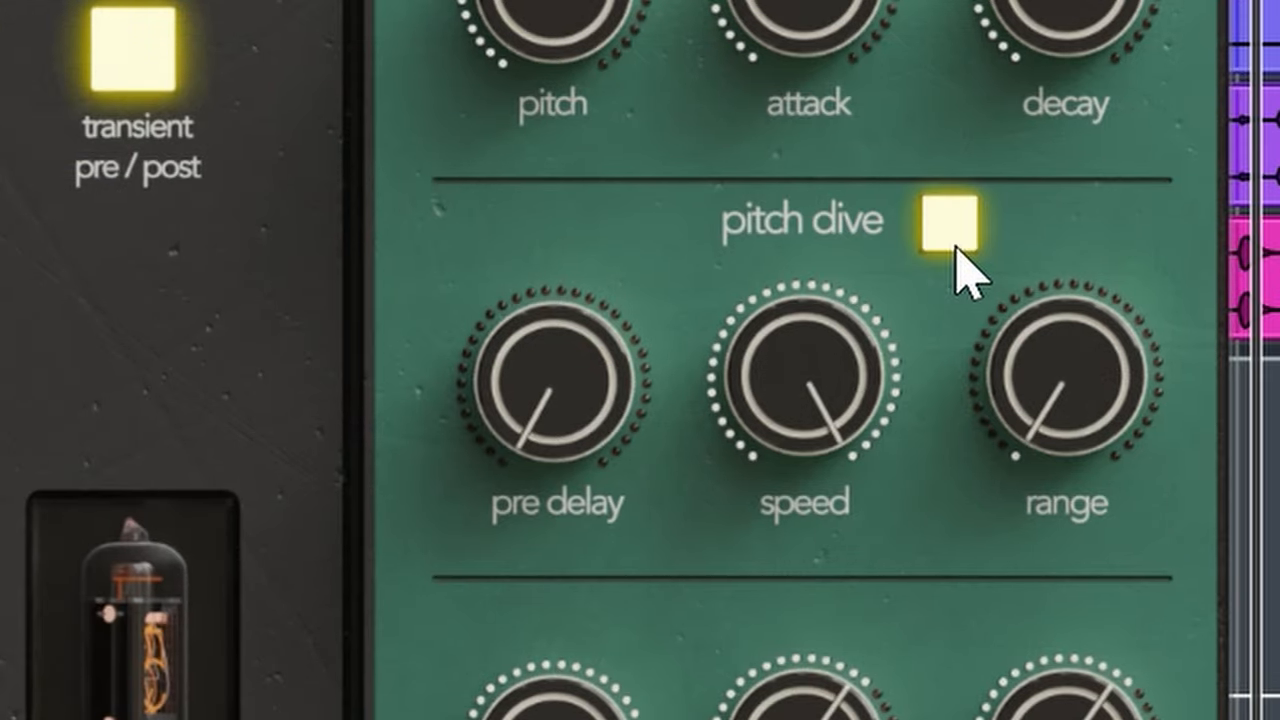
{"action": "left_click", "coordinate": [952, 222]}
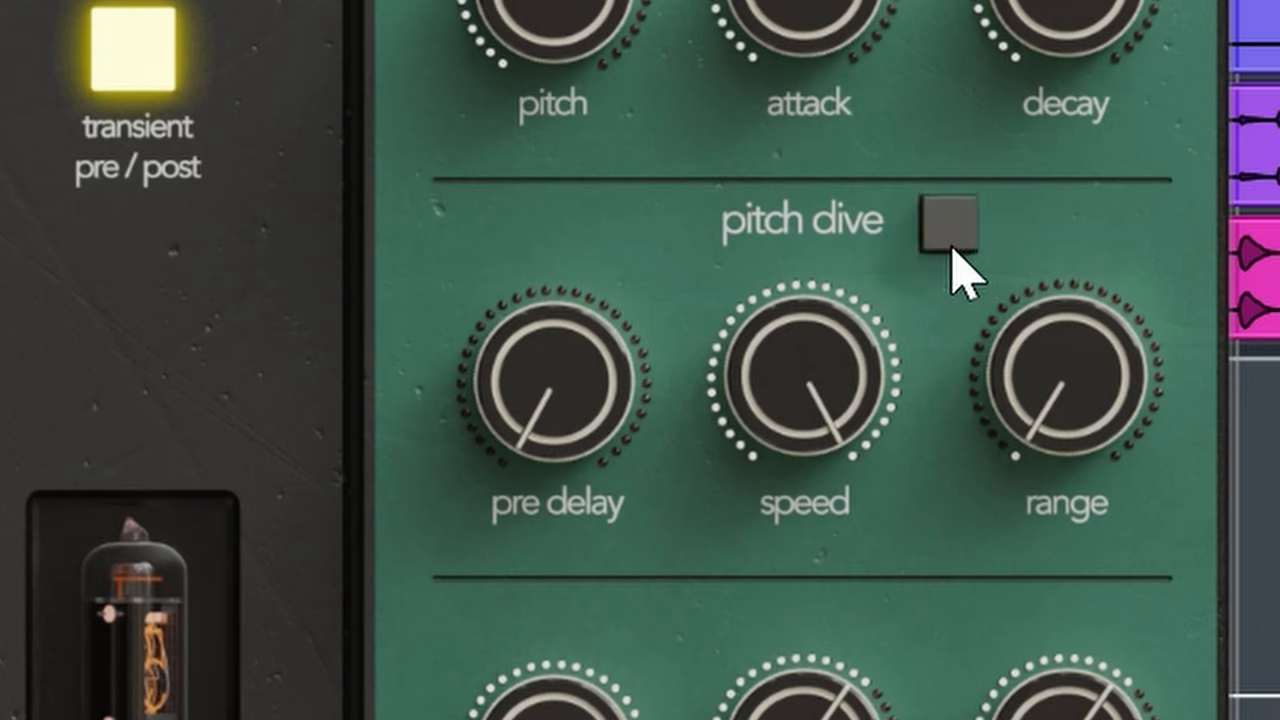
{"action": "left_click", "coordinate": [952, 220]}
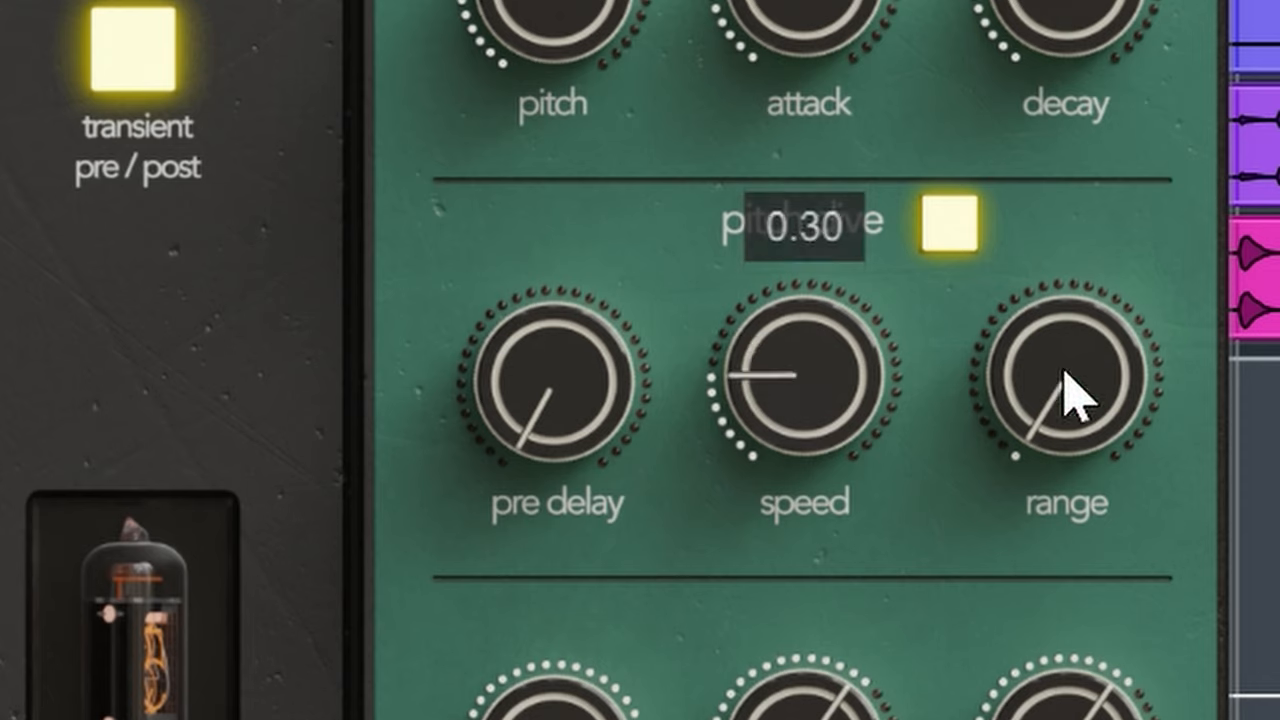
{"action": "left_click", "coordinate": [944, 232]}
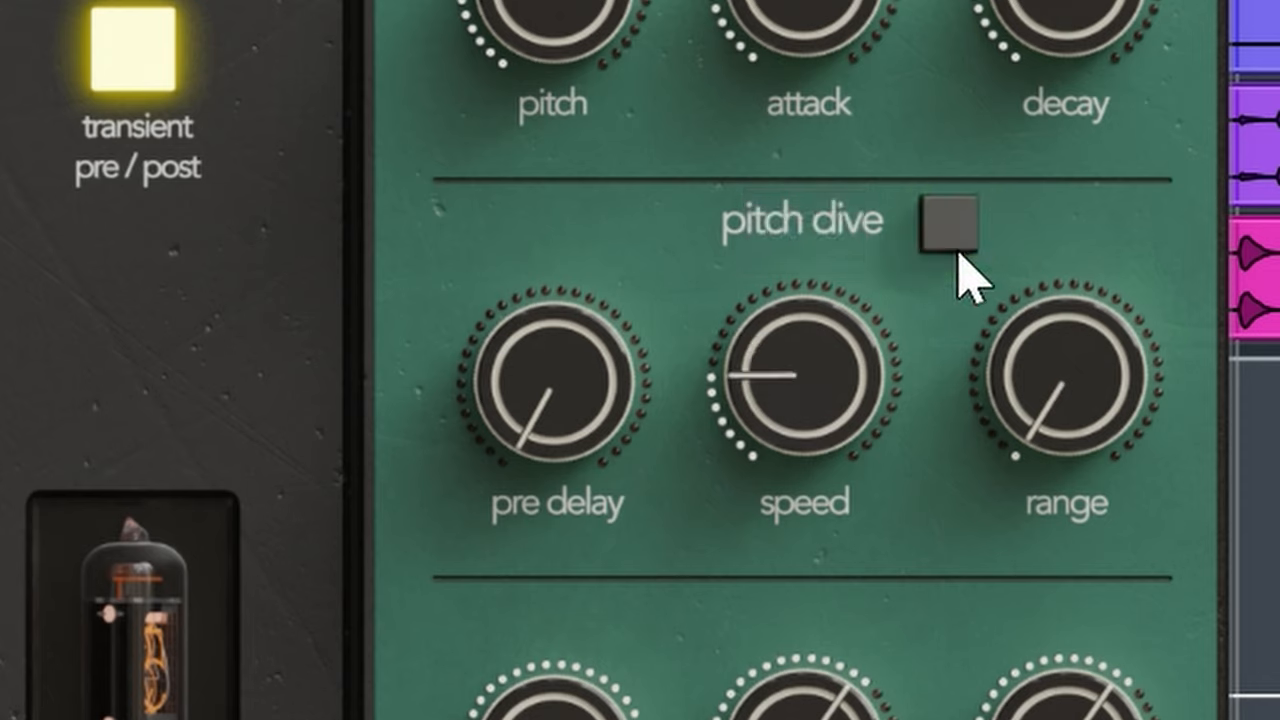
{"action": "left_click", "coordinate": [944, 224]}
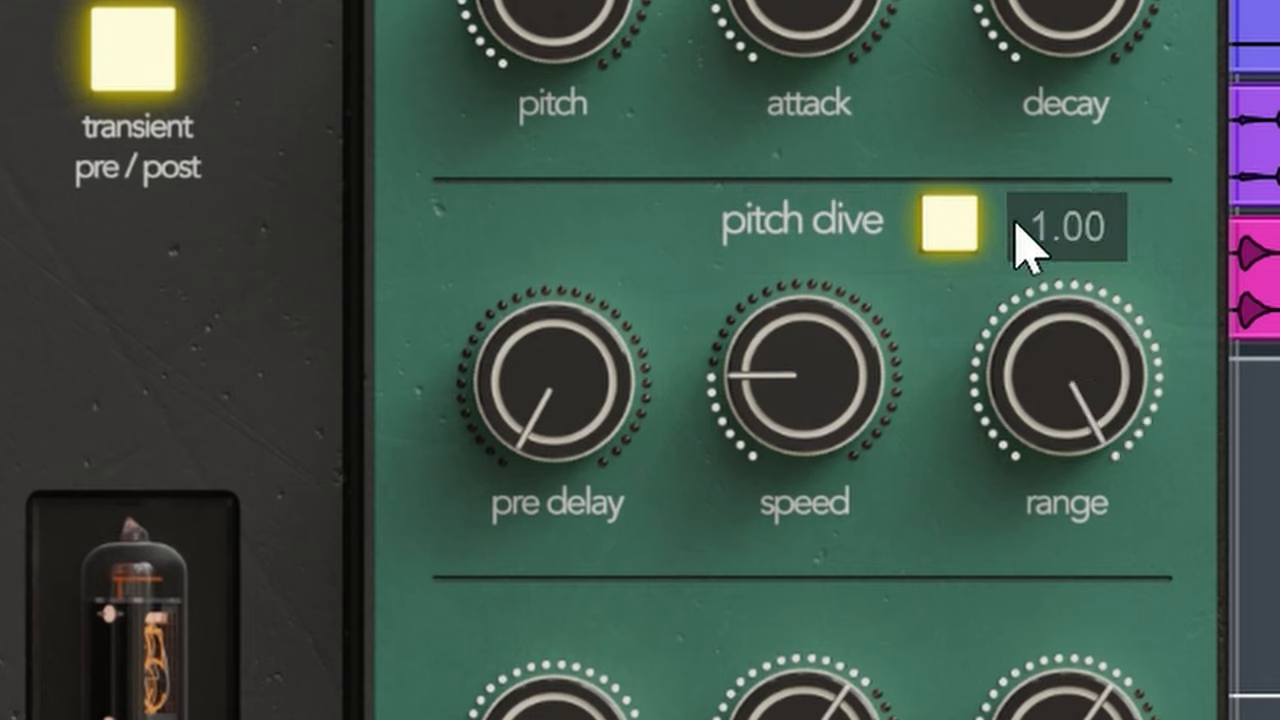
{"action": "left_click", "coordinate": [964, 222]}
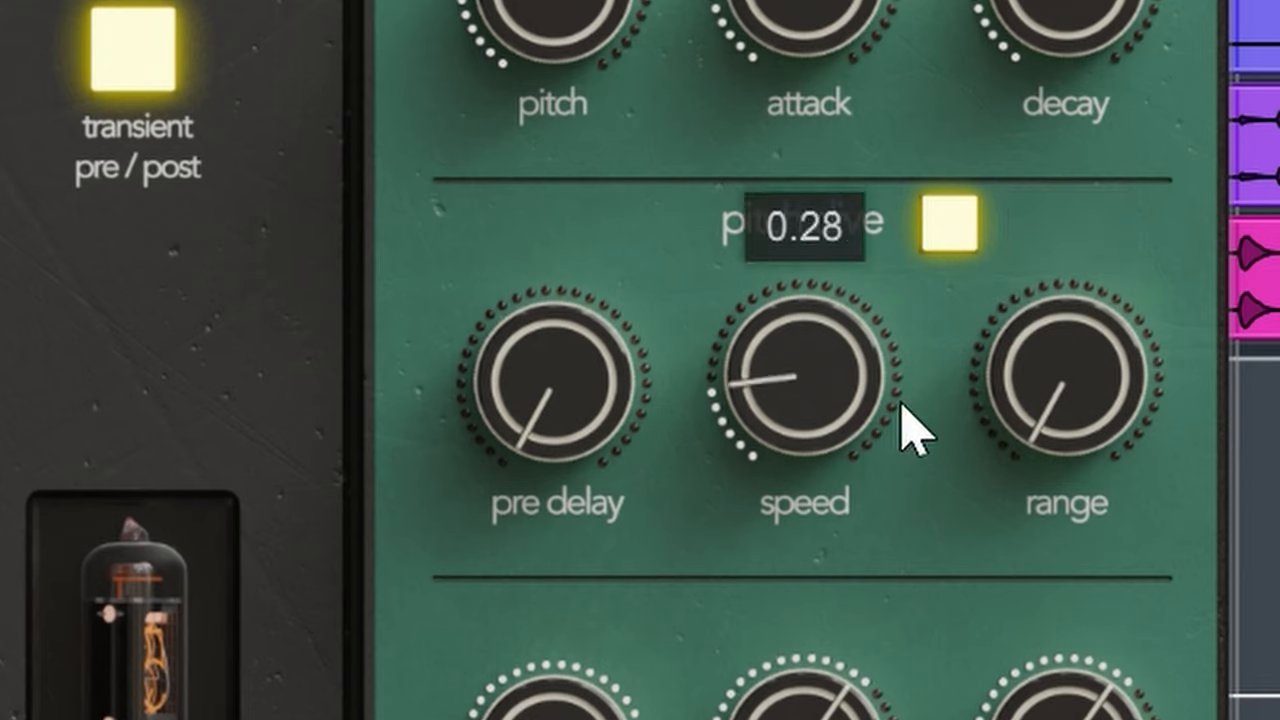
{"action": "left_click", "coordinate": [952, 228]}
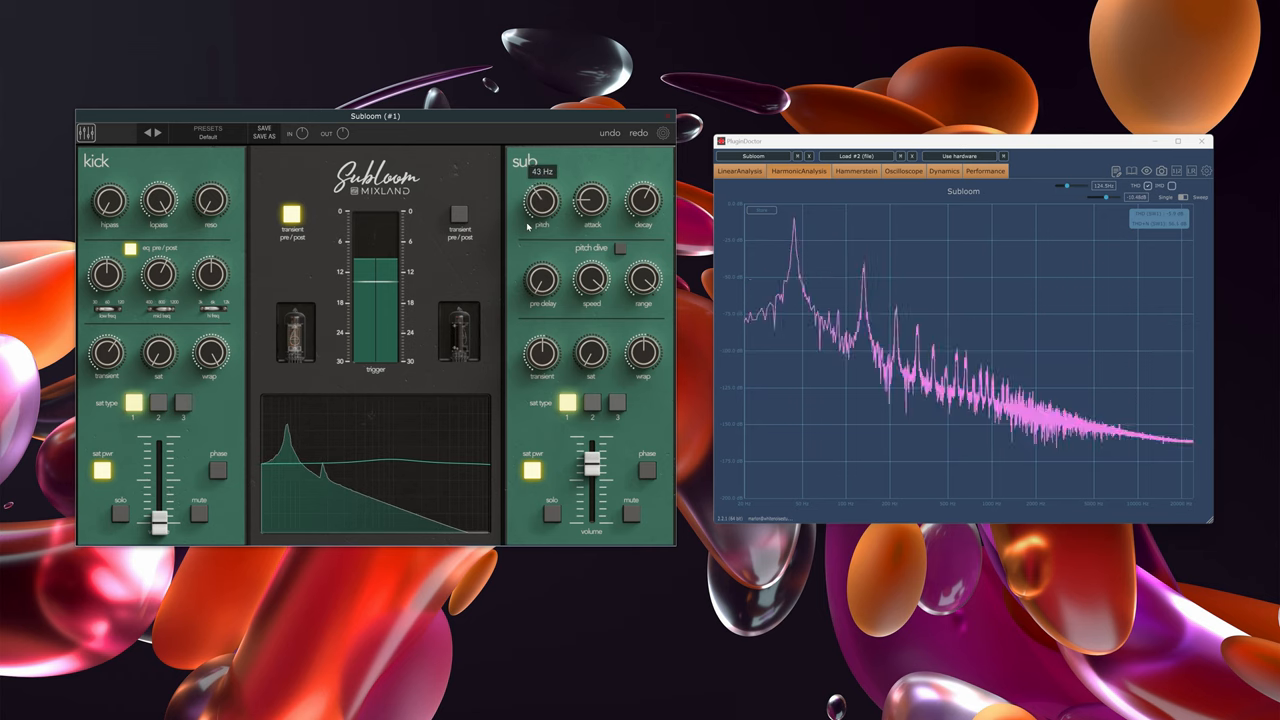
Nudge the sub's pitch near 43 Hz against the kick's spectrum.
{"action": "left_click_drag", "start_coordinate": [540, 200], "coordinate": [544, 184]}
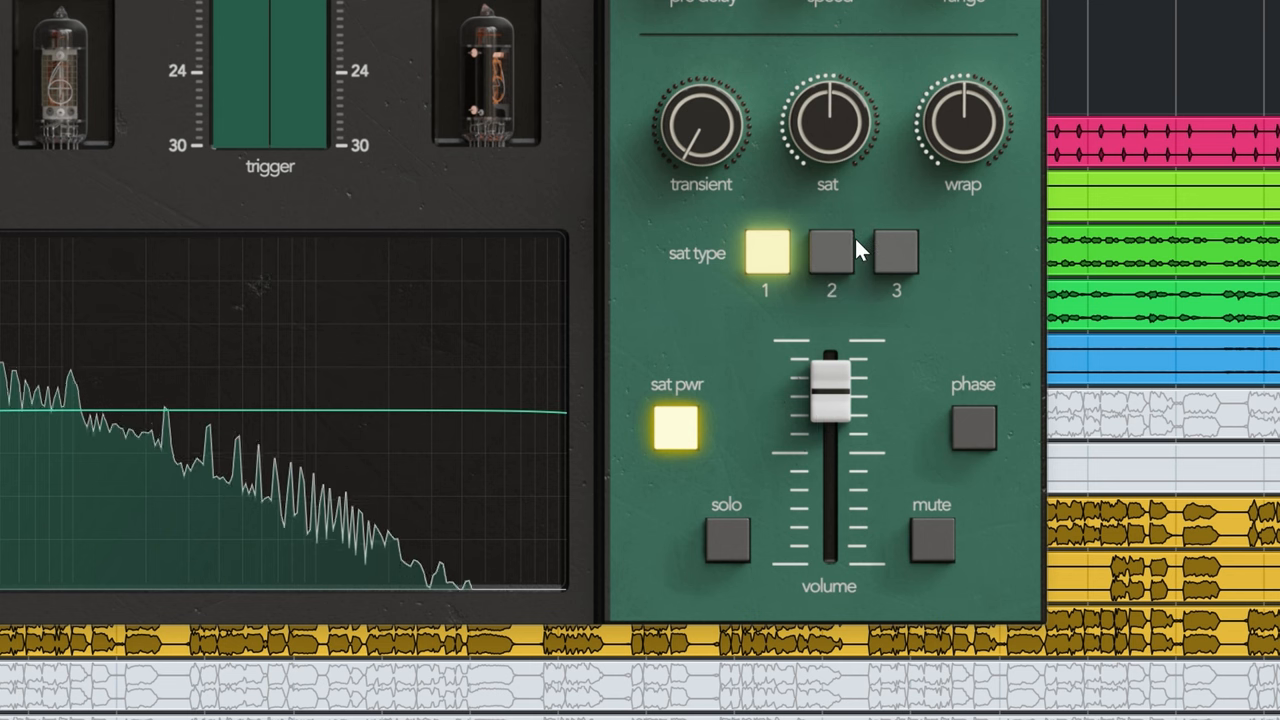
Compare sub saturation types 1, 2 and 3 with a raised amount and settle on type 2.
{"action": "left_click", "coordinate": [832, 252]}
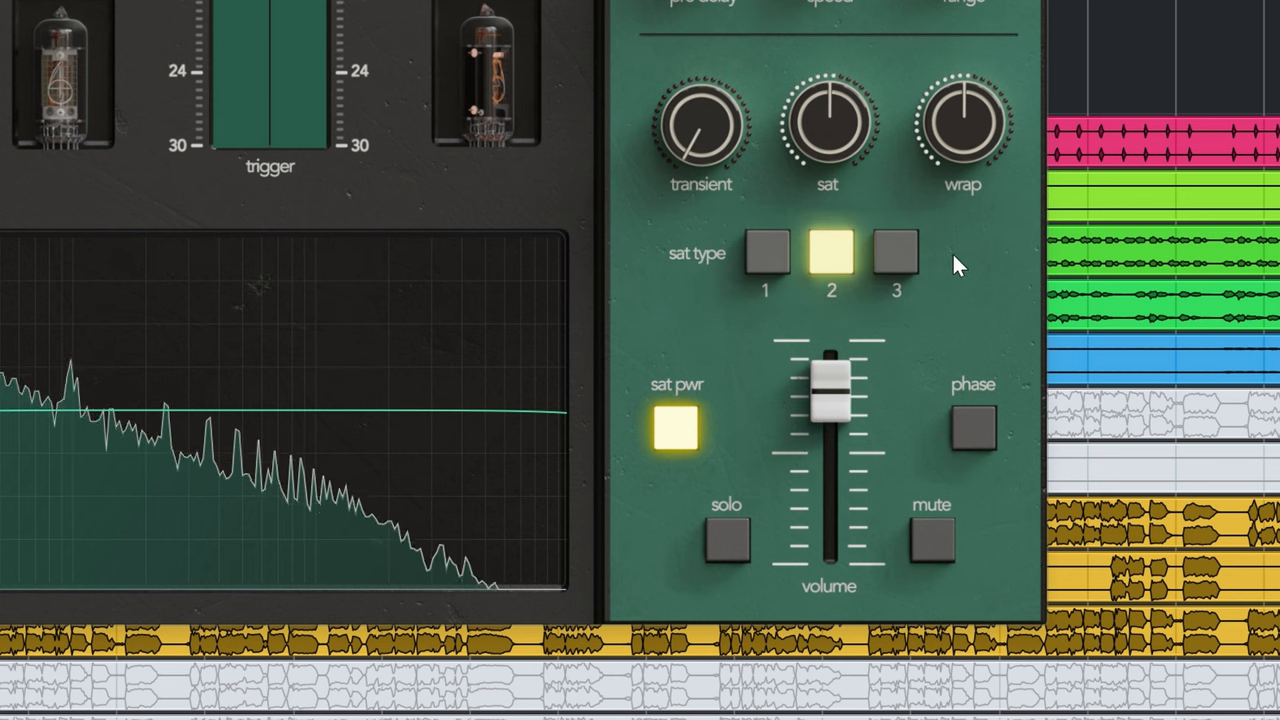
{"action": "left_click_drag", "start_coordinate": [828, 124], "coordinate": [876, 168]}
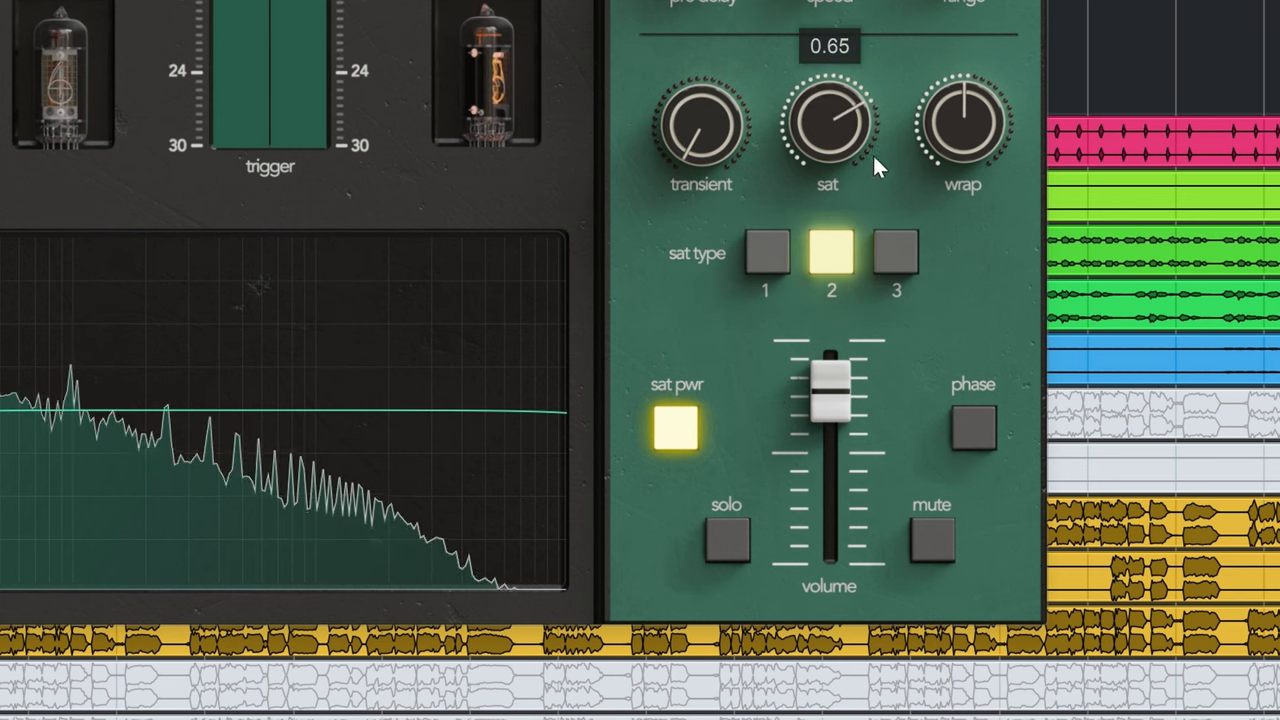
{"action": "left_click", "coordinate": [896, 252]}
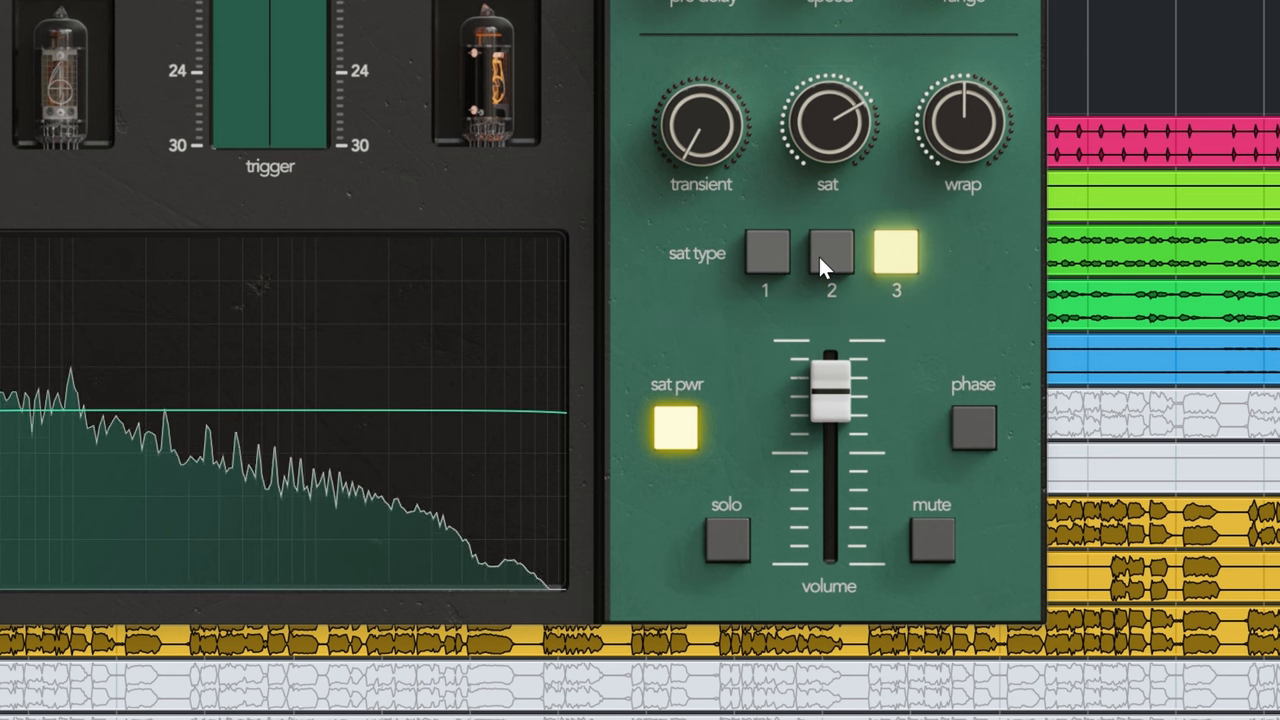
{"action": "left_click", "coordinate": [832, 250]}
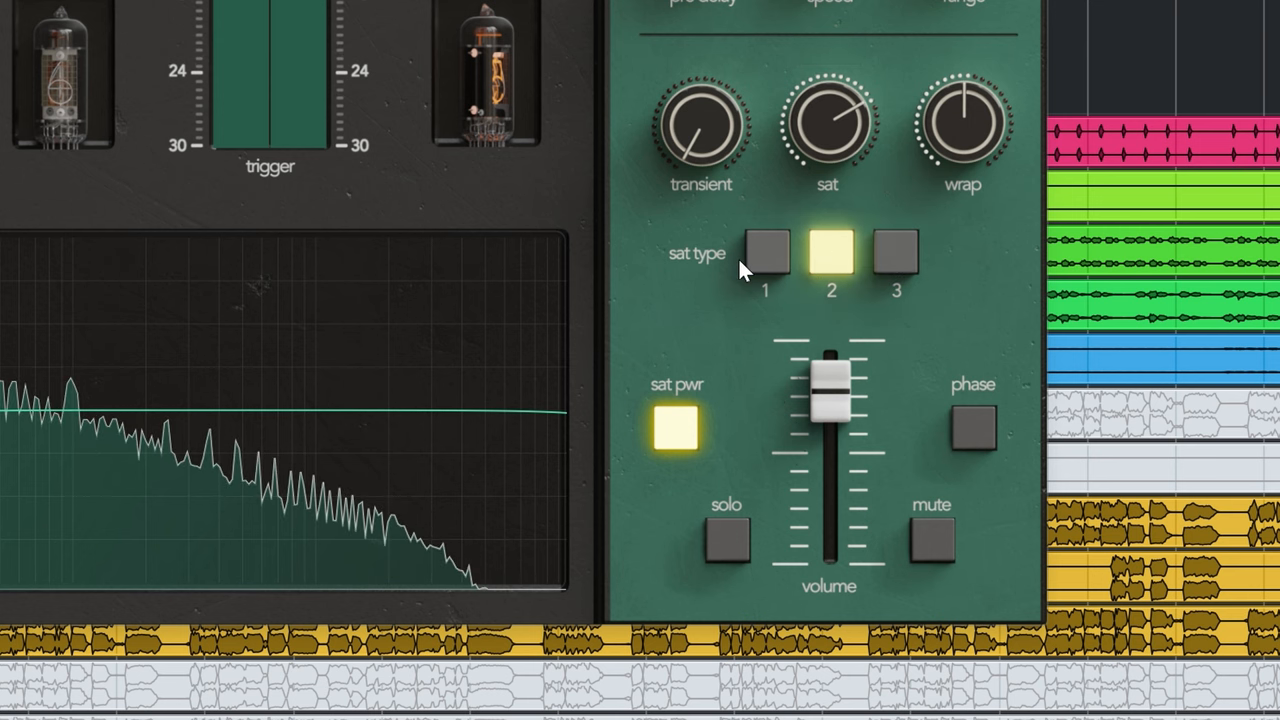
{"action": "left_click", "coordinate": [764, 250]}
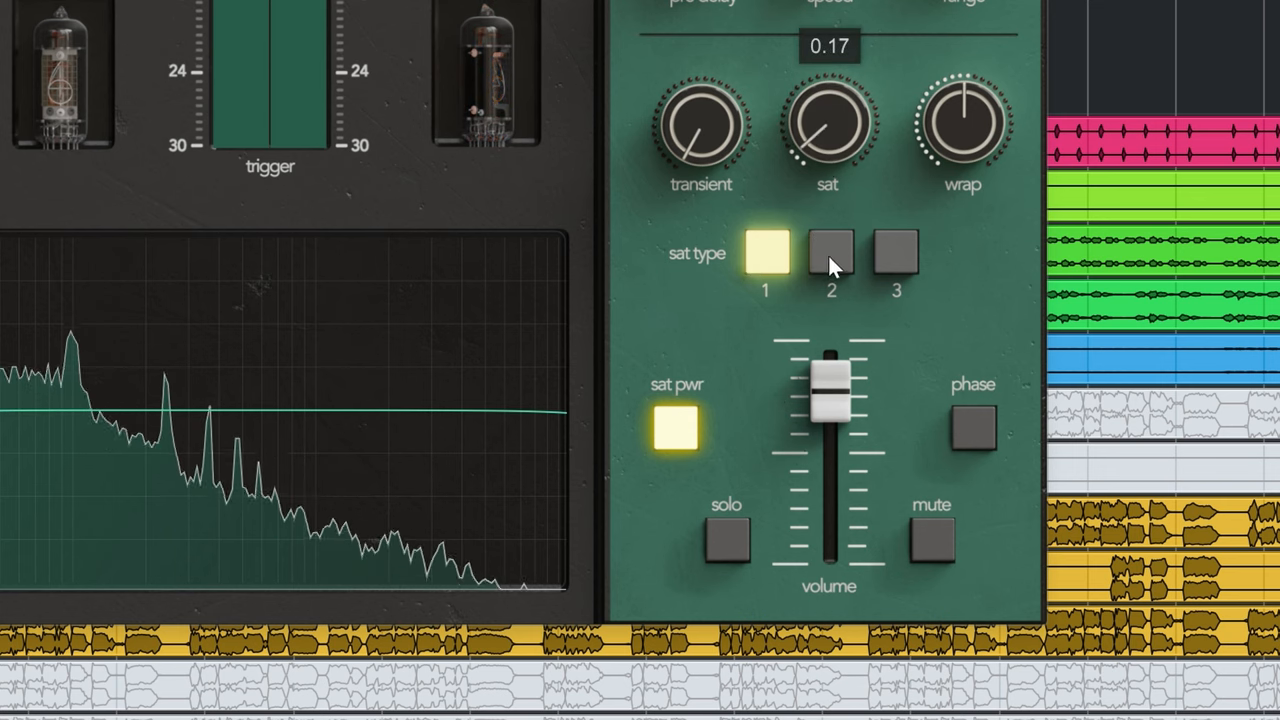
{"action": "left_click", "coordinate": [832, 252]}
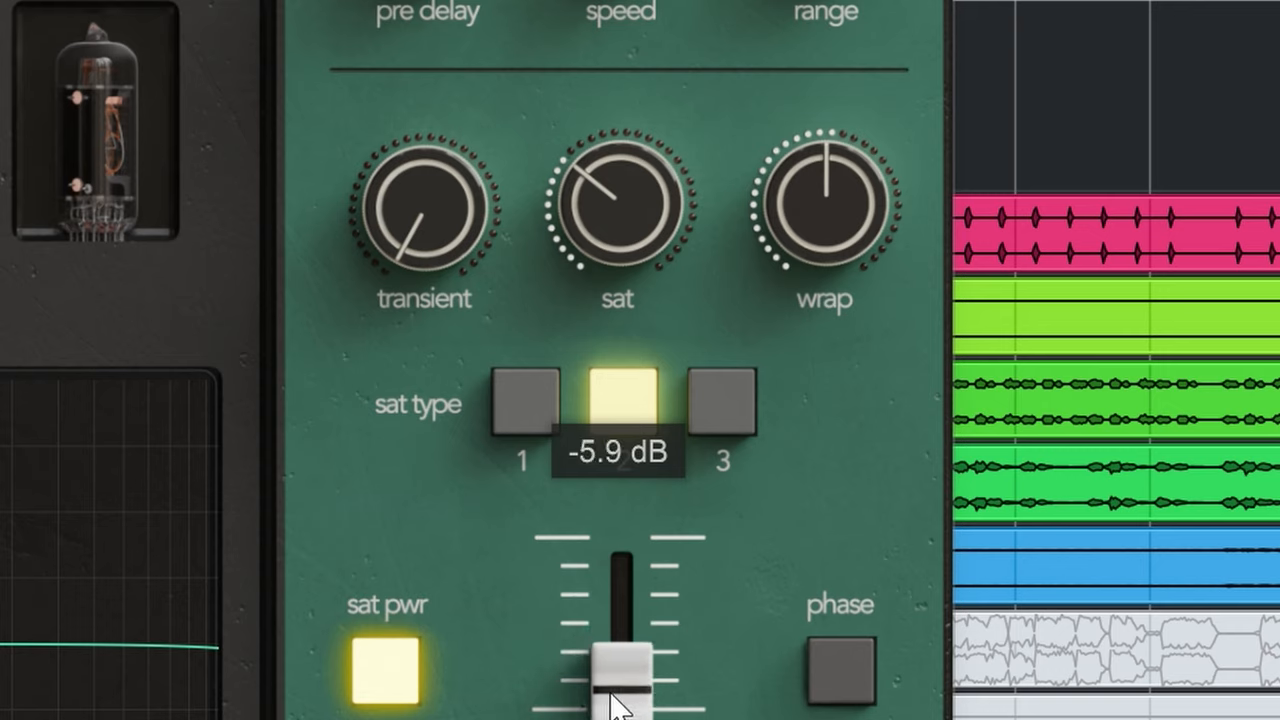
Cycle the sub's saturation types again and lower its volume to about -7 dB.
{"action": "left_click", "coordinate": [722, 404]}
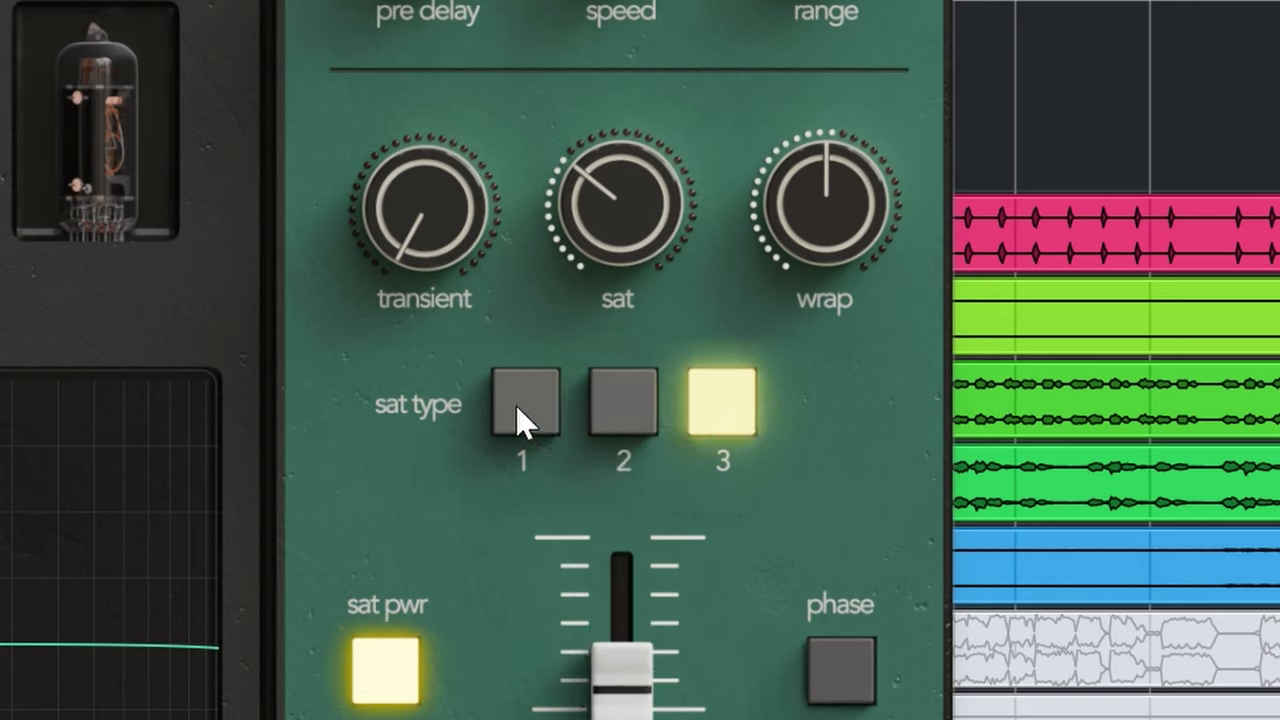
{"action": "left_click", "coordinate": [524, 404]}
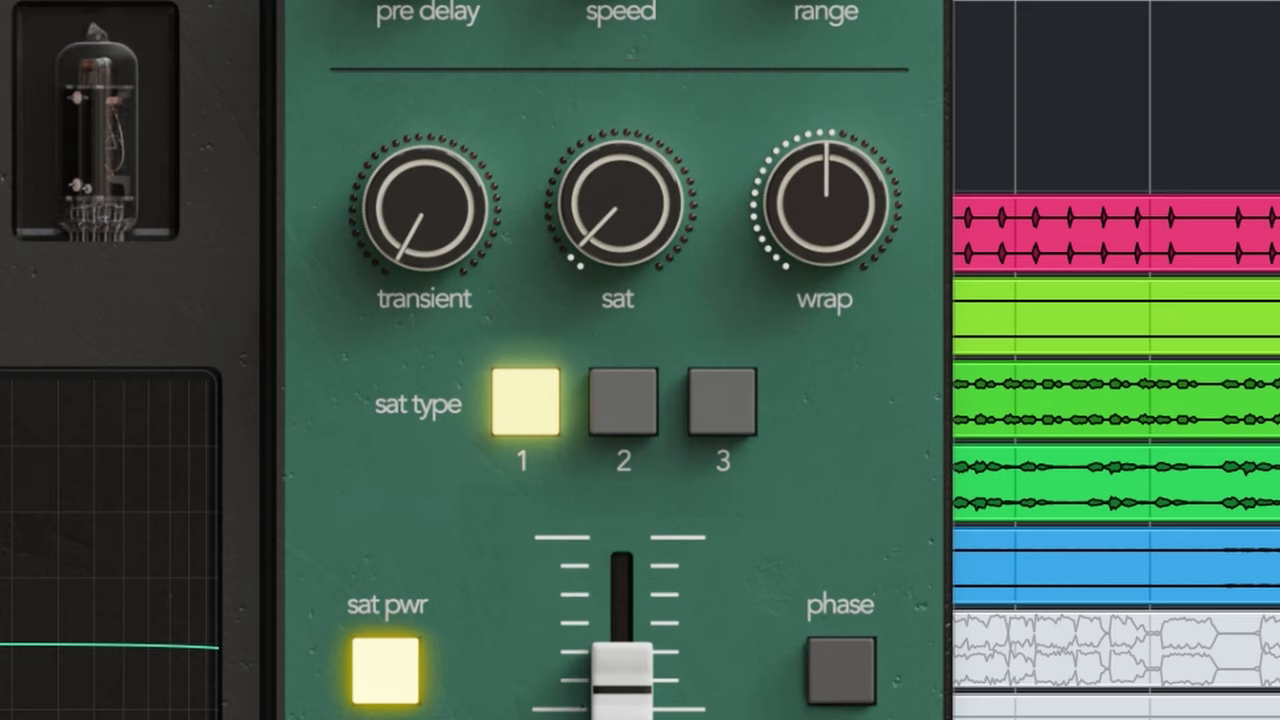
{"action": "mouse_move", "coordinate": [1032, 530]}
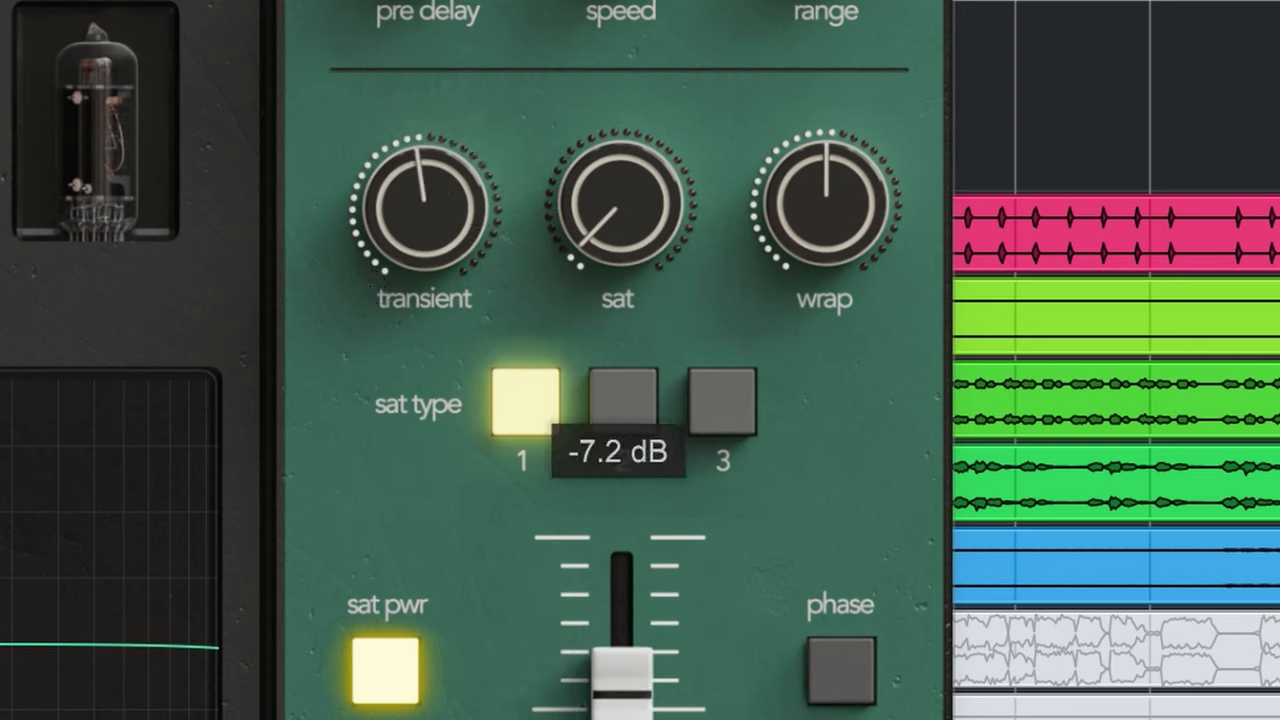
{"action": "left_click_drag", "start_coordinate": [824, 200], "coordinate": [850, 110]}
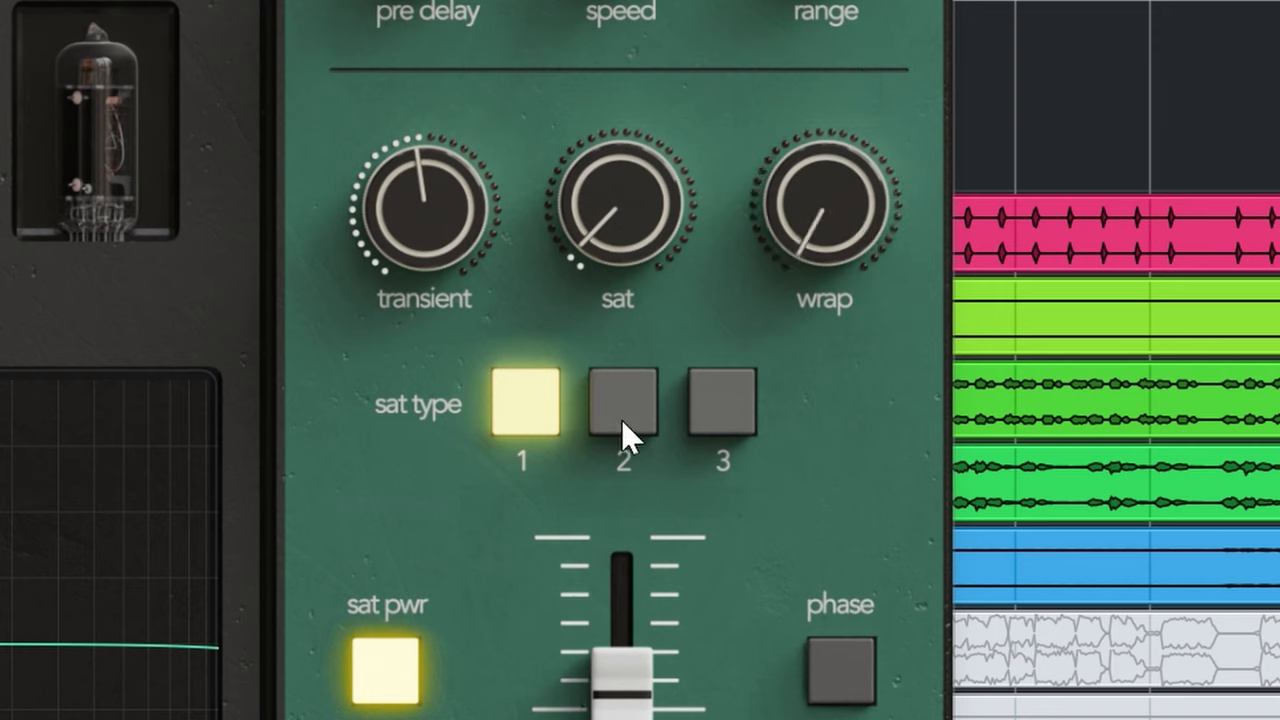
{"action": "left_click", "coordinate": [622, 404]}
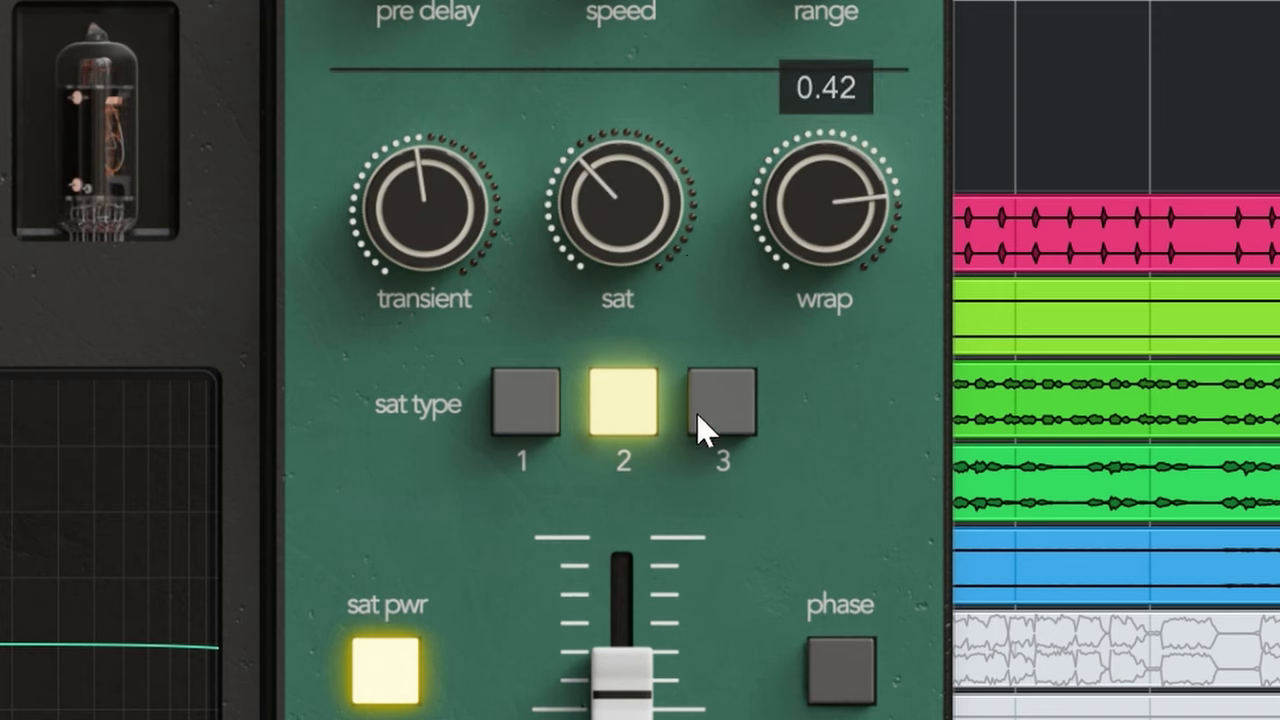
{"action": "left_click", "coordinate": [722, 404]}
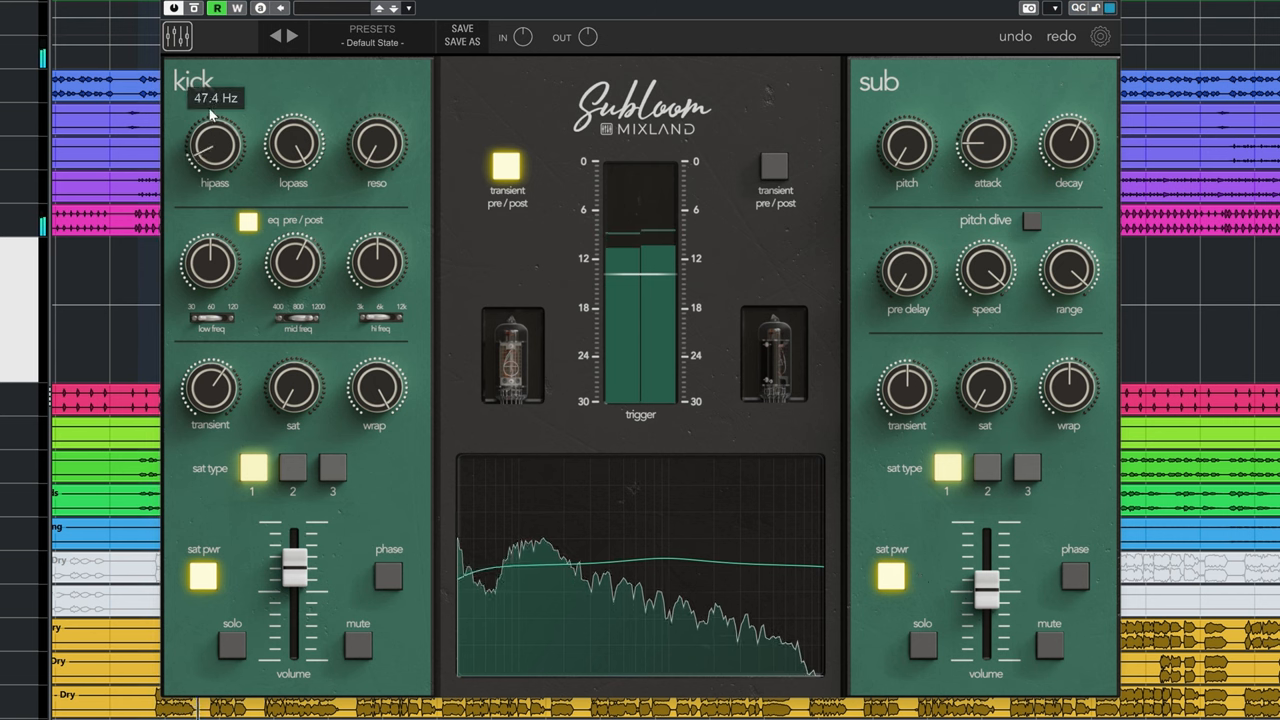
Raise the kick's high-pass to about 100 Hz and set the sub volume to -6 dB.
{"action": "left_click_drag", "start_coordinate": [214, 148], "coordinate": [214, 100]}
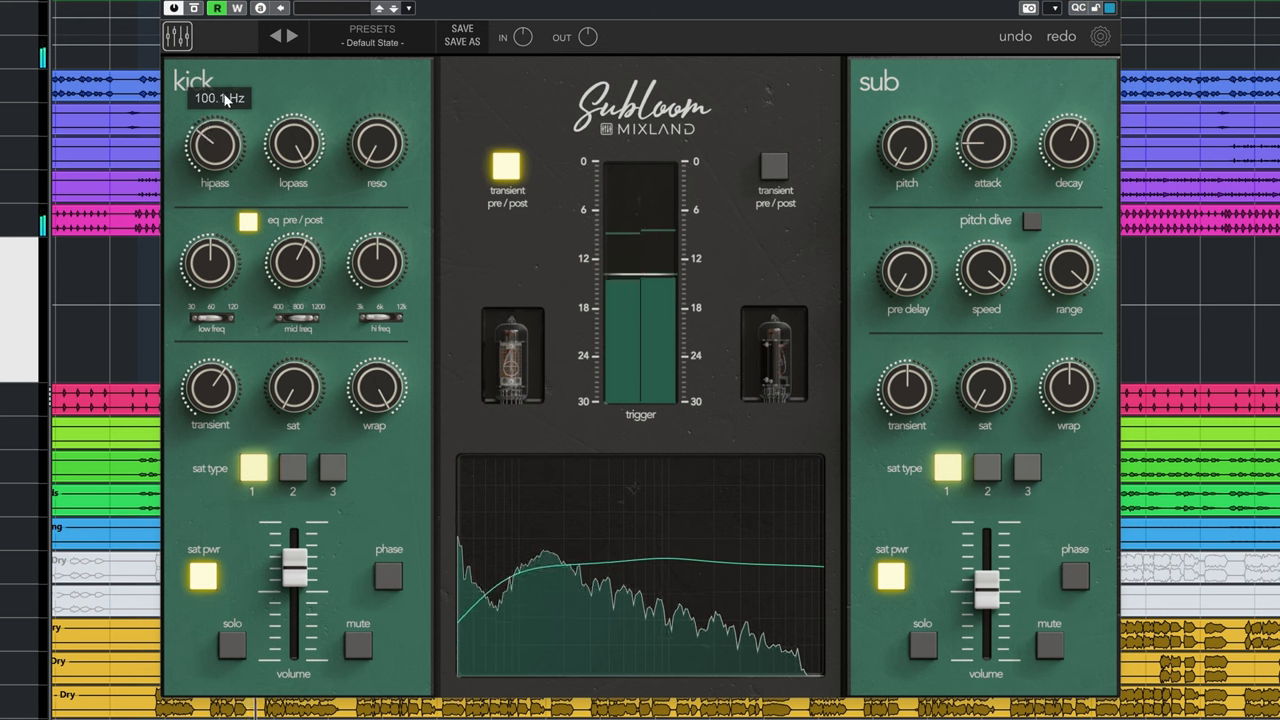
{"action": "left_click_drag", "start_coordinate": [988, 564], "coordinate": [988, 580]}
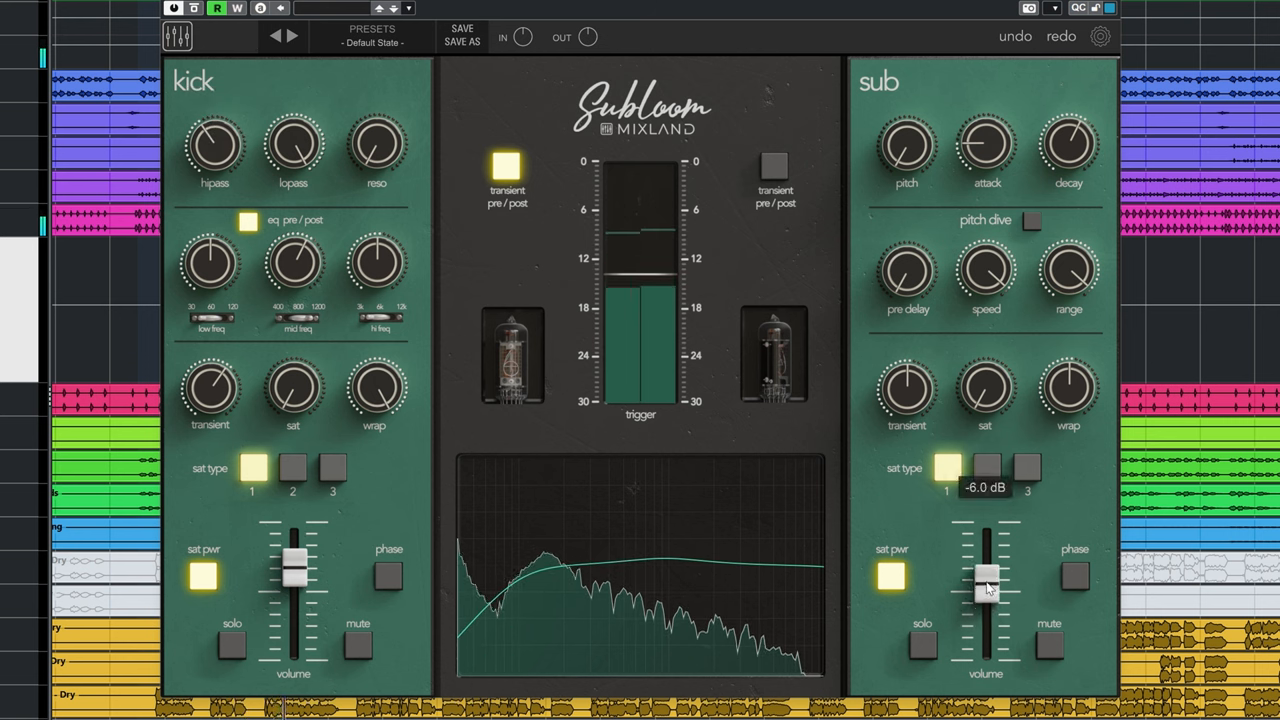
Retune the sub's pitch to about 51 Hz and switch on its pitch dive.
{"action": "left_click_drag", "start_coordinate": [984, 584], "coordinate": [984, 550]}
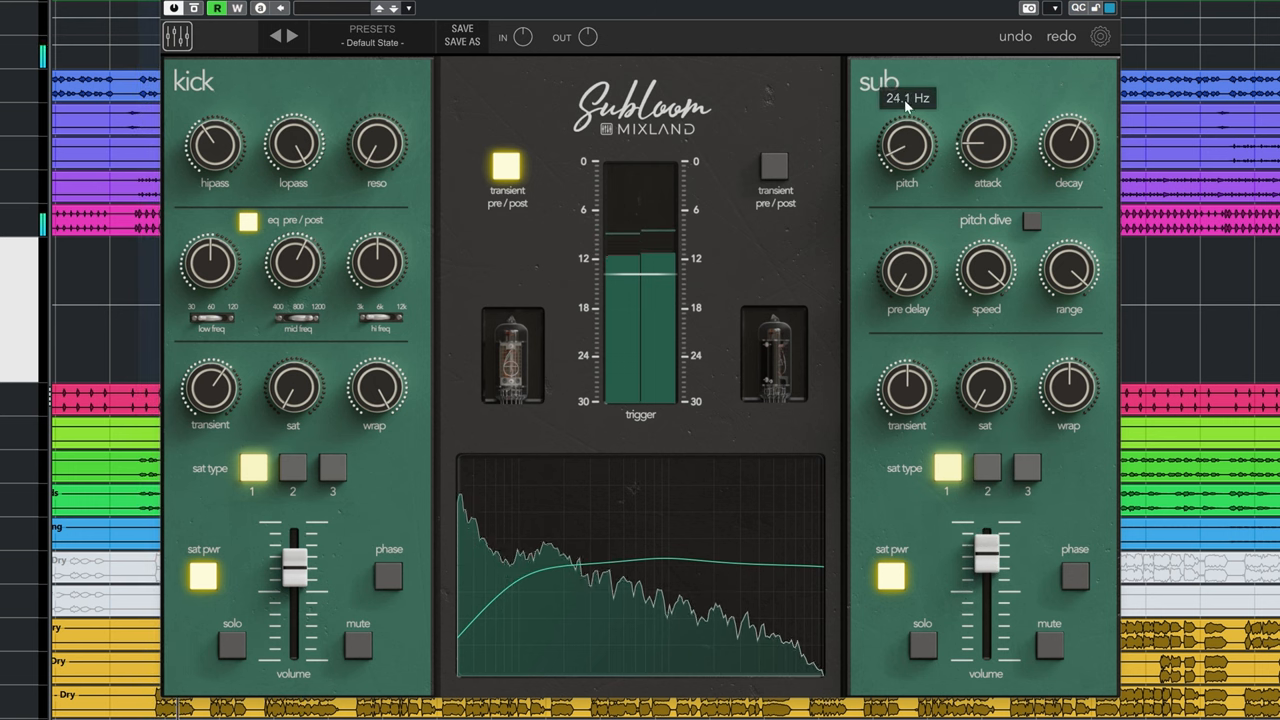
{"action": "left_click_drag", "start_coordinate": [904, 144], "coordinate": [904, 100]}
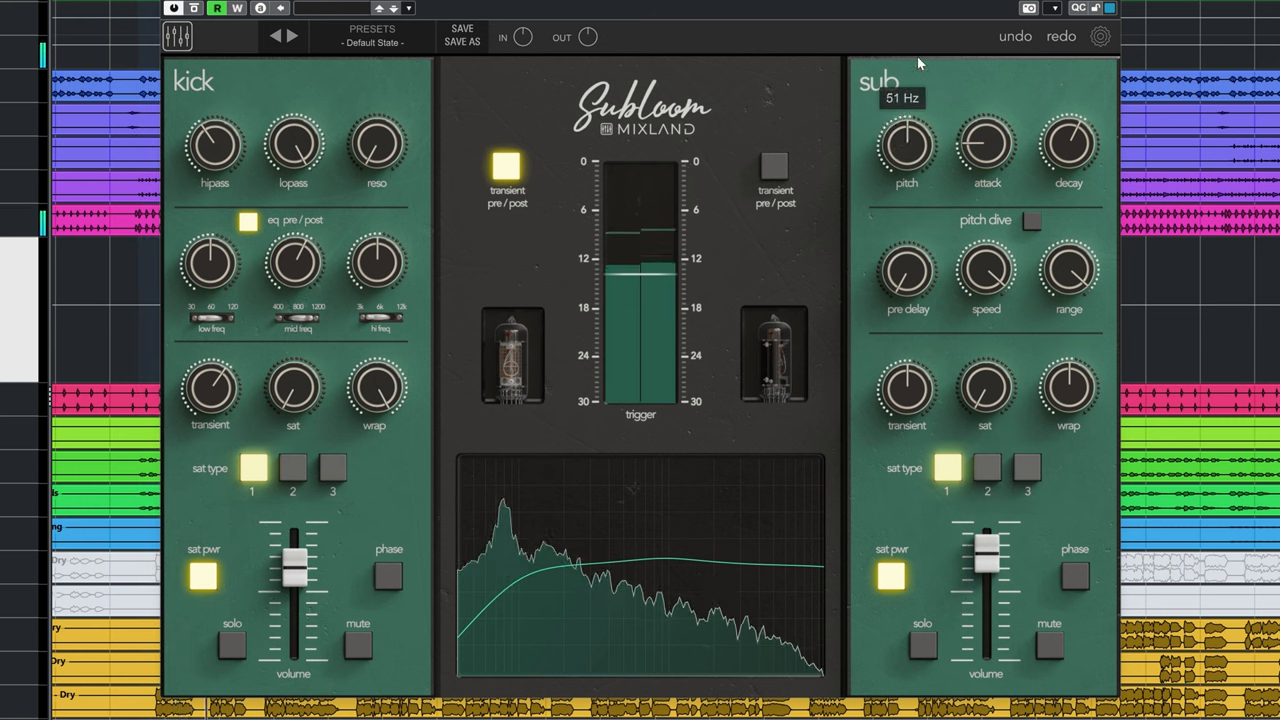
{"action": "left_click_drag", "start_coordinate": [984, 556], "coordinate": [984, 576]}
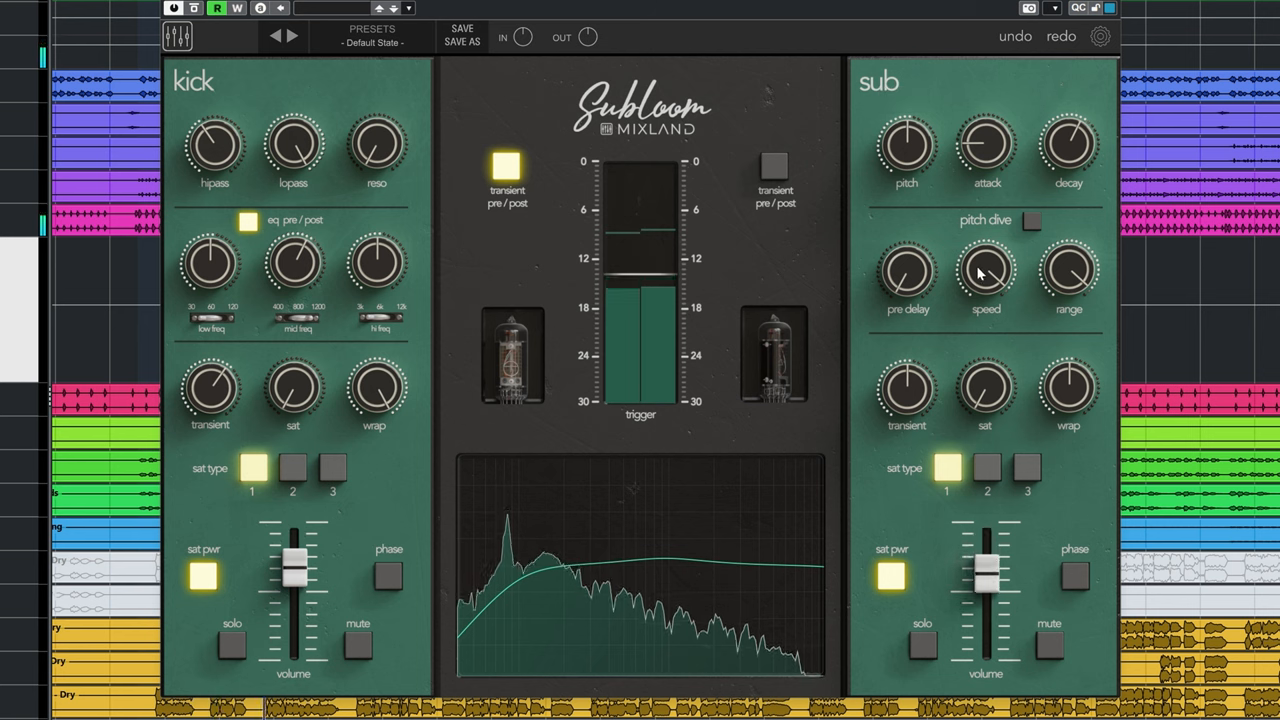
{"action": "left_click", "coordinate": [1032, 220]}
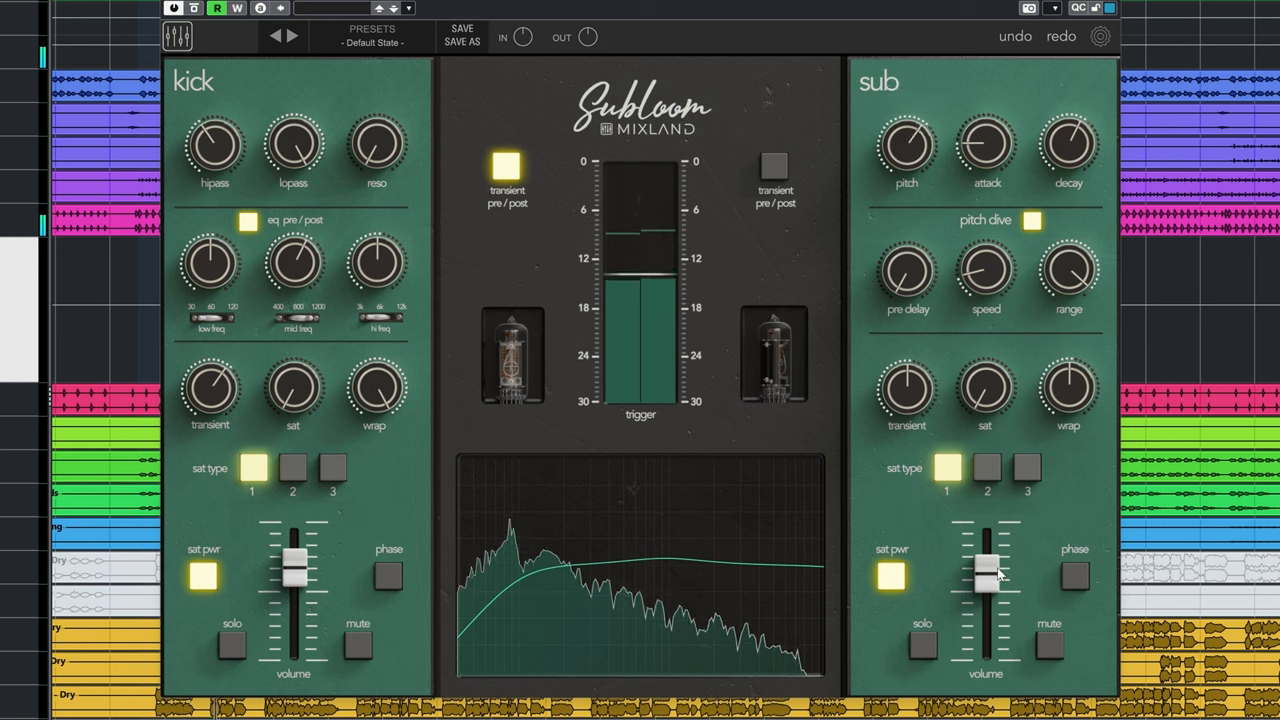
Boost the kick's high EQ to about 2.2 dB and set its saturation to type 2.
{"action": "left_click_drag", "start_coordinate": [988, 560], "coordinate": [988, 564]}
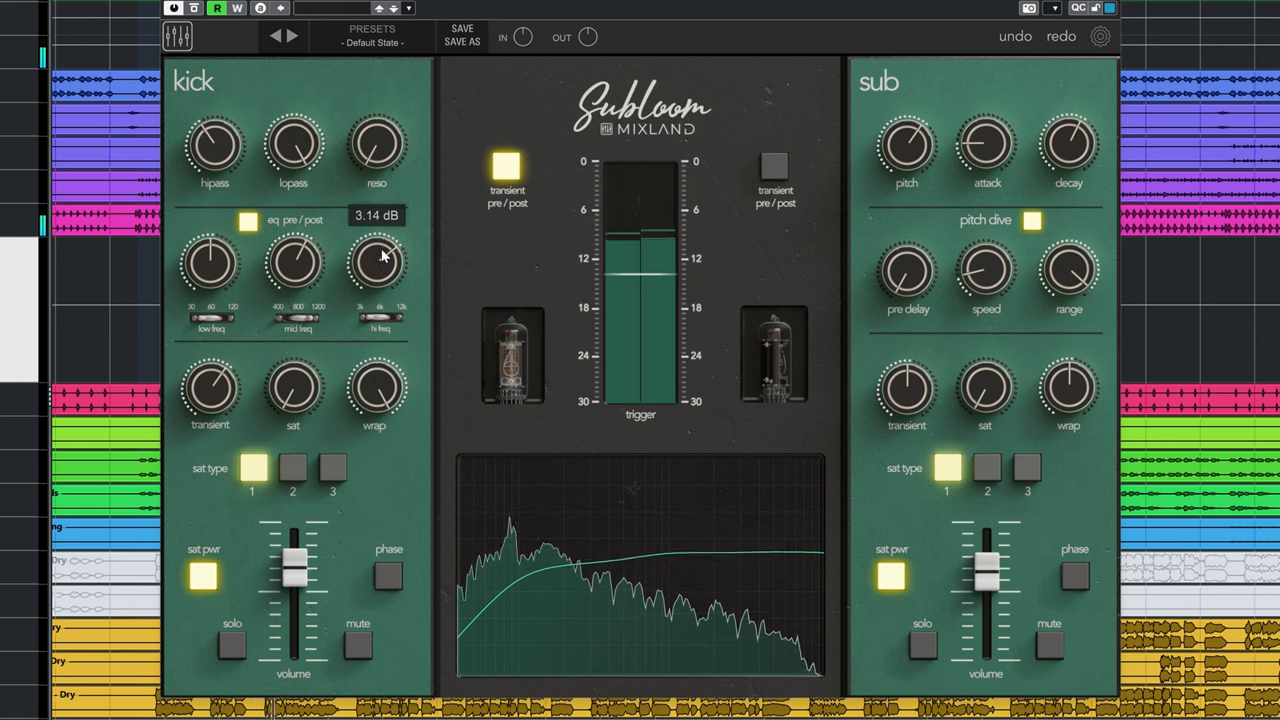
{"action": "left_click_drag", "start_coordinate": [380, 258], "coordinate": [380, 270]}
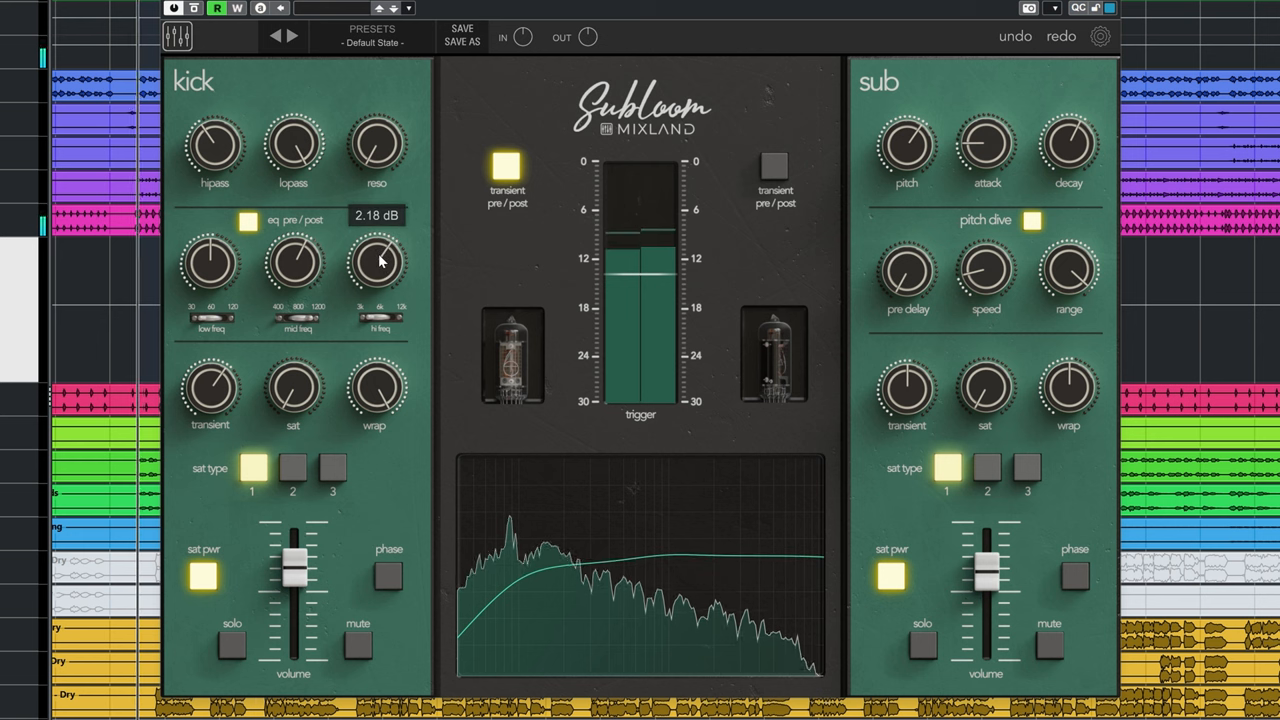
{"action": "left_click", "coordinate": [292, 468]}
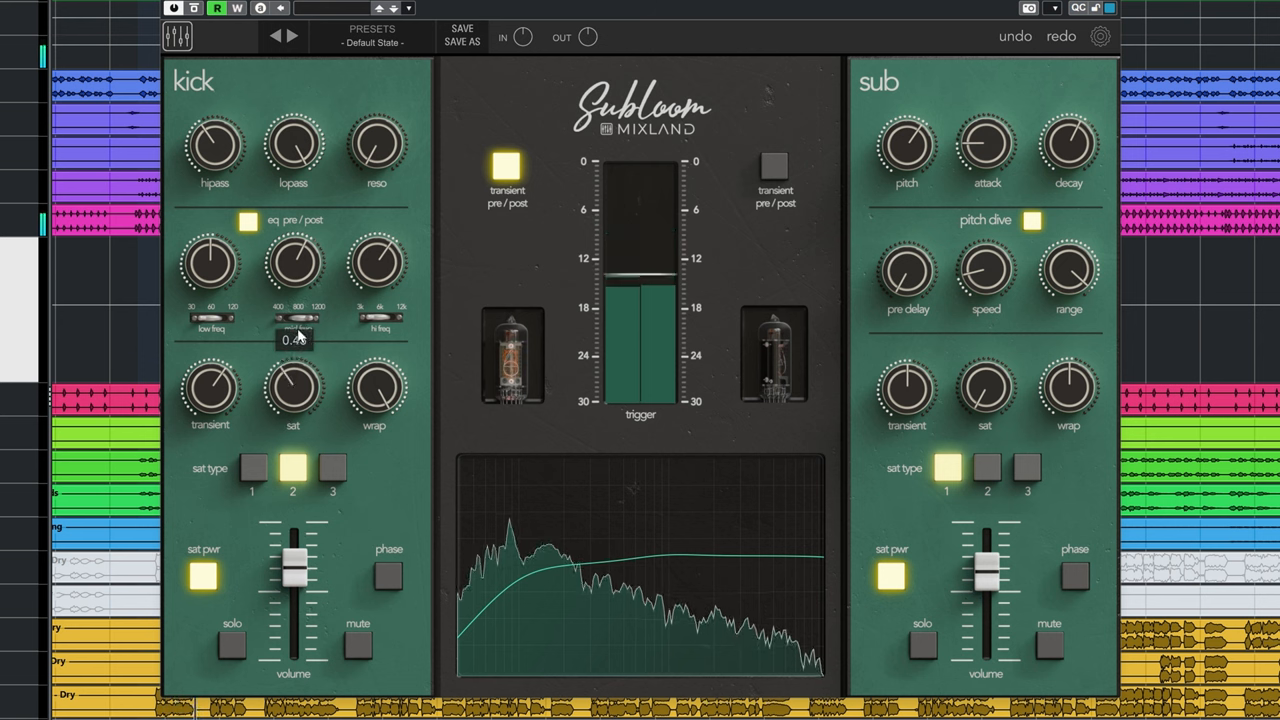
Set the pitch dive speed to 0.47 and lower the kick volume to -2.3 dB.
{"action": "left_click_drag", "start_coordinate": [296, 560], "coordinate": [296, 570]}
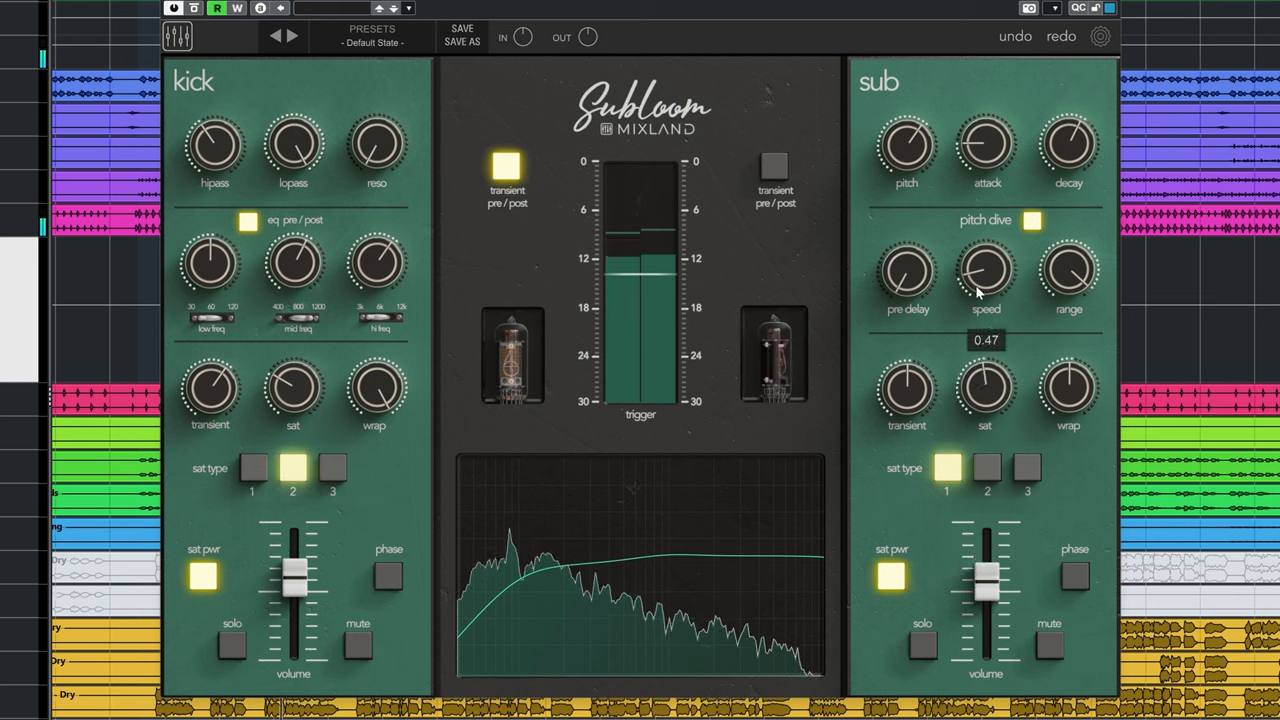
{"action": "left_click_drag", "start_coordinate": [984, 270], "coordinate": [984, 300]}
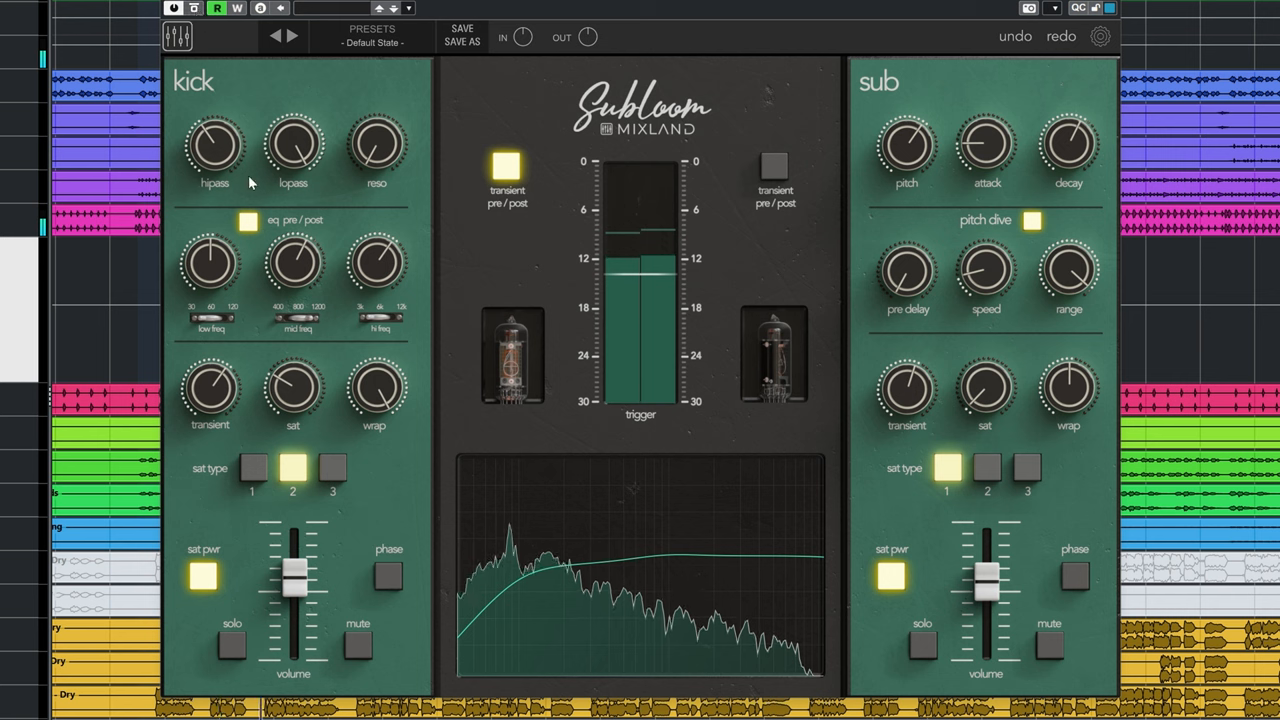
{"action": "left_click_drag", "start_coordinate": [292, 570], "coordinate": [292, 564]}
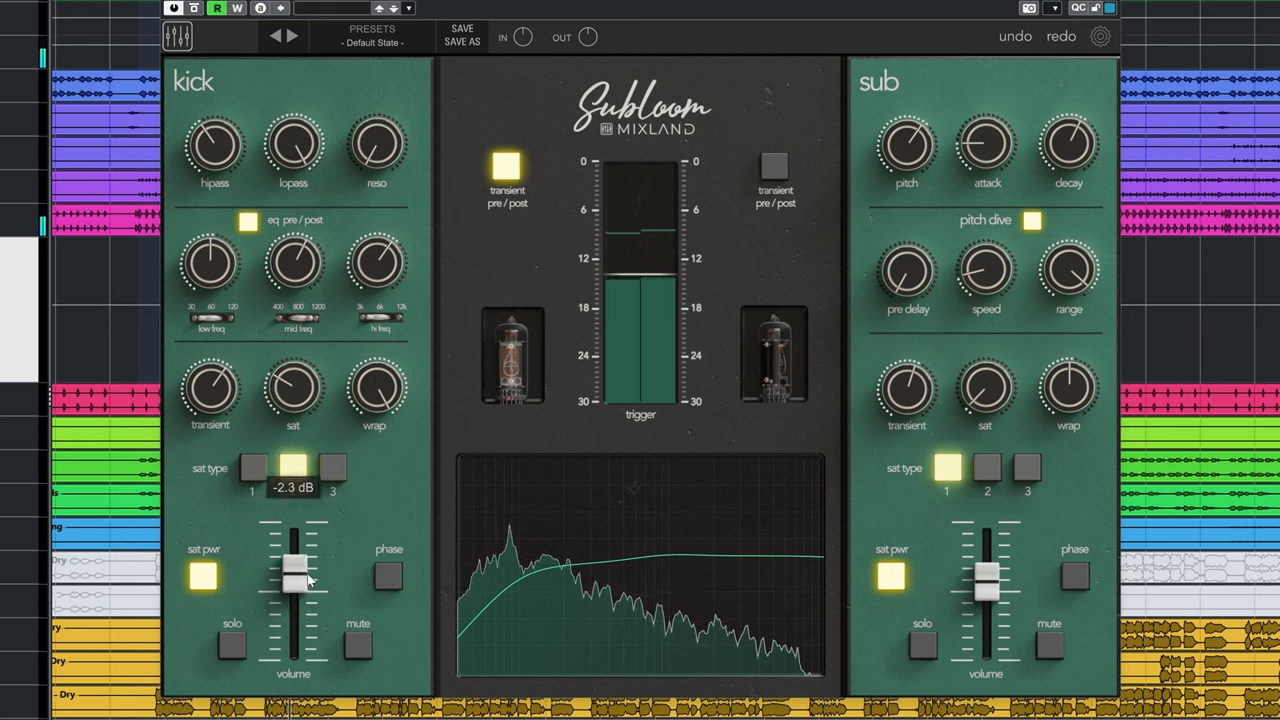